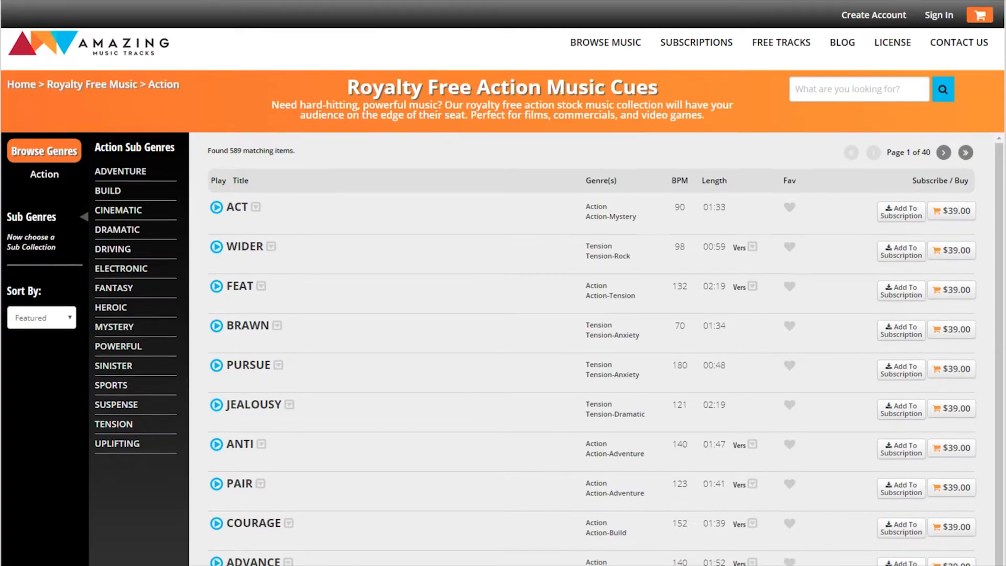
Browse the Action music catalogue, then preview the moonlit title later in Comp 2.
scroll(down, 3)
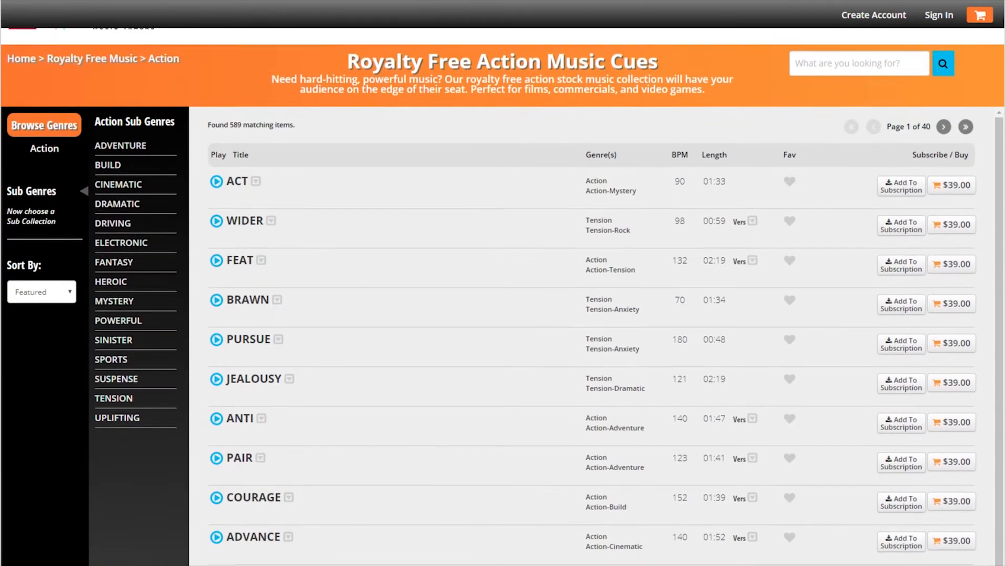
scroll(down, 3)
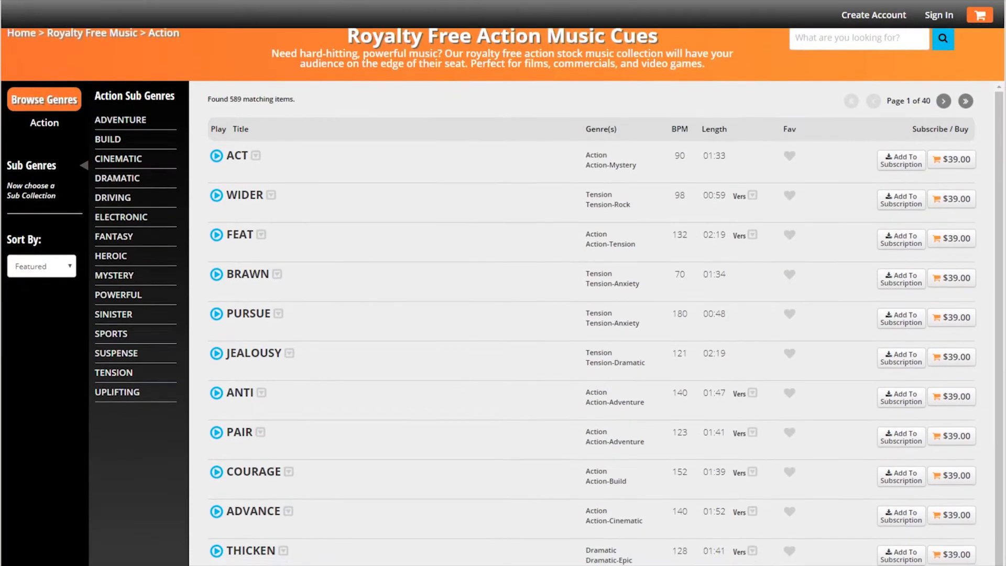
scroll(down, 3)
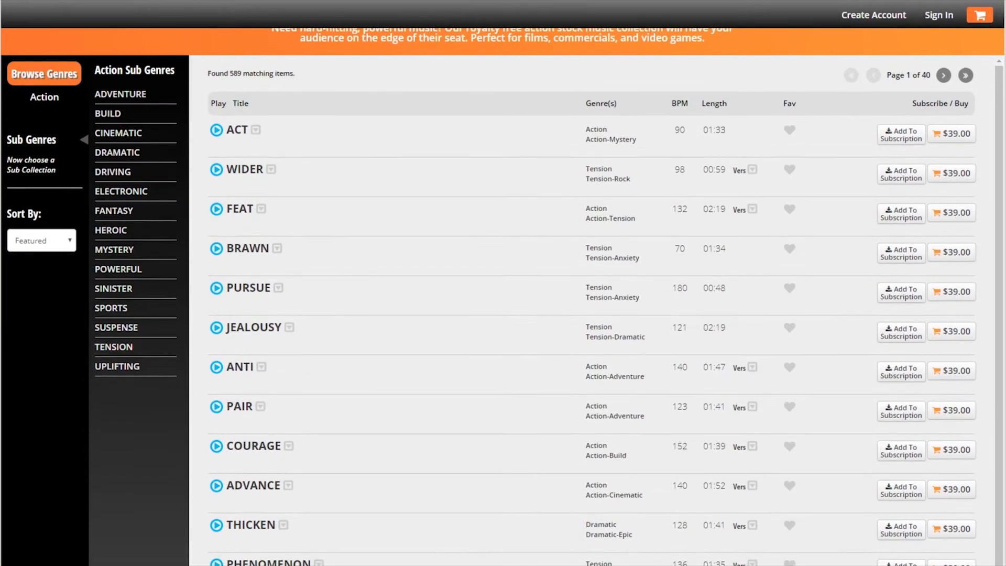
click(697, 53)
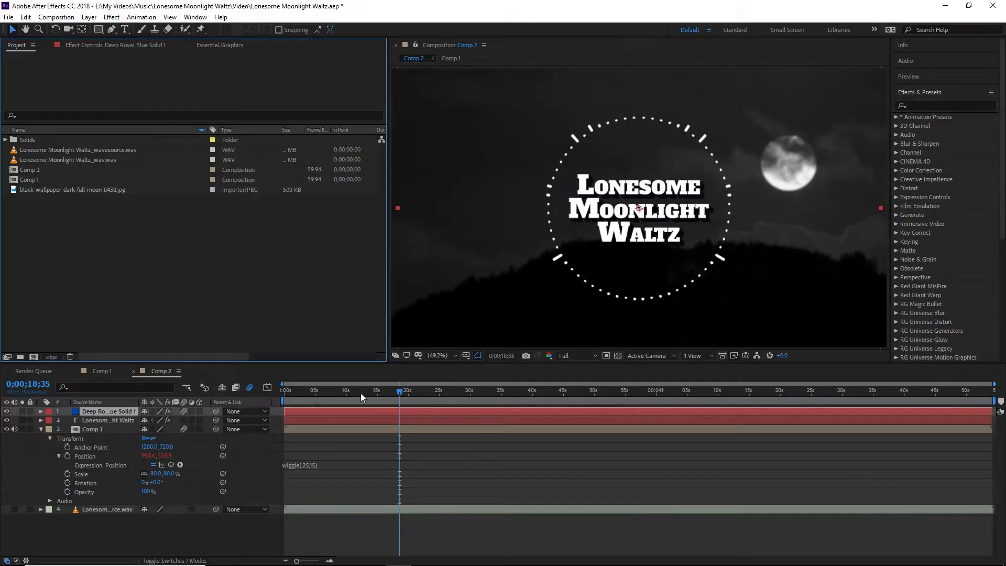
click(482, 390)
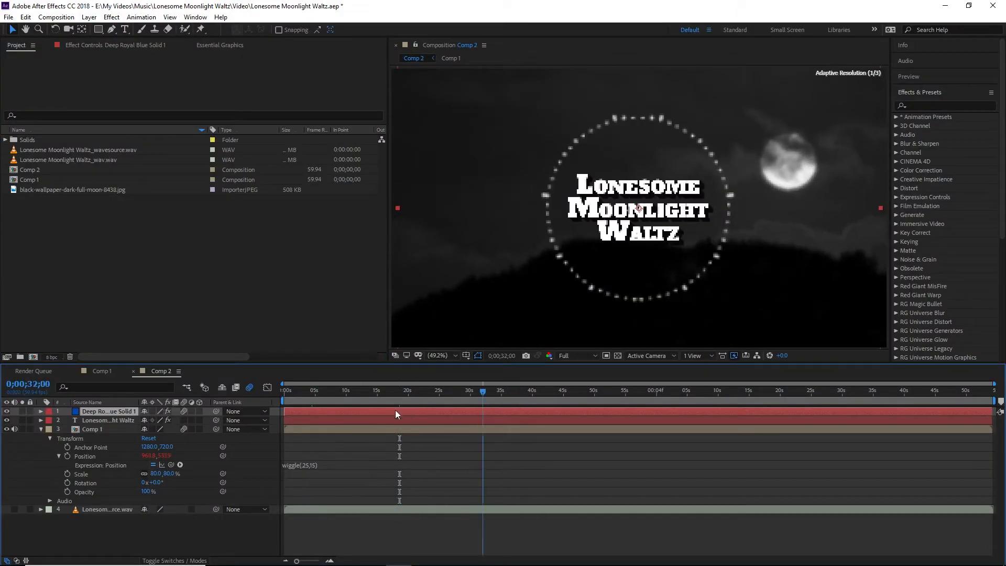
click(56, 17)
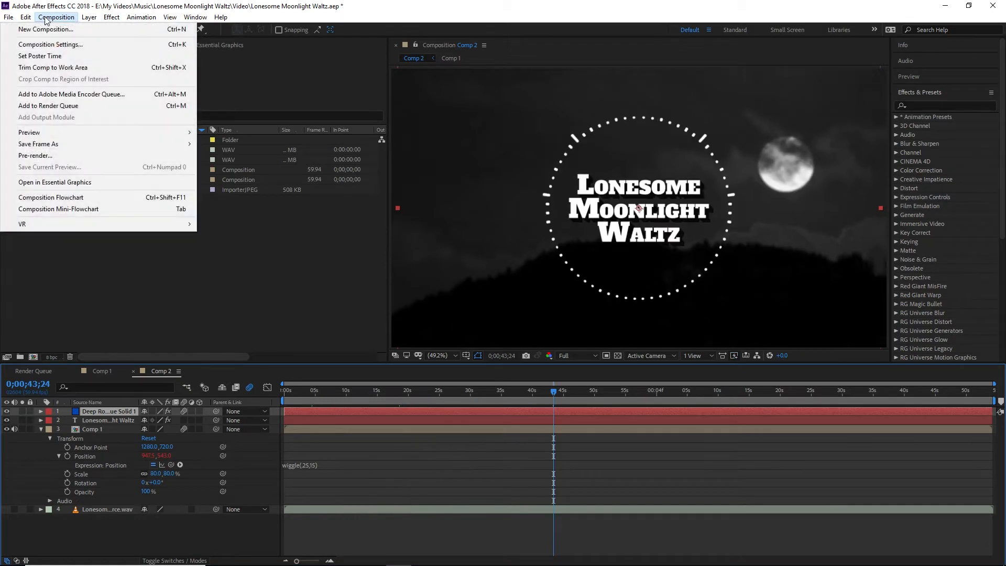
Create Comp 3 at 2560×1440 and 59.94 fps with the aspect ratio unlocked.
click(51, 44)
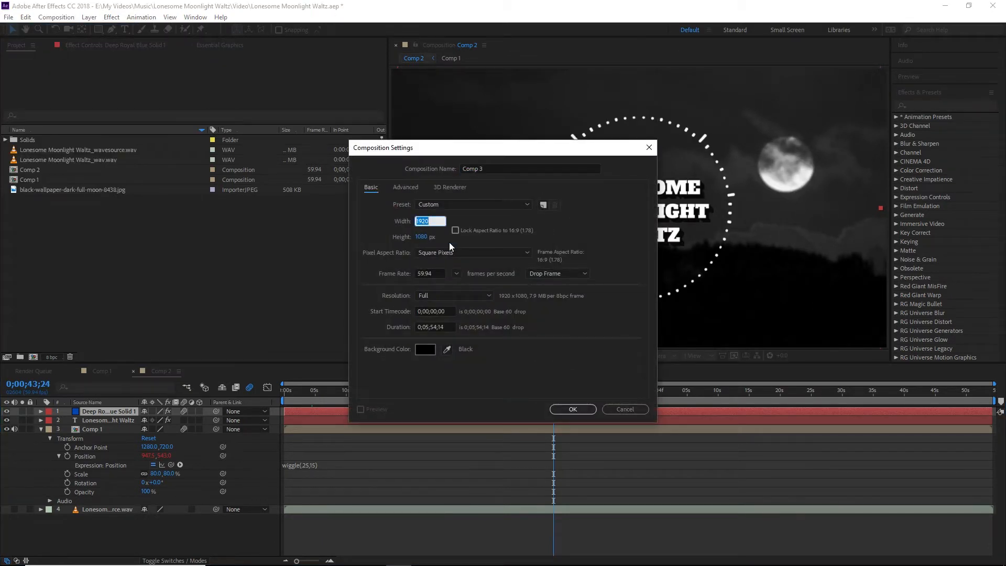
text(2560)
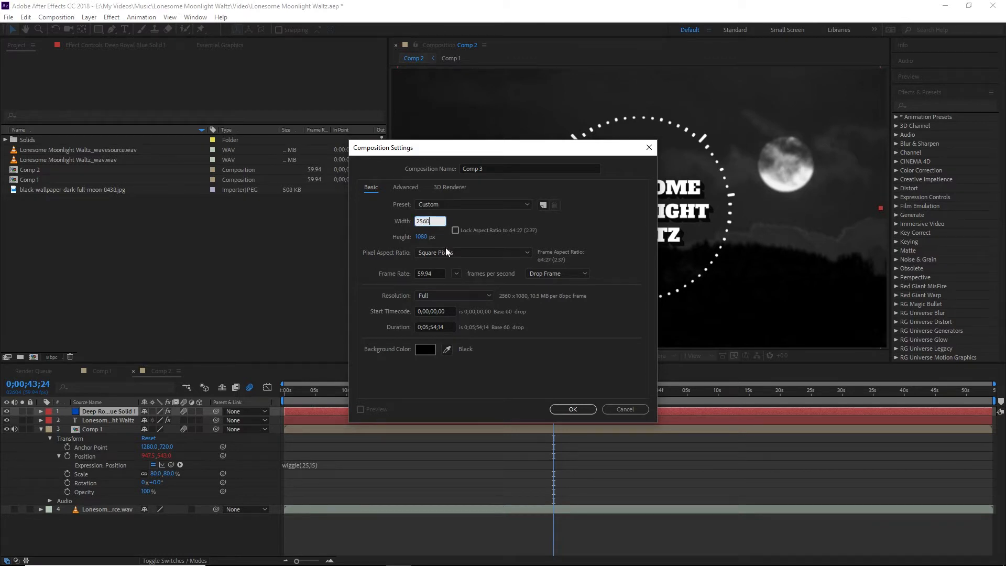
click(430, 237)
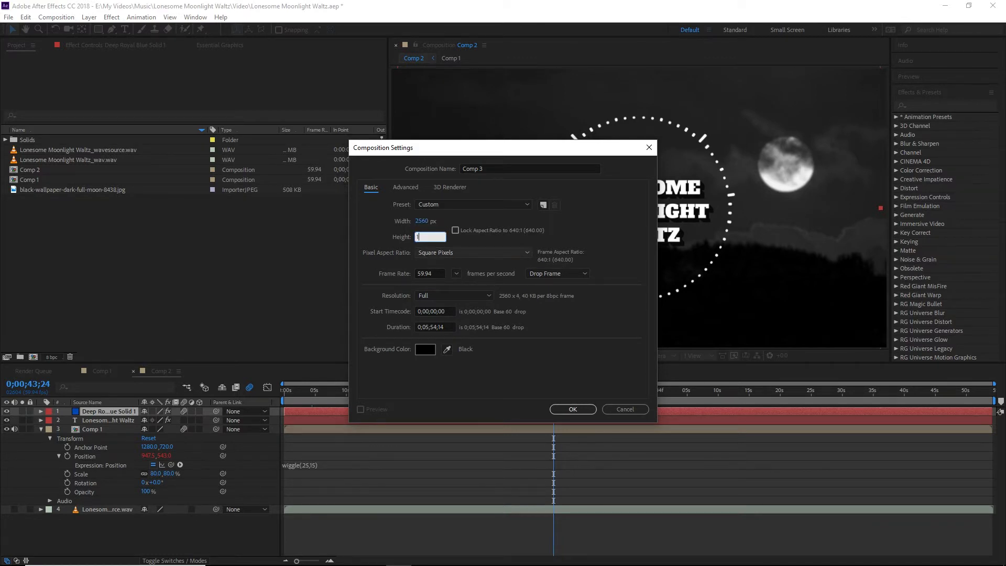
click(455, 230)
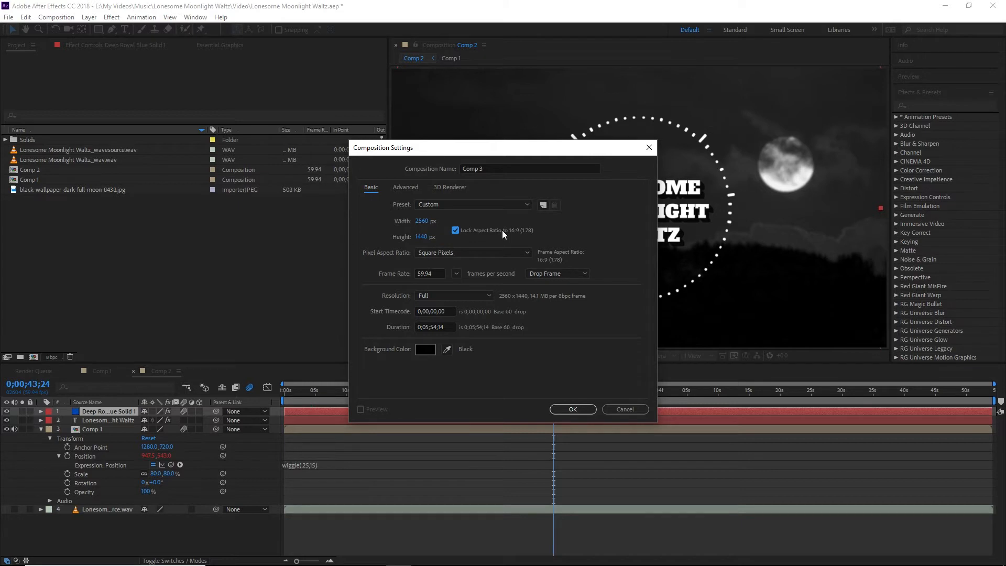
click(455, 229)
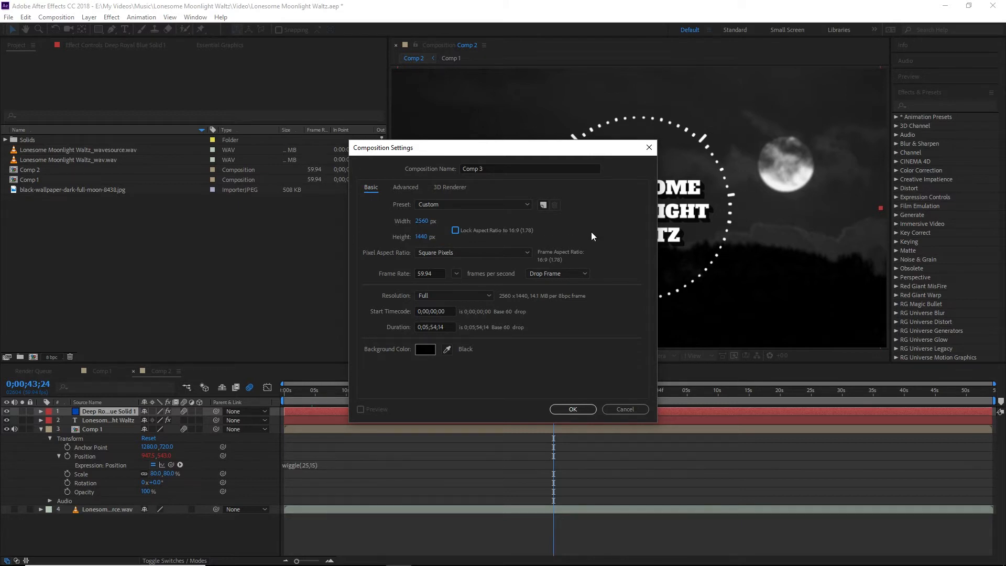
click(455, 273)
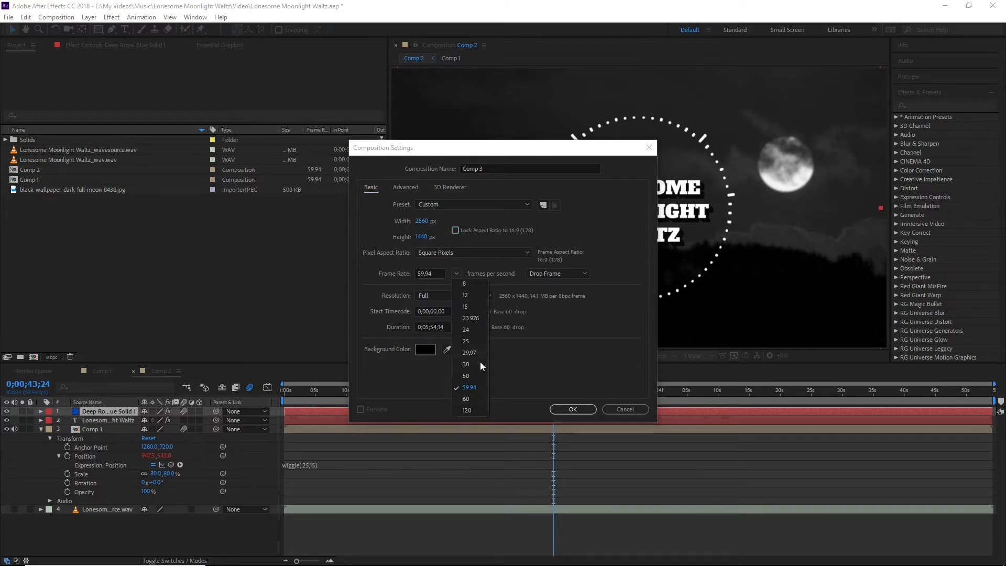
click(468, 386)
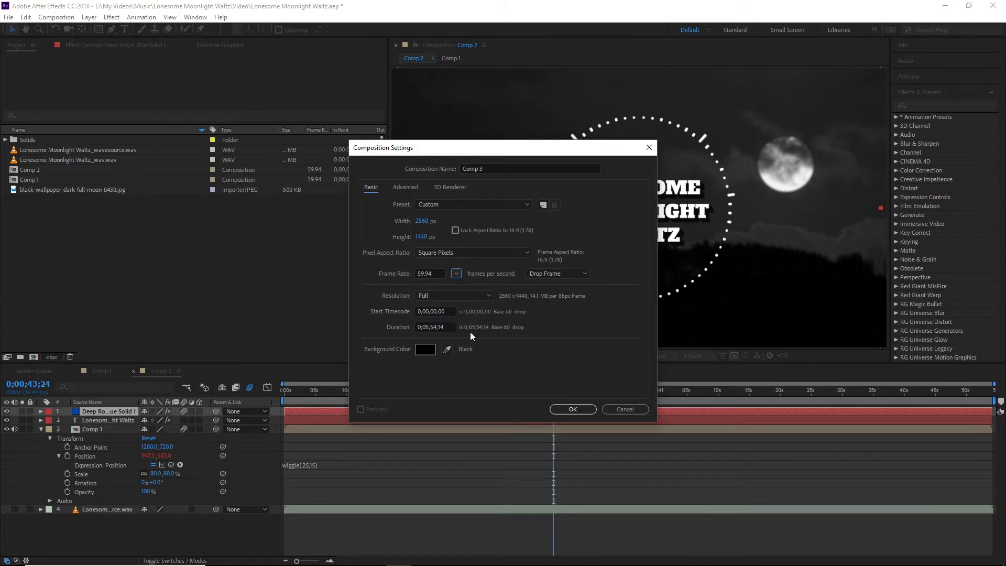
mouse_move(460, 335)
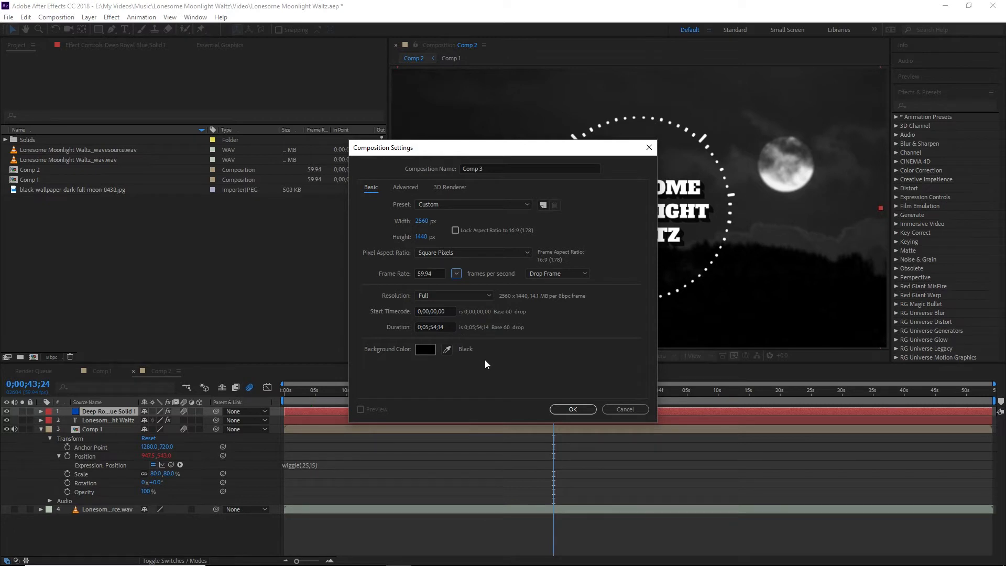
click(571, 409)
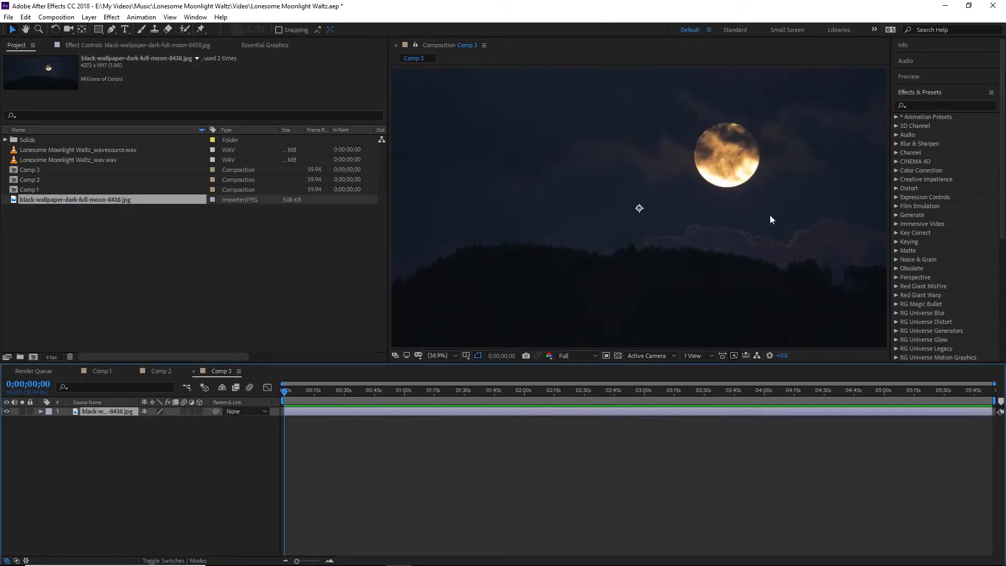
mouse_move(669, 332)
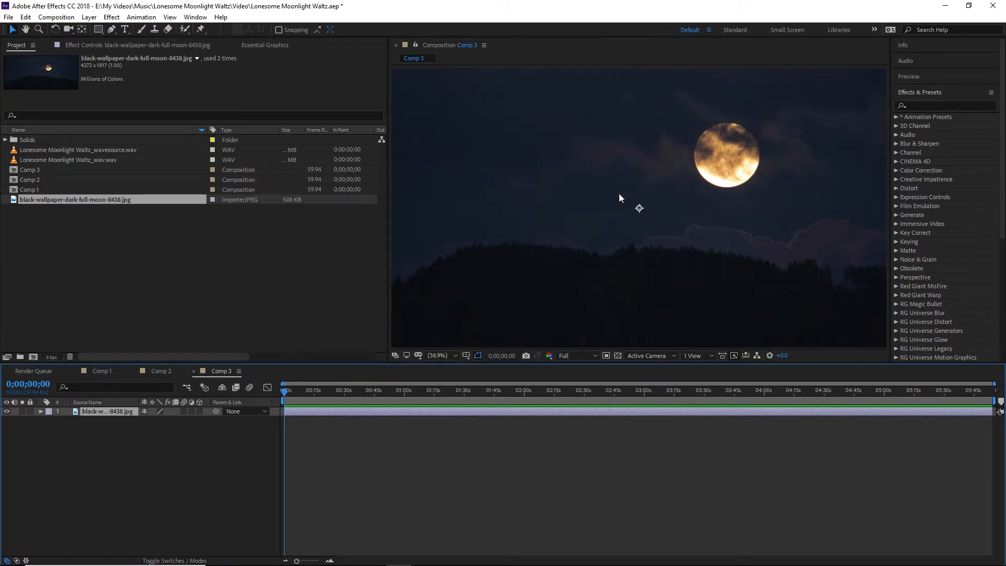
mouse_move(589, 187)
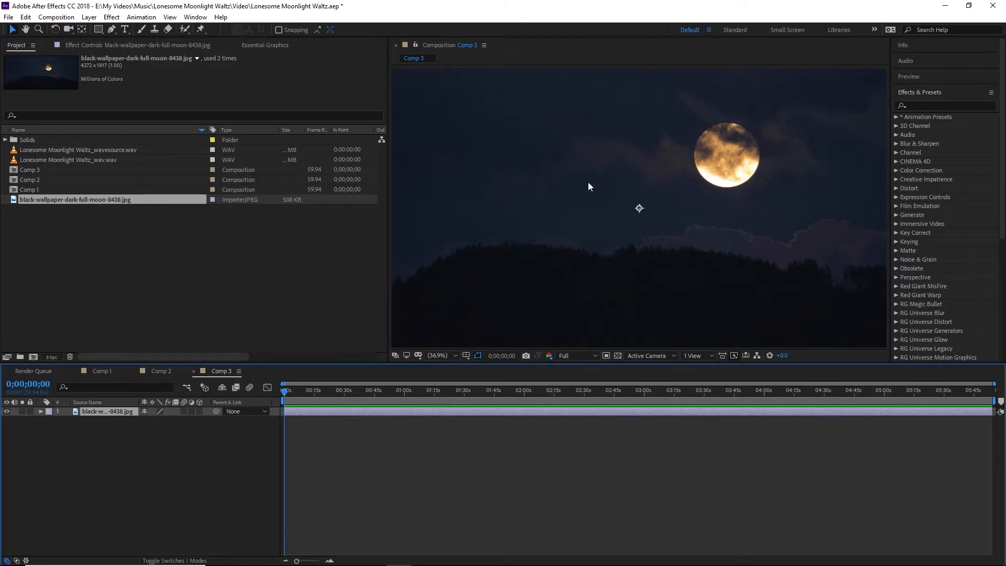
mouse_move(36, 448)
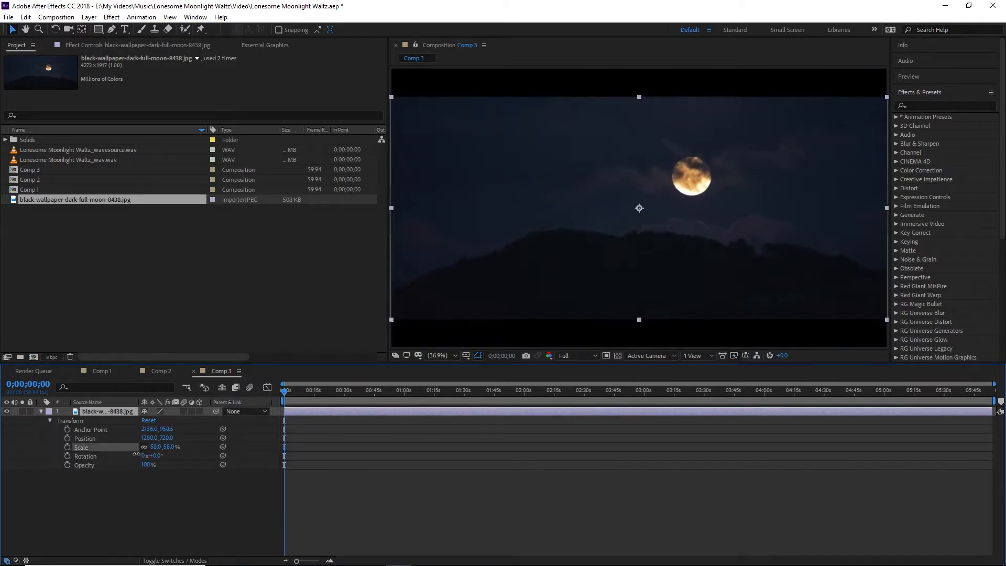
Scale the moon wallpaper layer to 78% and move it to position 1600, 720.
drag(160, 446, 174, 446)
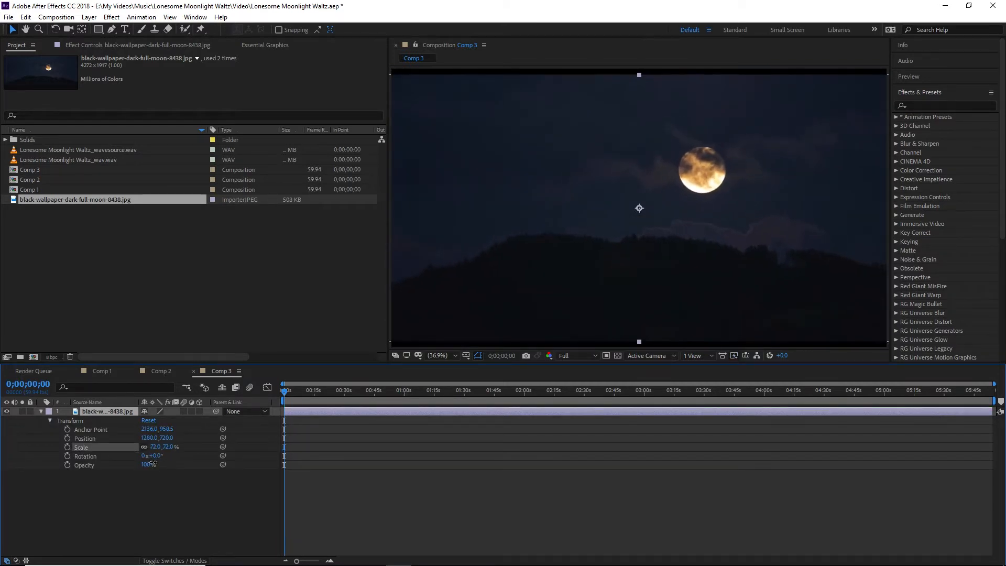
drag(157, 447, 165, 446)
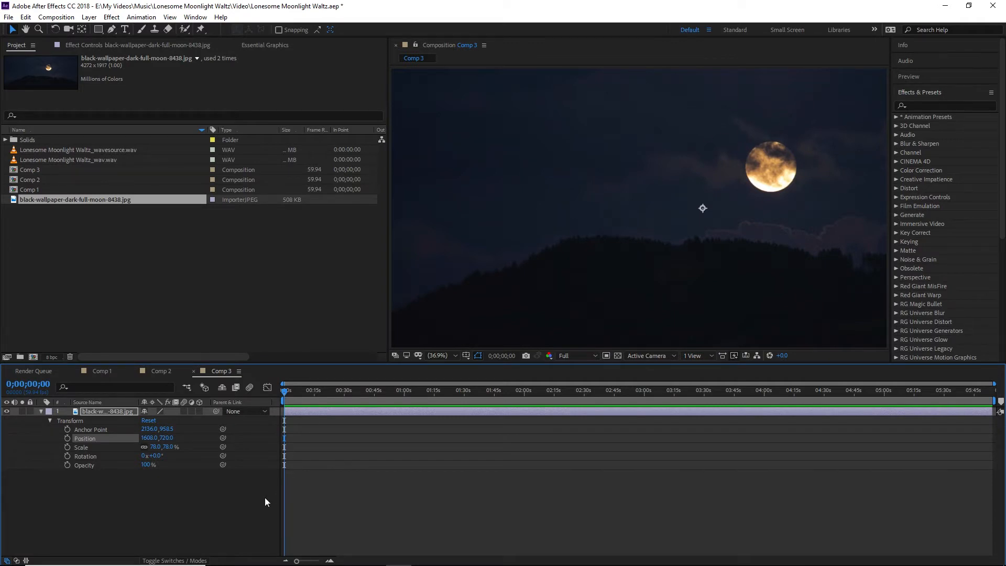
click(50, 421)
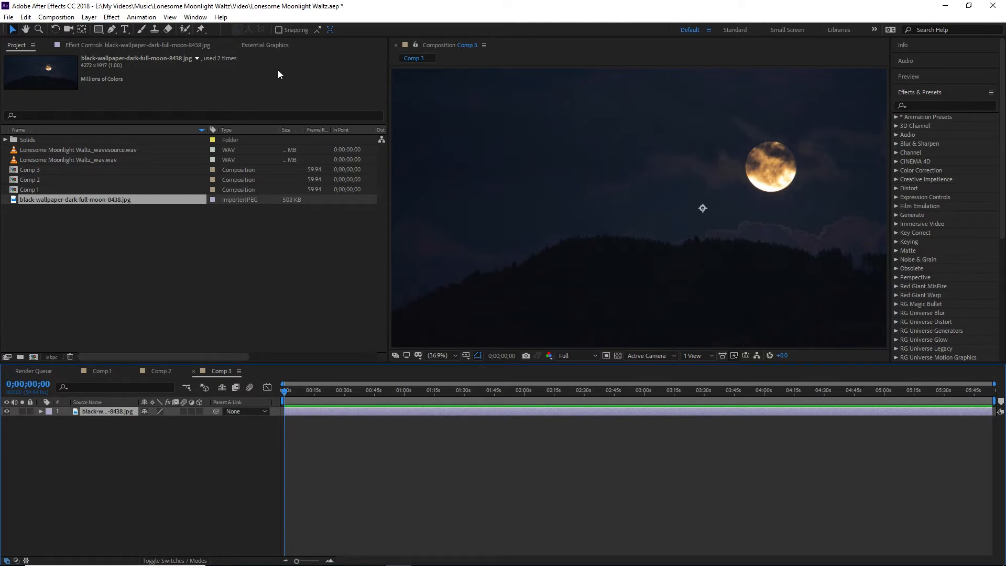
mouse_move(926, 109)
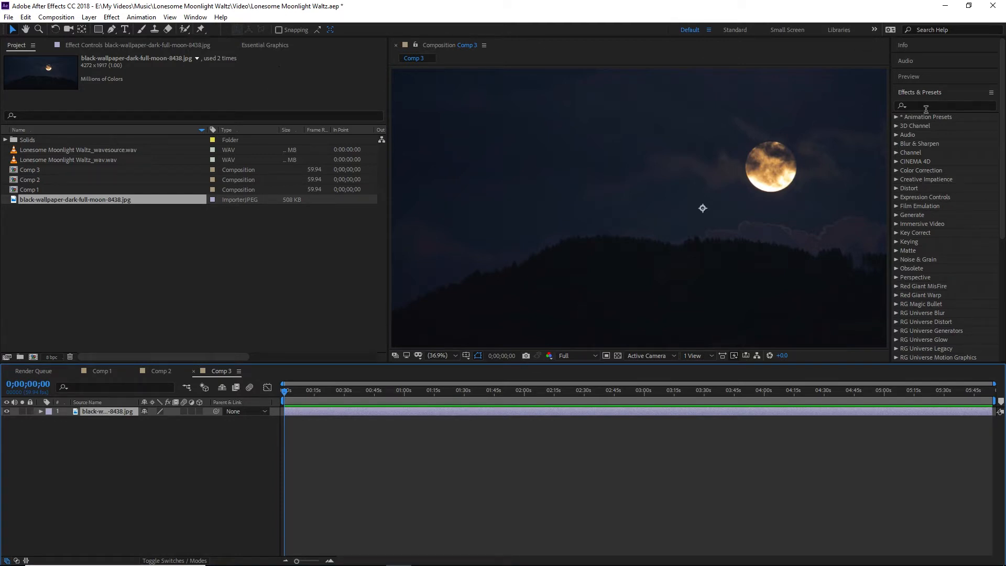
Search 'film' and apply FilmConvert Pro to the moon wallpaper layer.
click(943, 105)
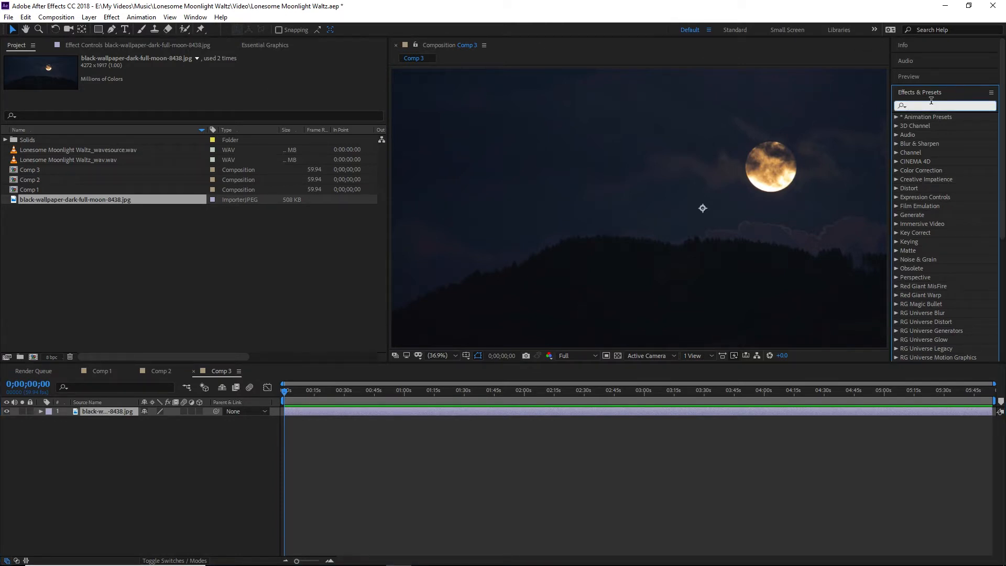
text(film)
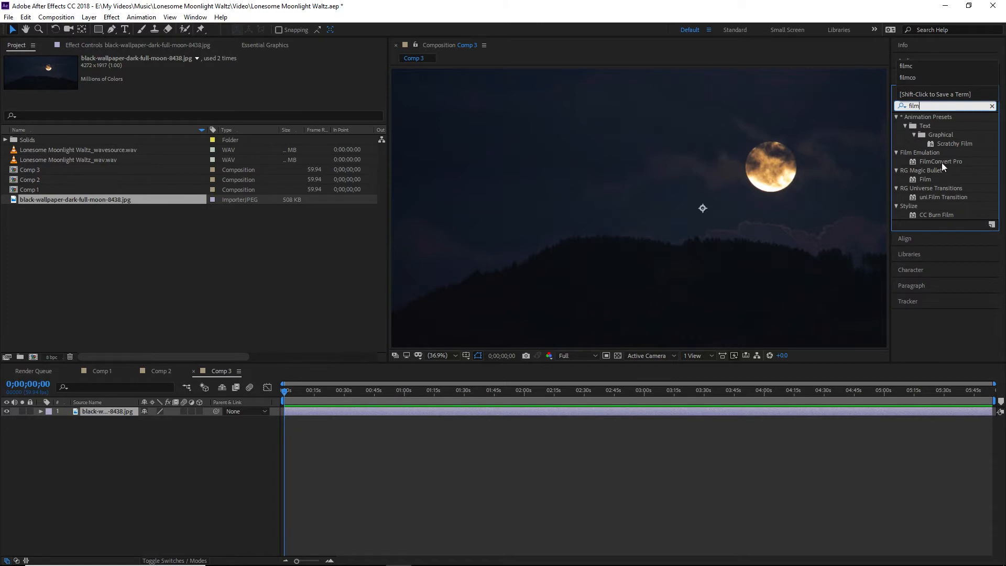
double_click(941, 161)
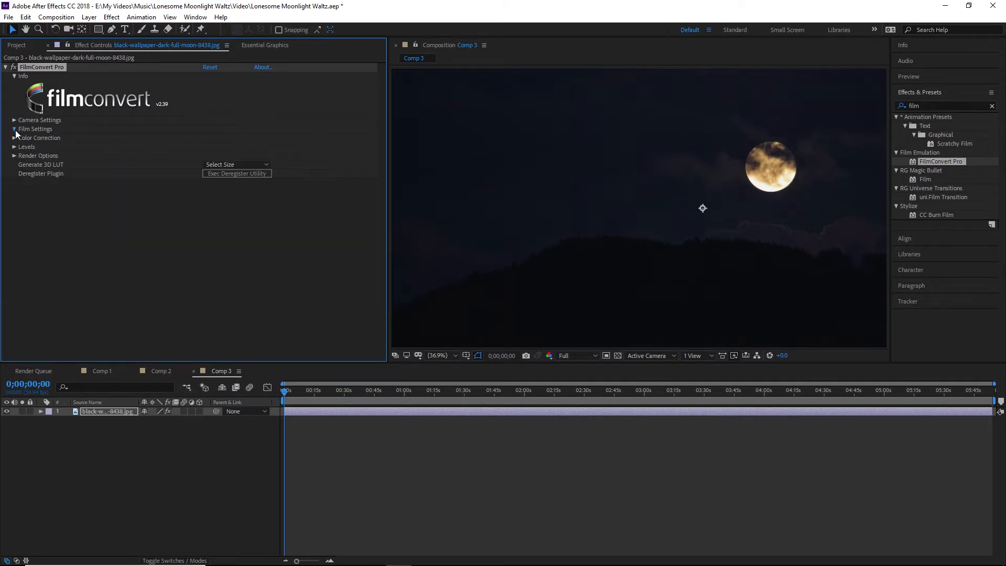
Set FilmConvert Pro's film stock to FJ Neo for a monochrome look.
click(36, 128)
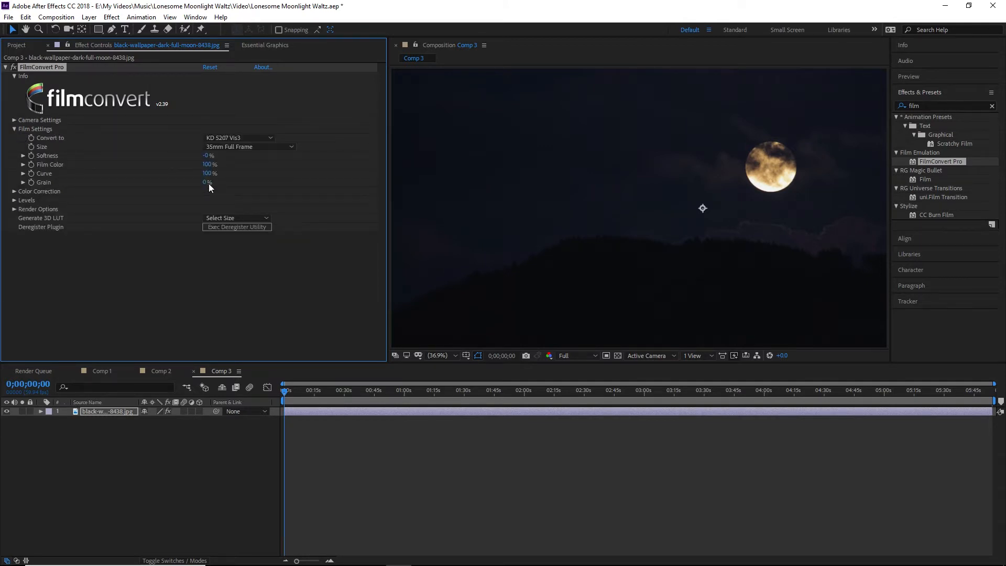
click(239, 138)
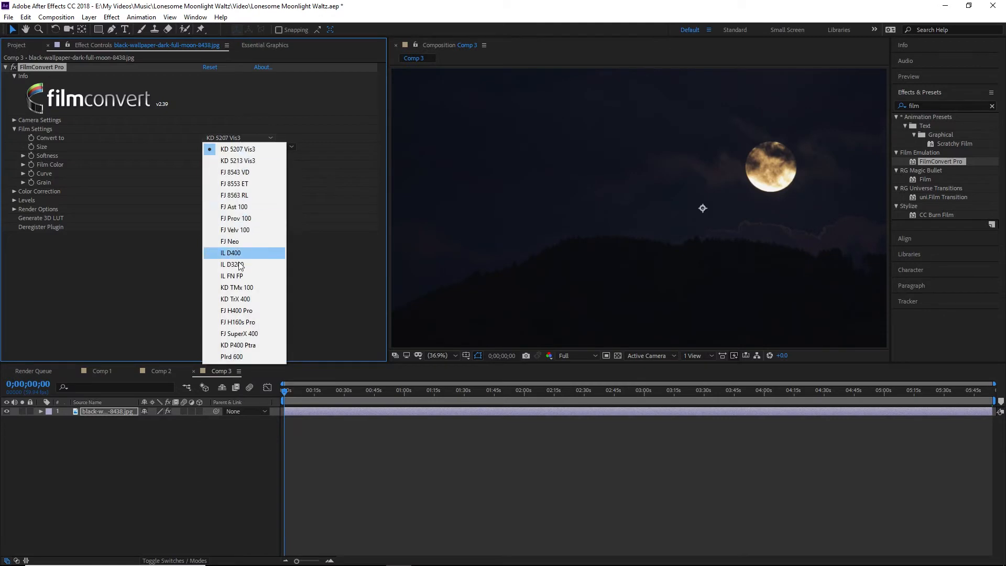
click(232, 264)
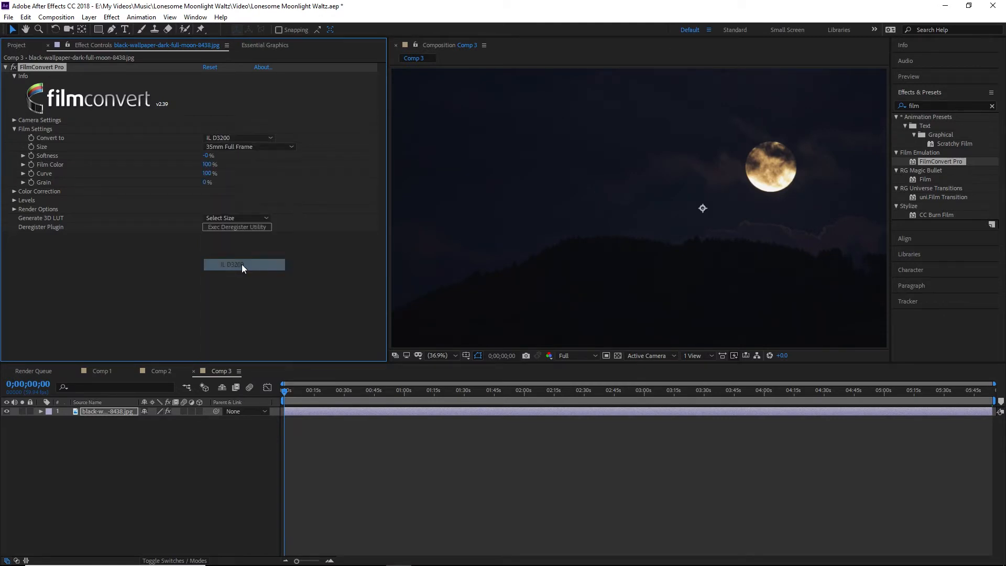
click(229, 241)
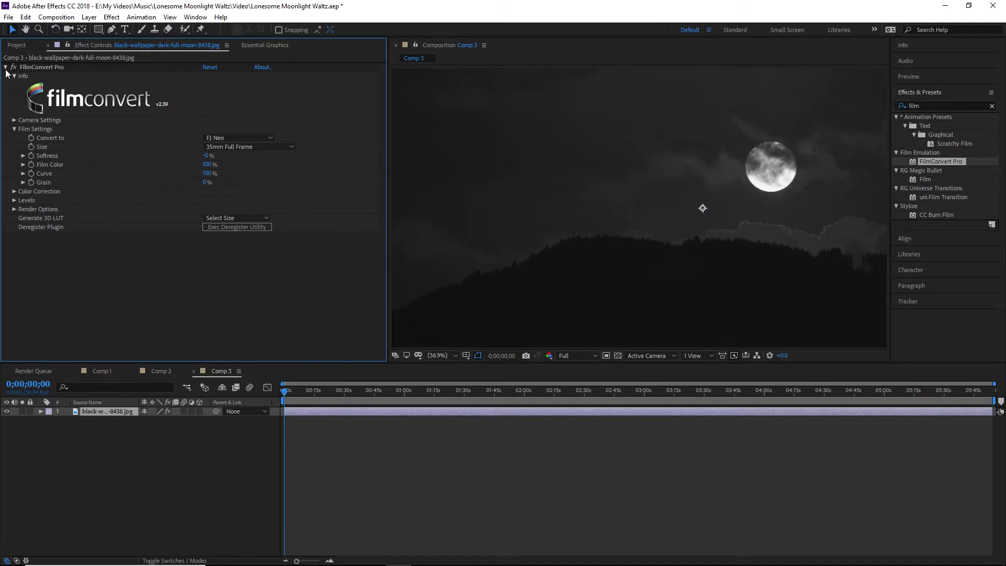
click(5, 66)
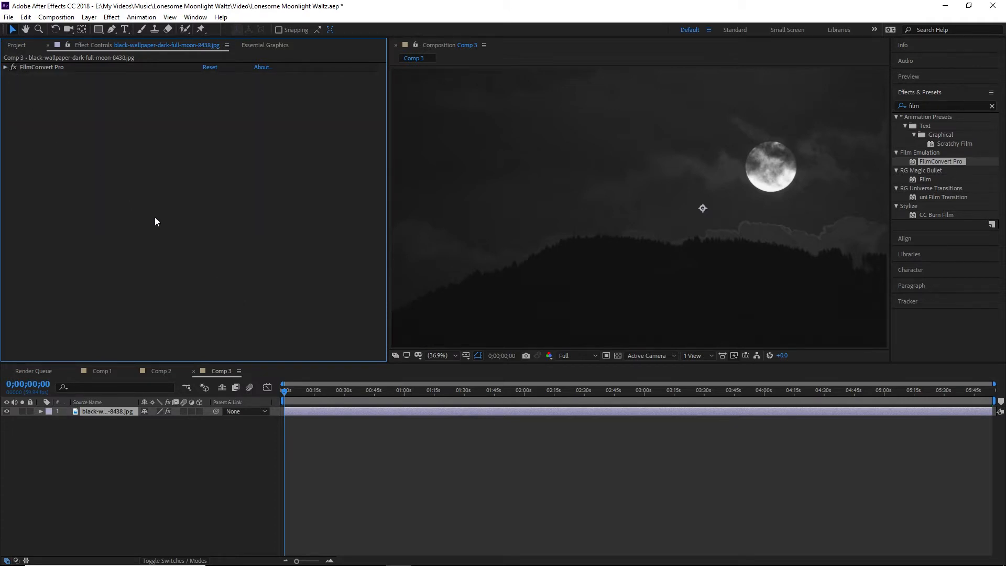
mouse_move(330, 246)
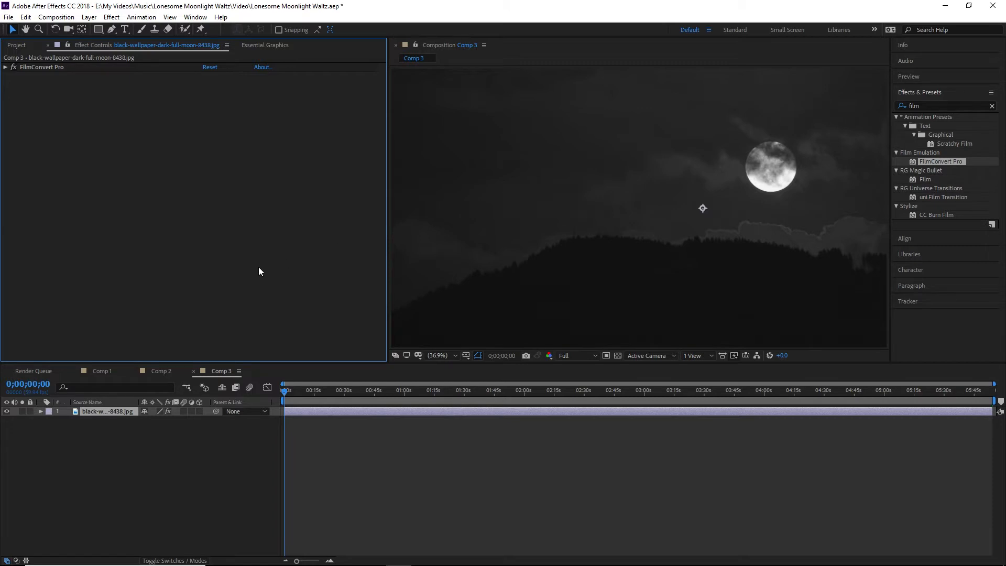
mouse_move(269, 281)
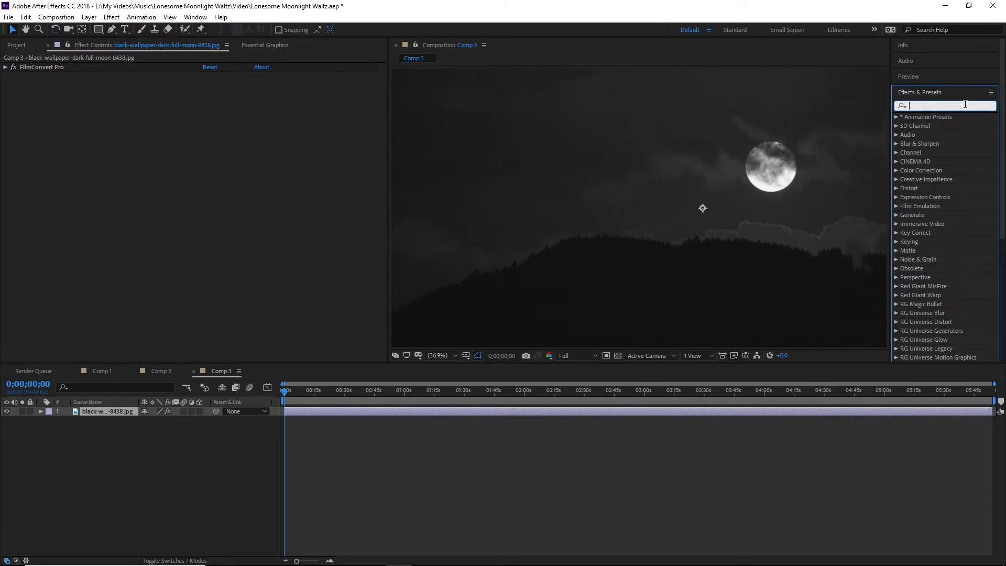
Apply Levels to the moon wallpaper with input black 6 and gamma 1.14.
text(blur)
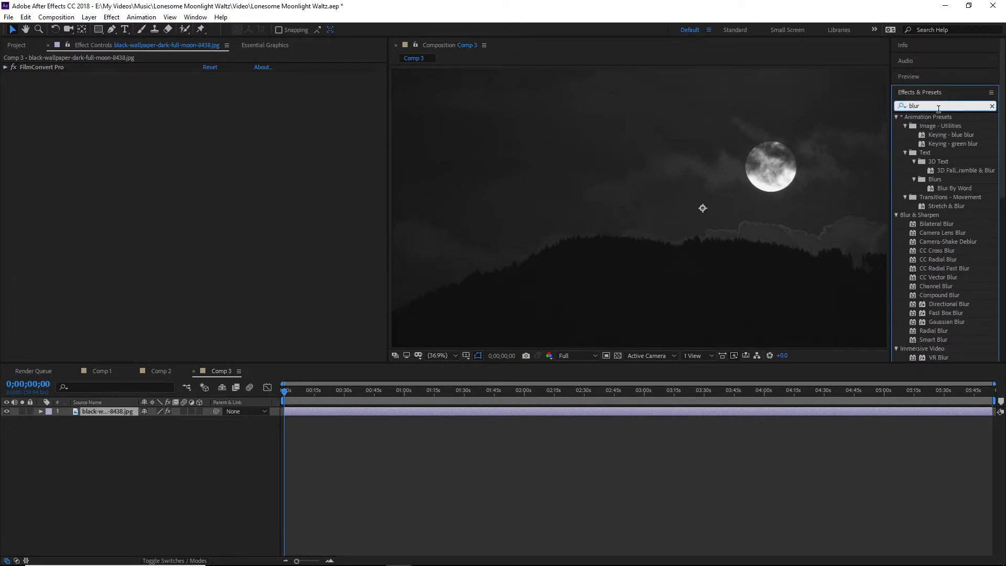
text(level)
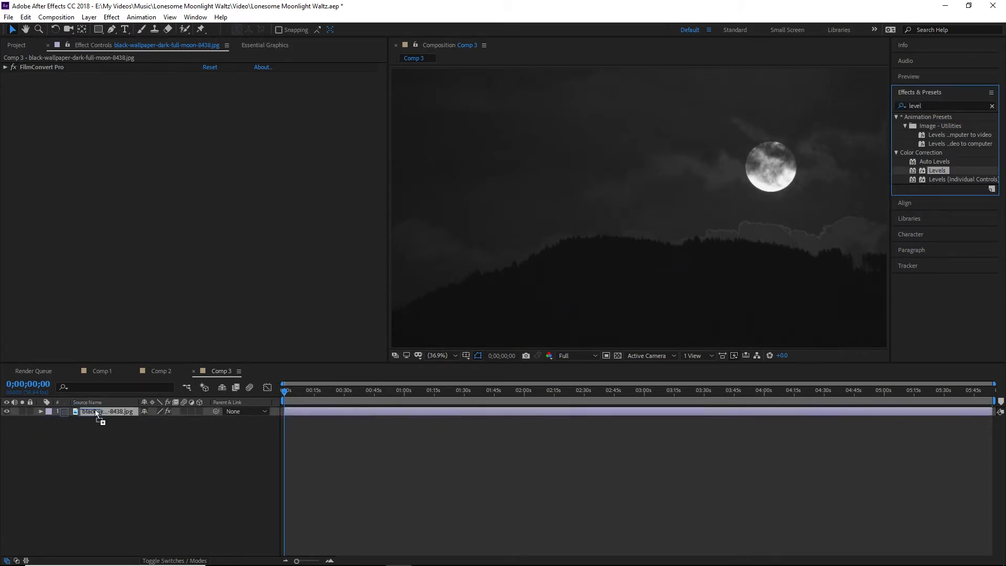
click(938, 169)
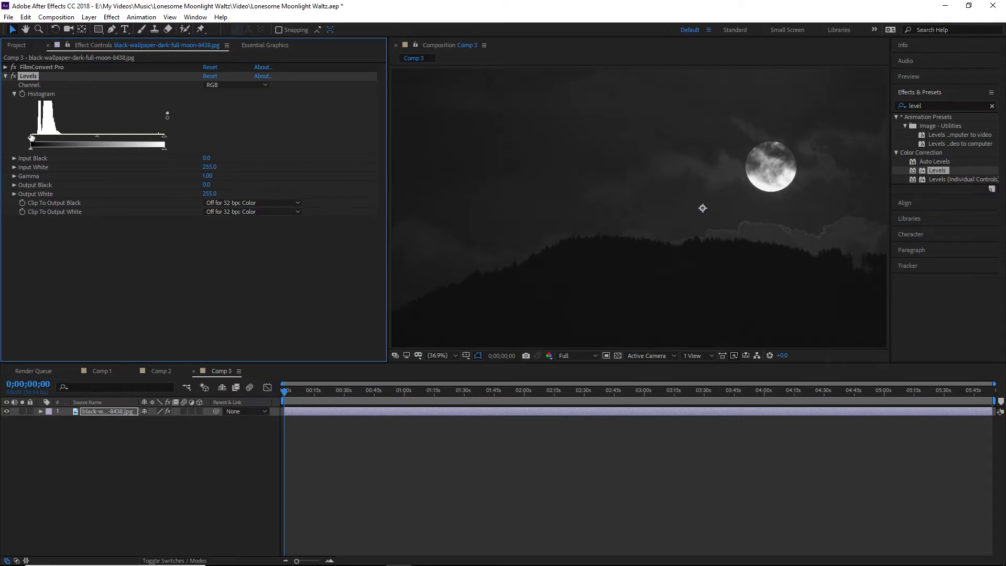
drag(20, 140, 34, 140)
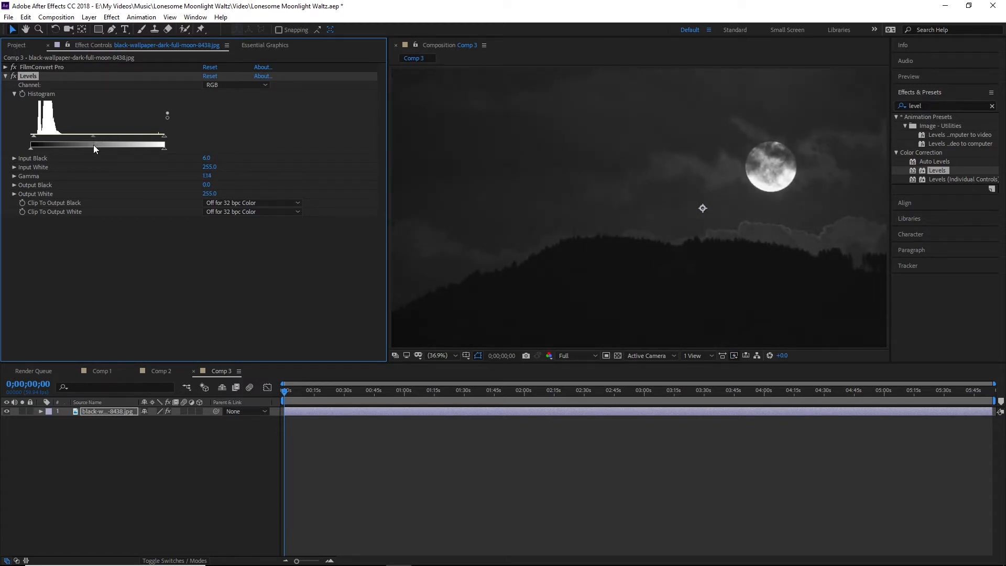
click(6, 75)
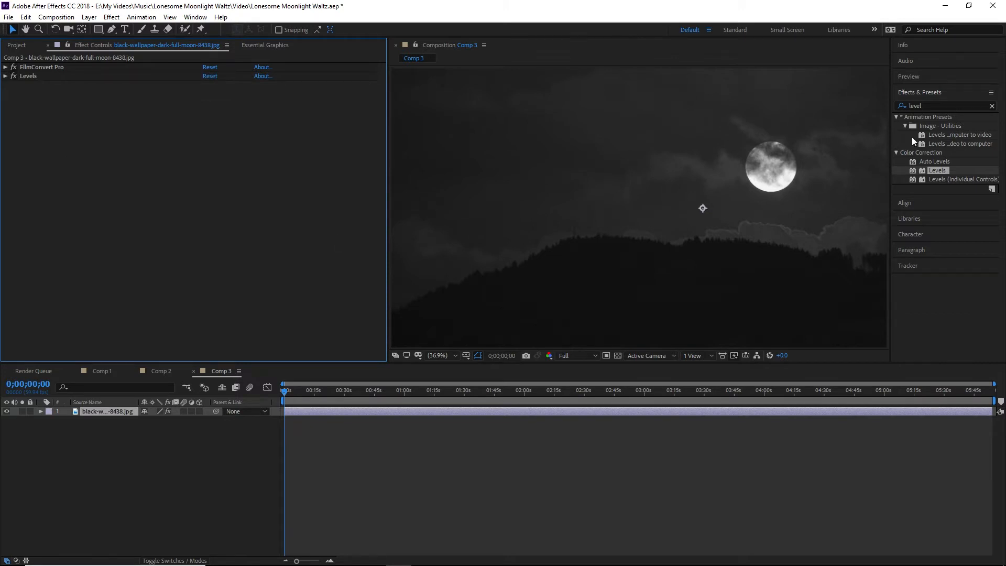
Search 'blur' and apply Gaussian Blur to the moon wallpaper layer.
text(blur)
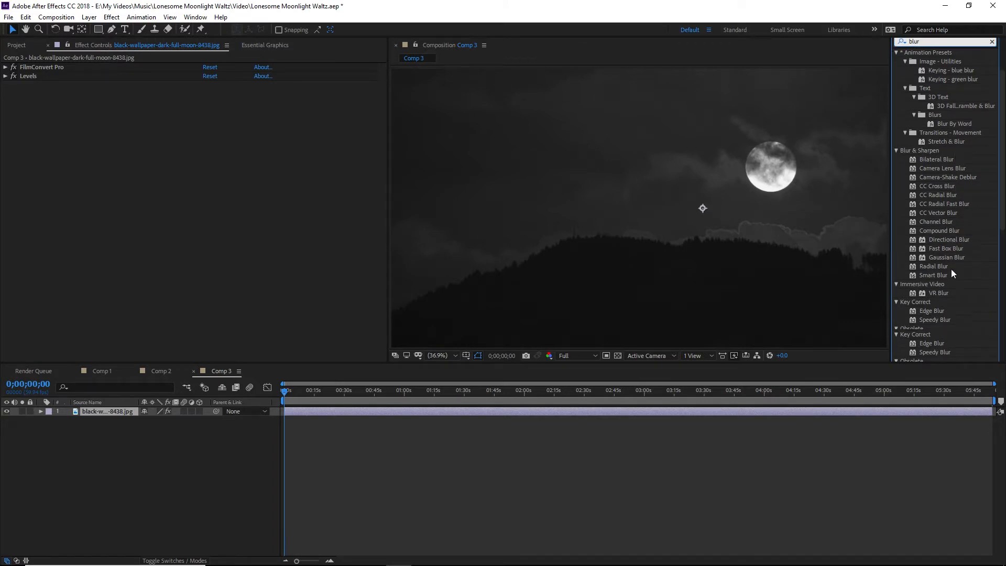
scroll(down, 3)
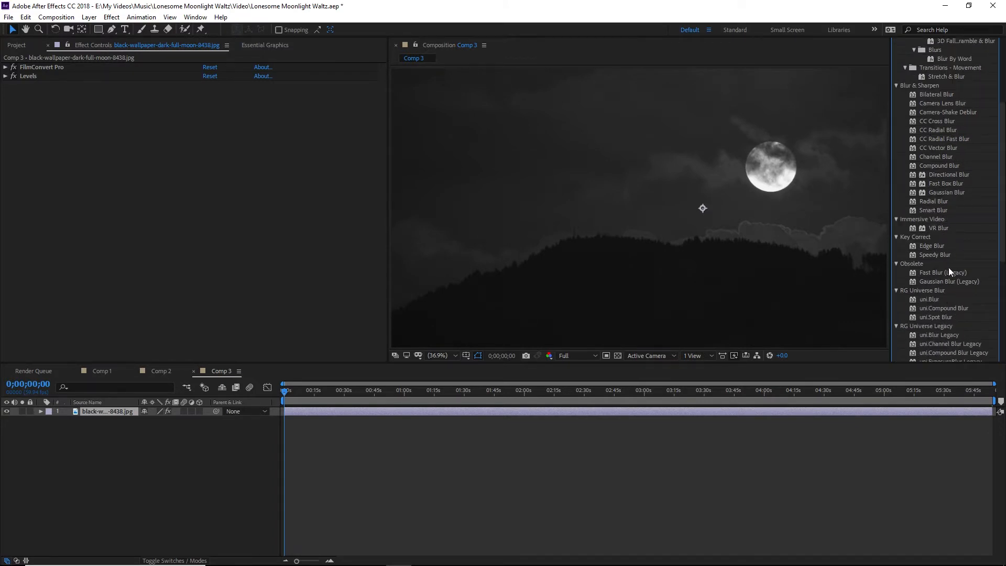
mouse_move(949, 283)
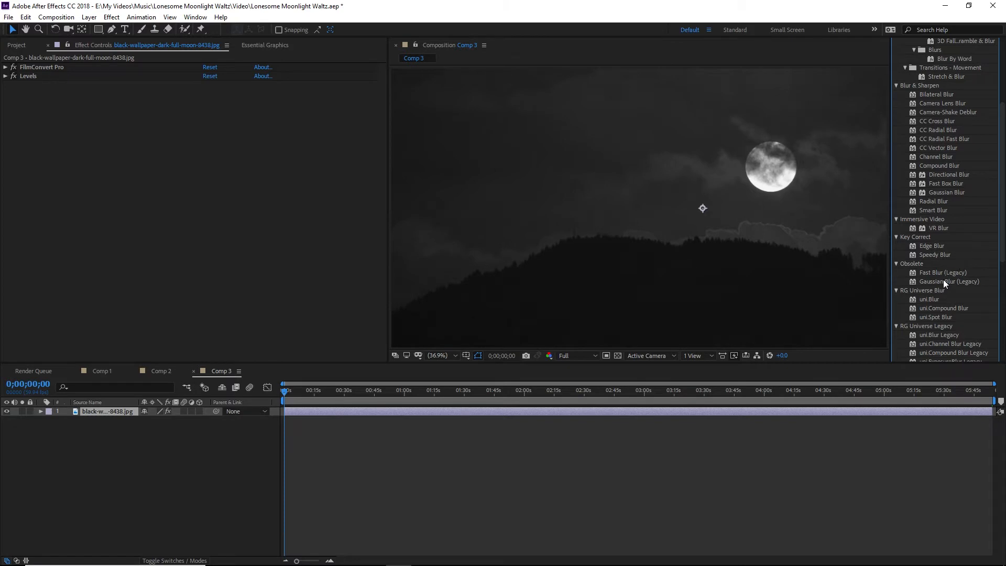
mouse_move(956, 217)
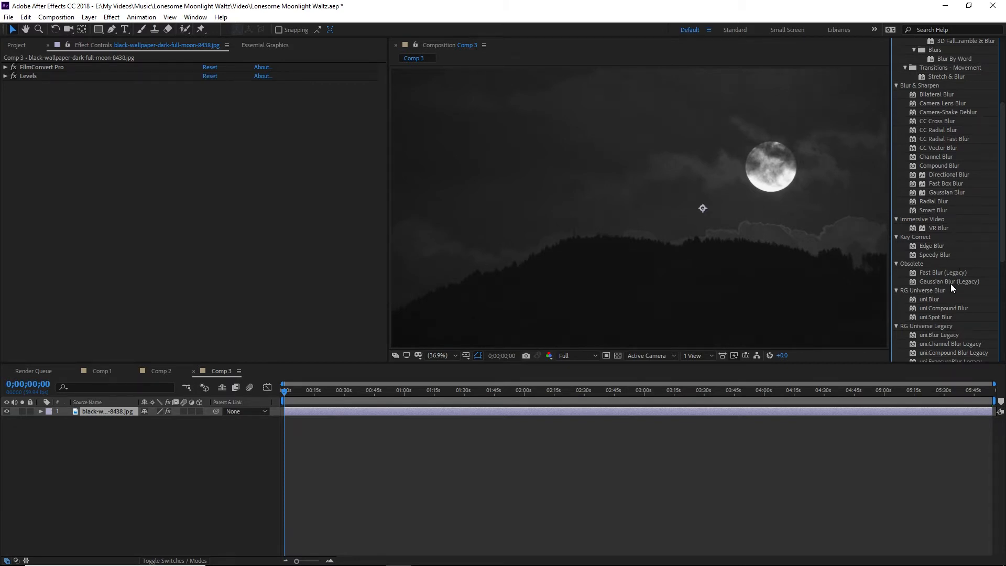
text(blur)
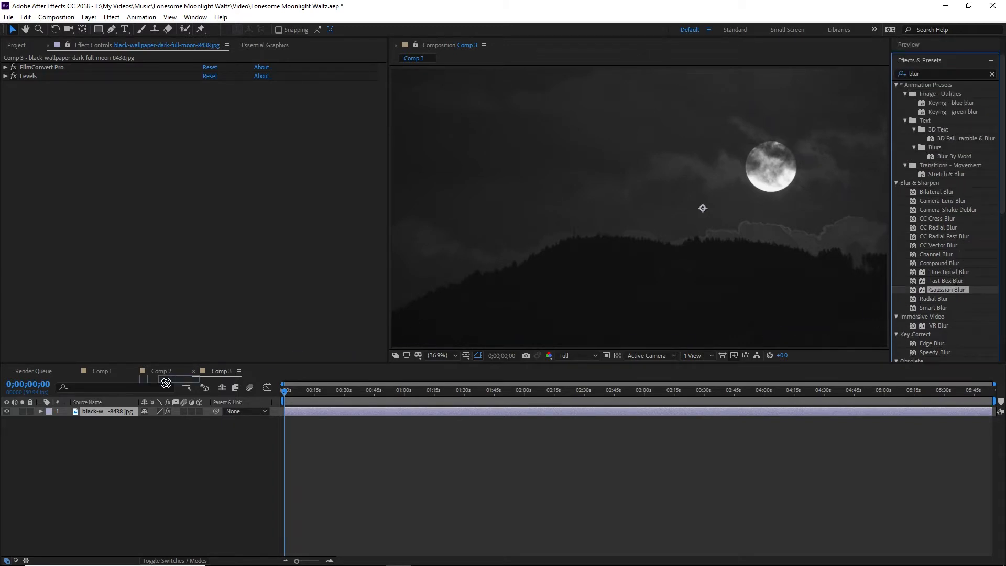
double_click(947, 289)
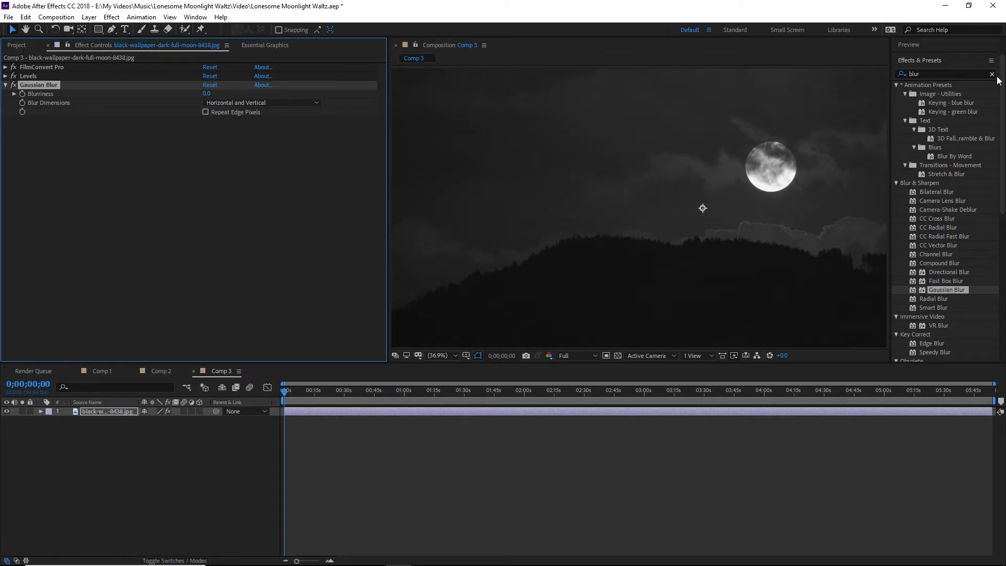
click(992, 74)
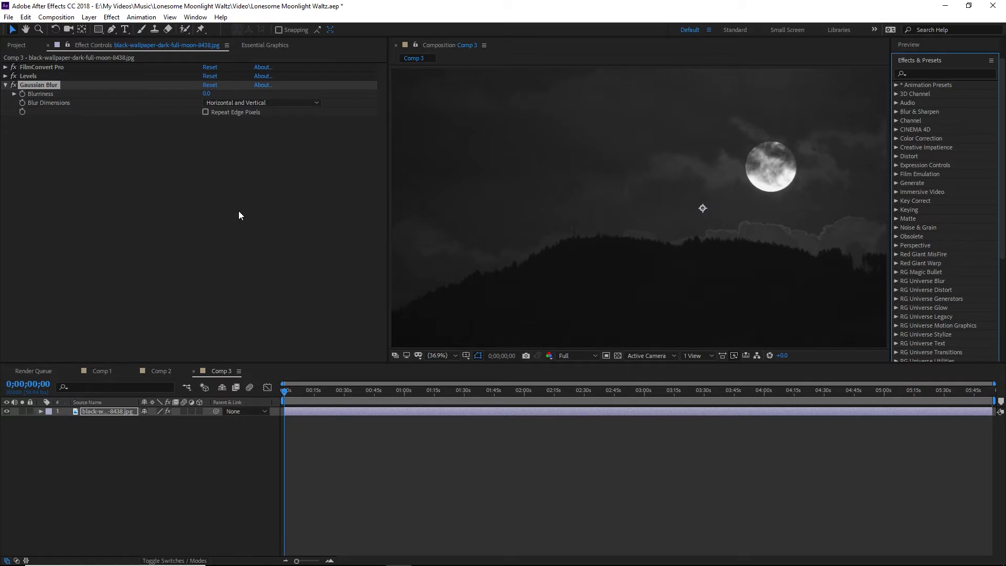
mouse_move(224, 174)
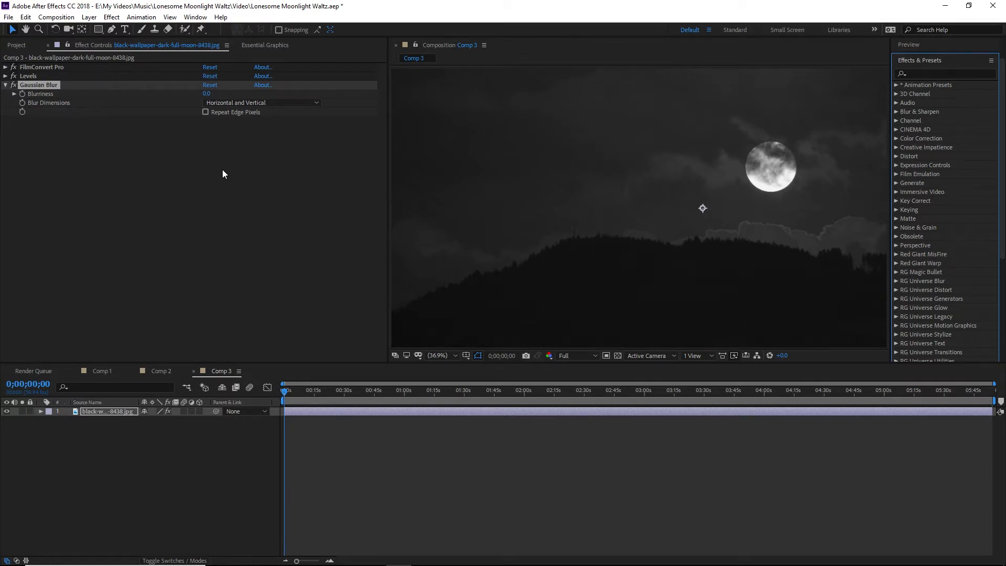
mouse_move(215, 120)
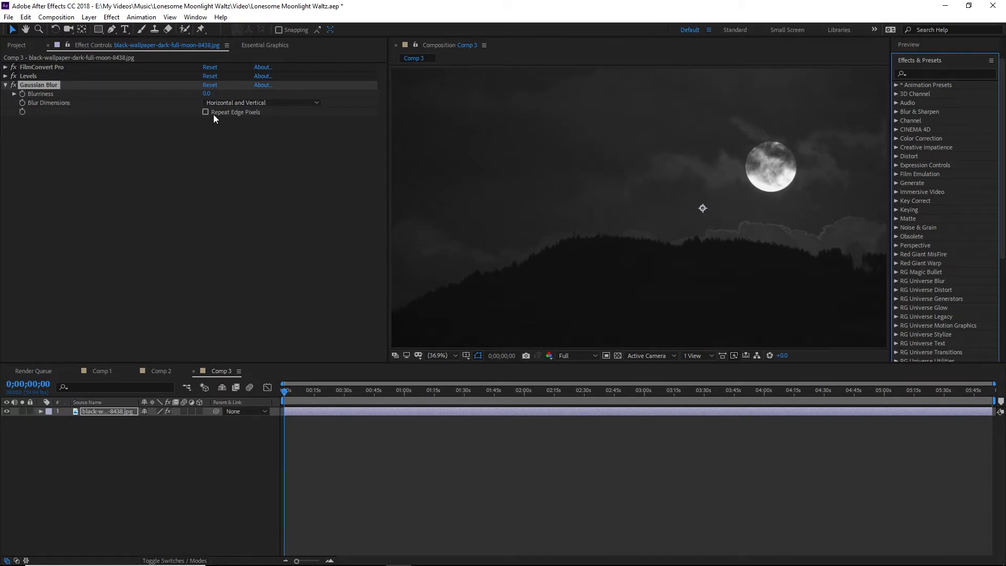
Set the Gaussian Blur blurriness to 25.0.
click(207, 94)
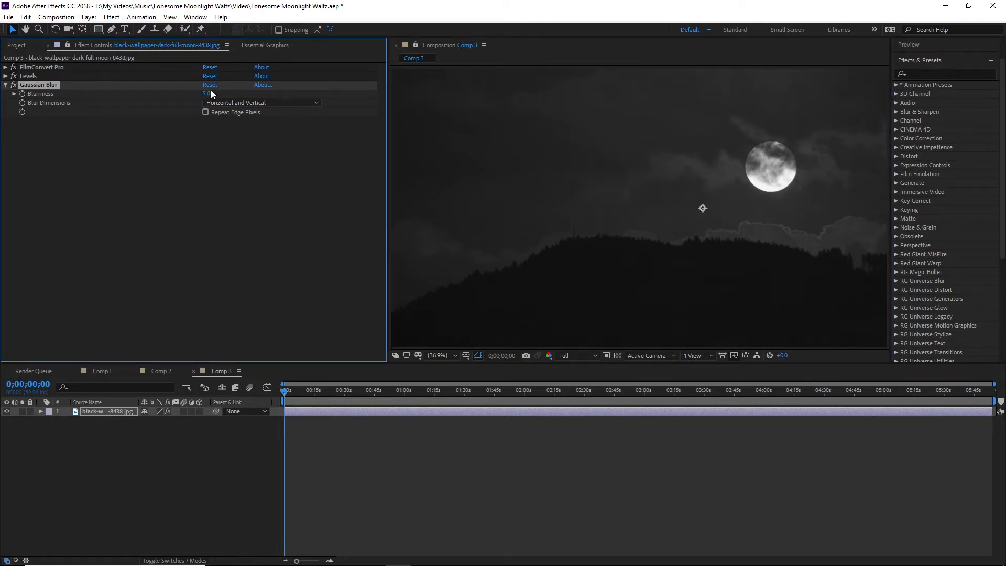
text(102)
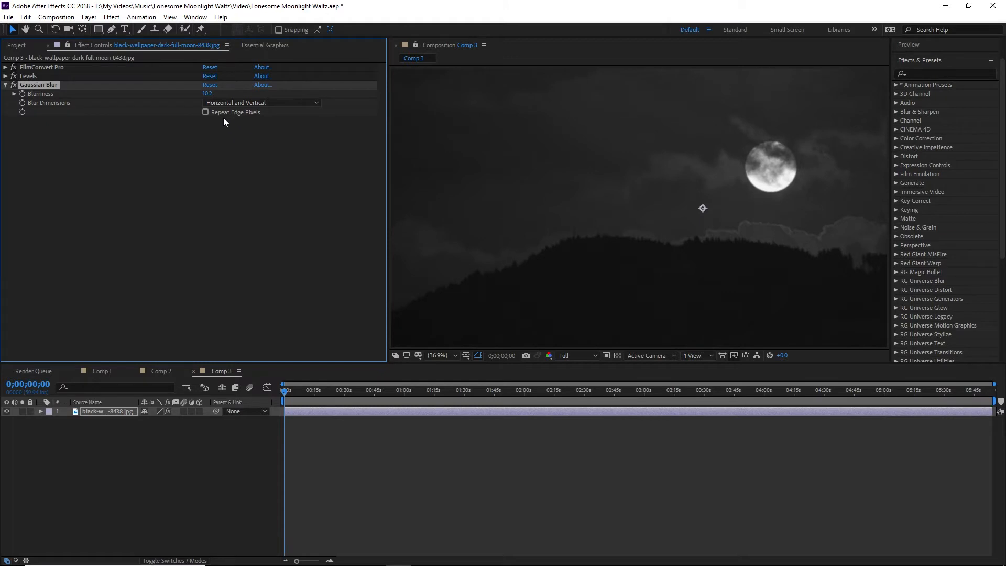
drag(208, 94, 231, 94)
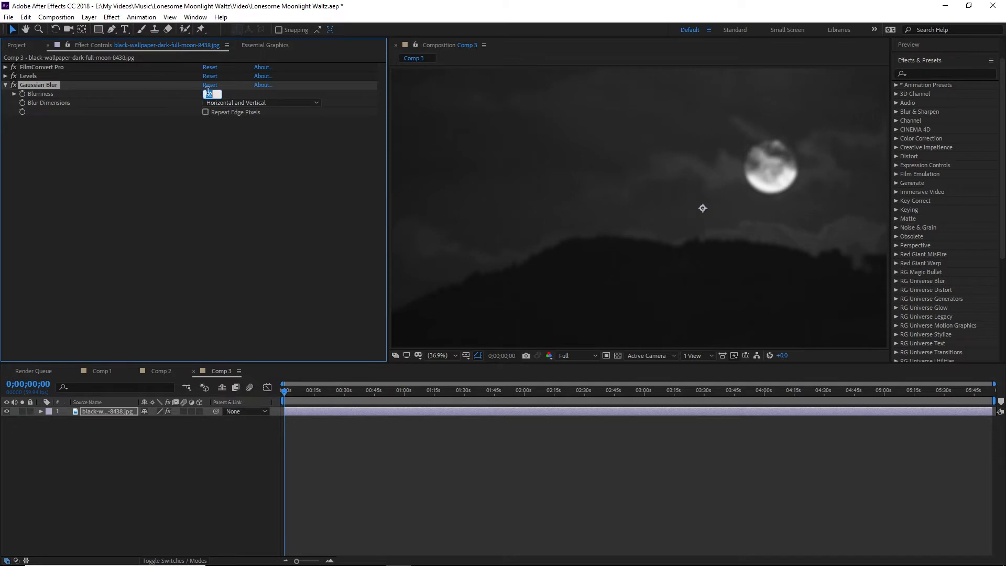
text(25.0)
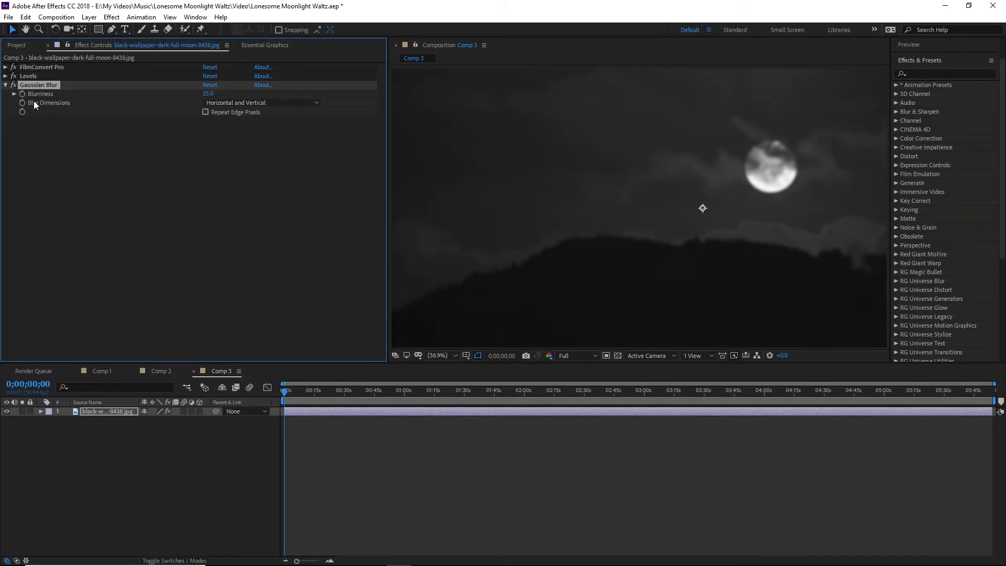
mouse_move(133, 185)
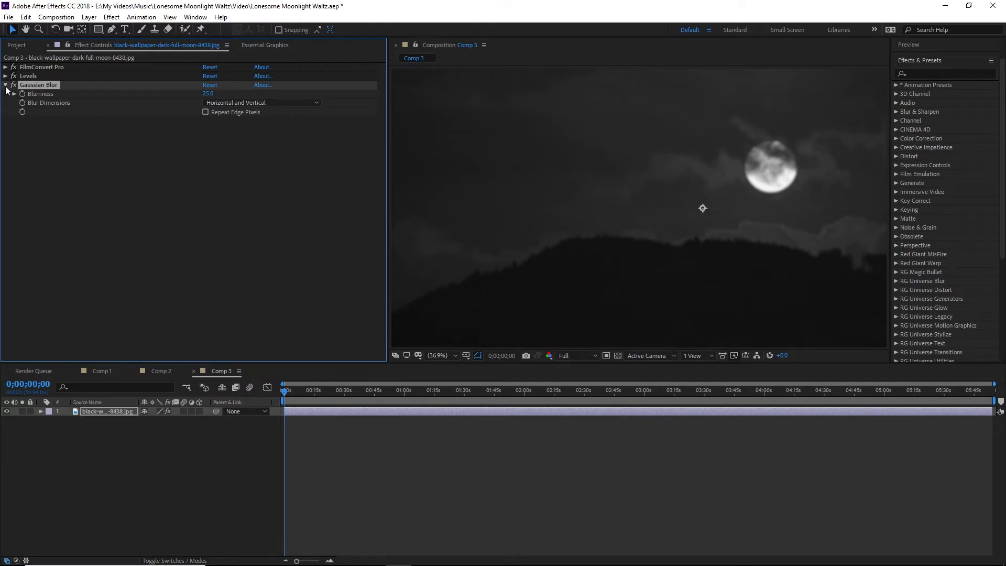
click(6, 85)
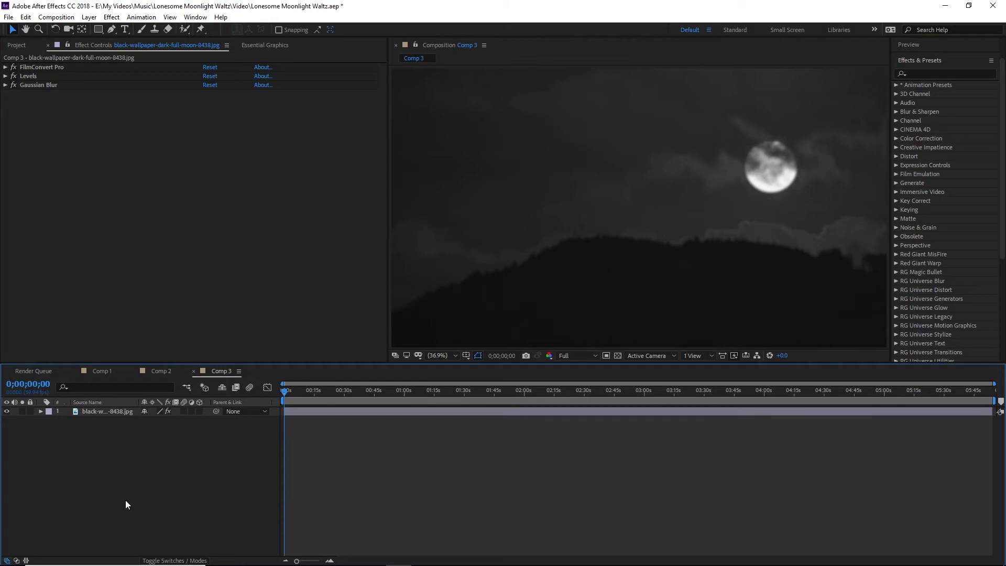
Create Comp 4 at 1920×1080 with the aspect ratio locked.
click(57, 17)
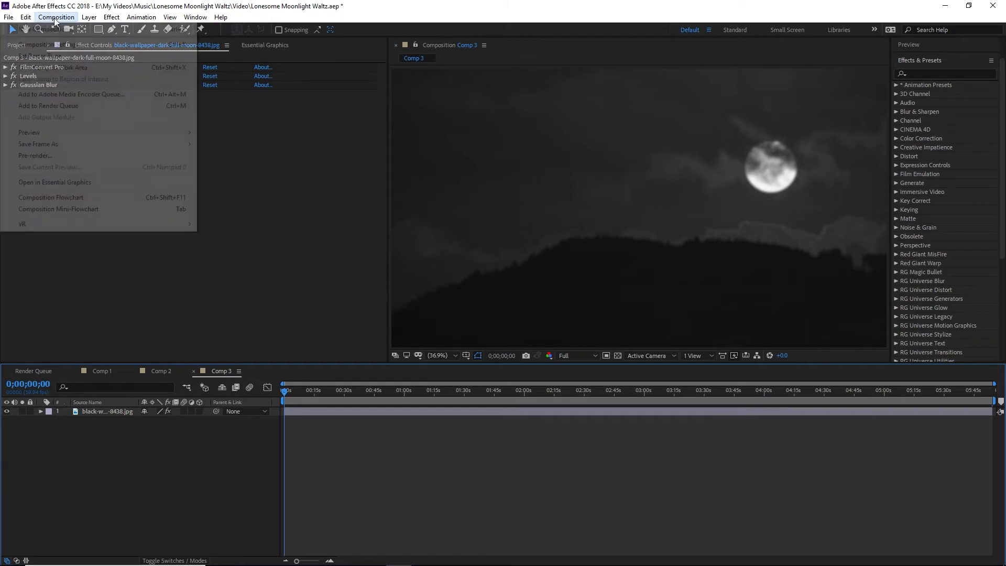
click(37, 57)
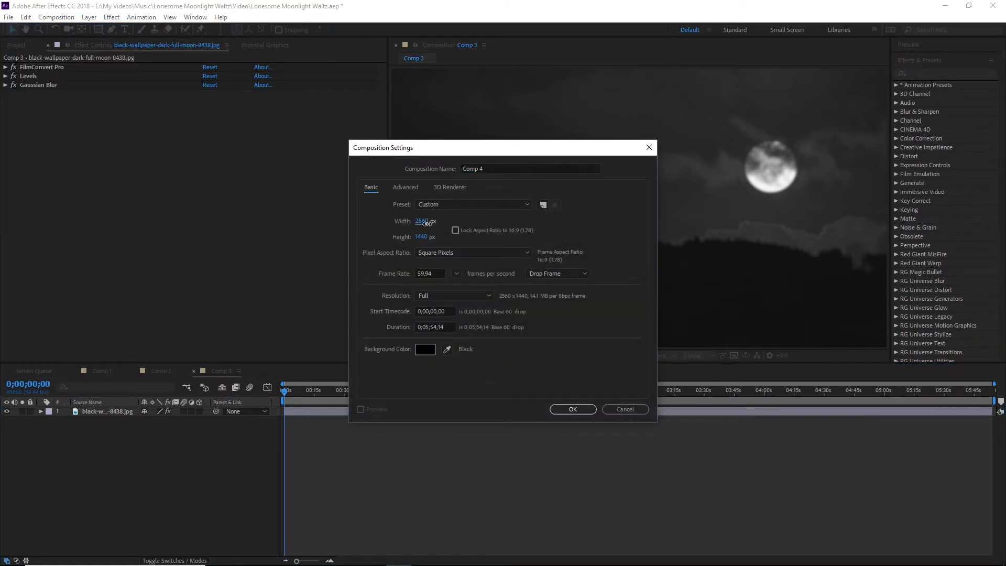
click(455, 230)
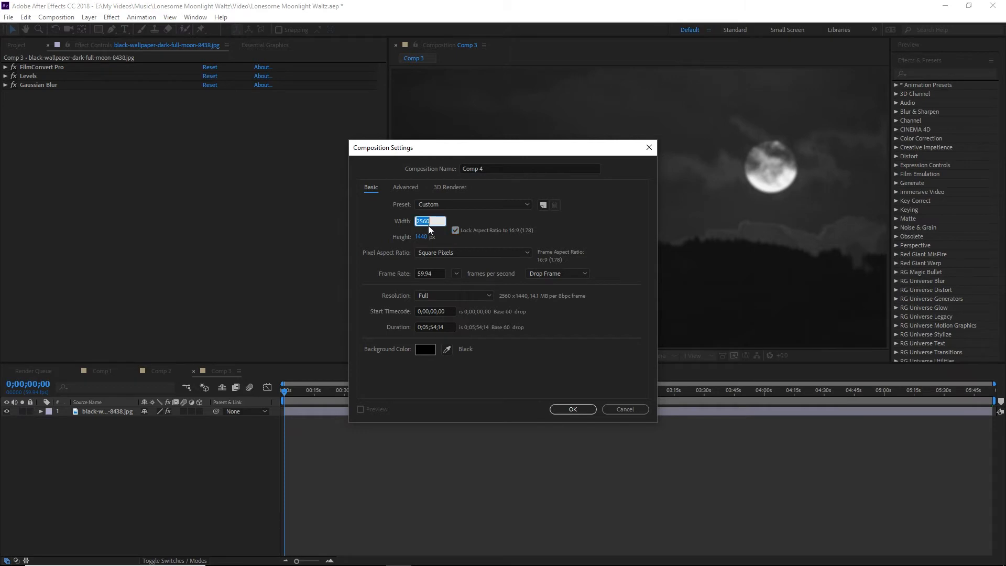
text(1920)
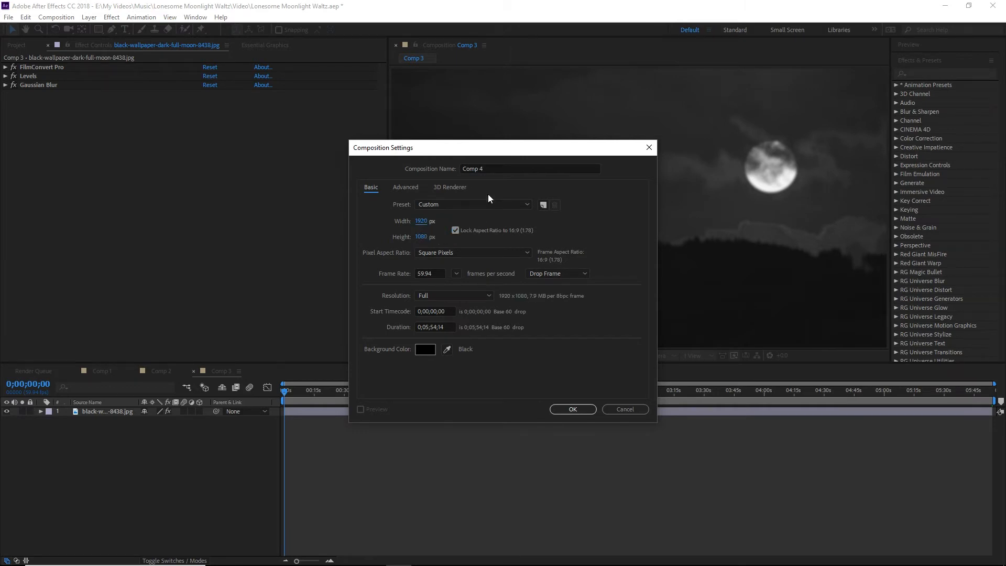
mouse_move(505, 290)
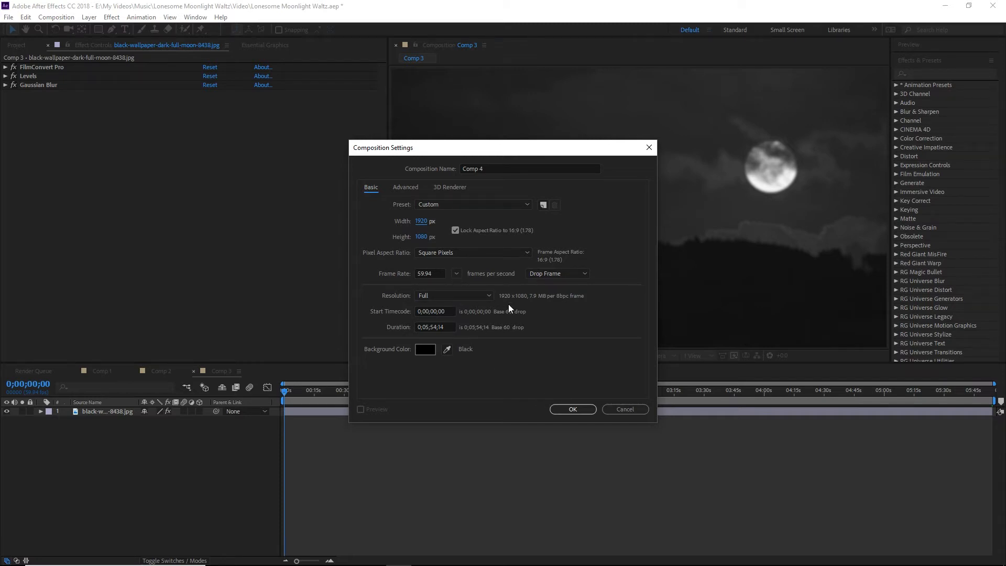
click(572, 409)
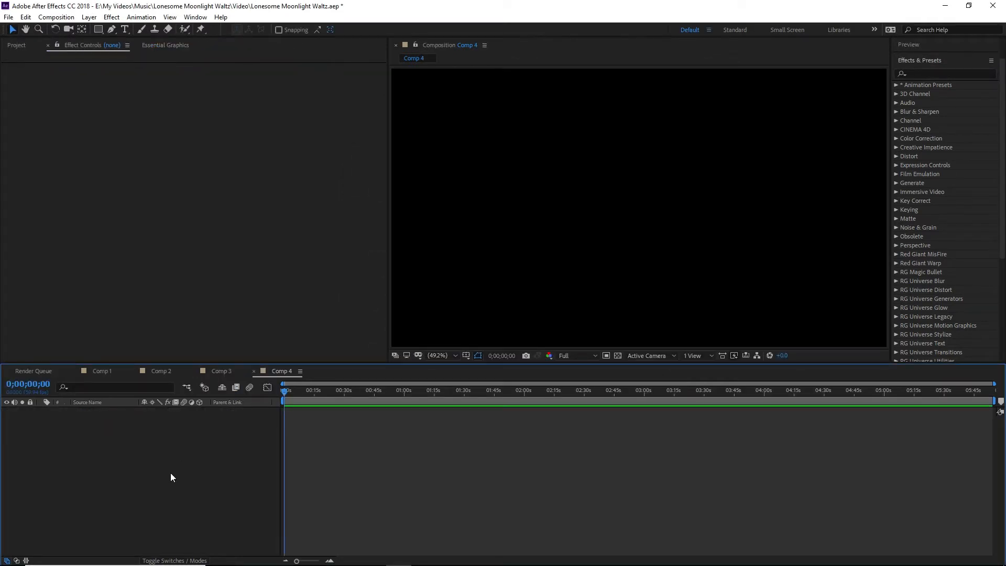
Add Comp 3 to the Comp 4 timeline and enlarge its scale to fill the frame.
click(17, 45)
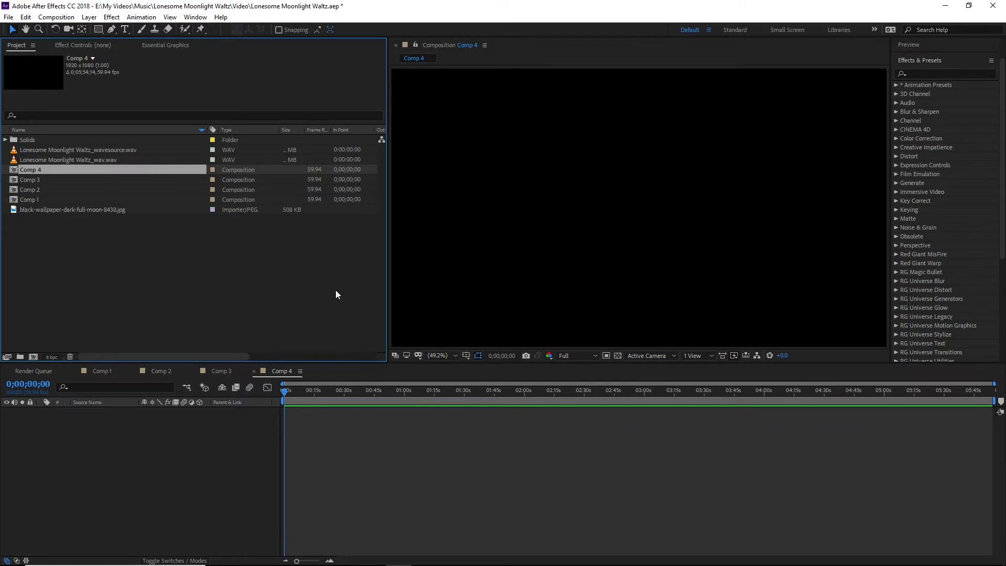
mouse_move(122, 268)
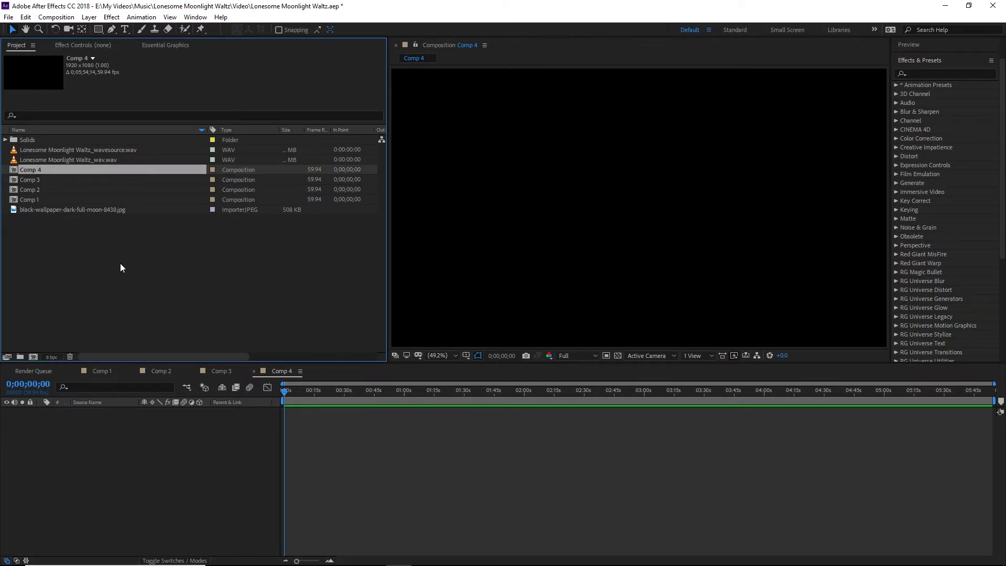
mouse_move(138, 268)
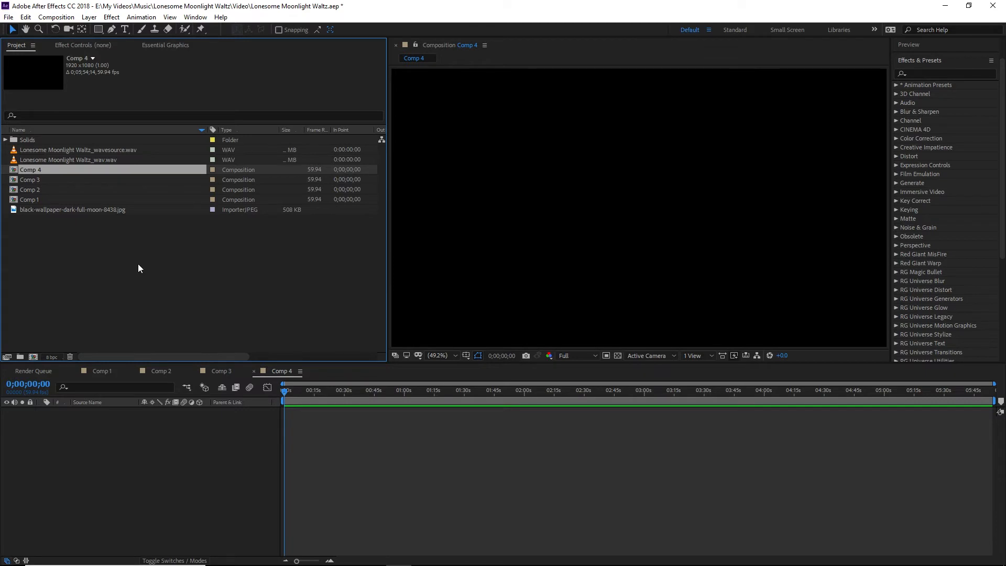
double_click(29, 180)
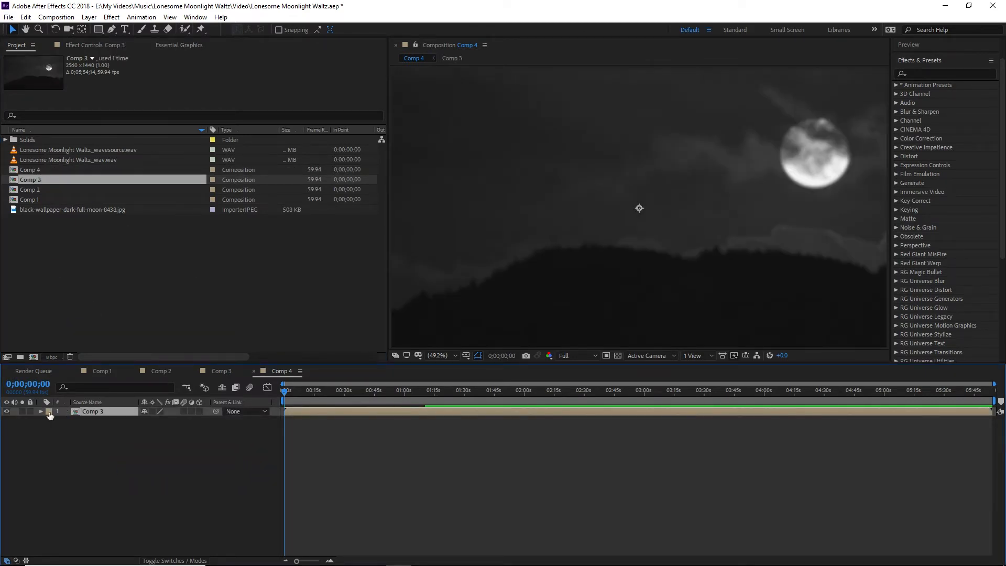
click(40, 412)
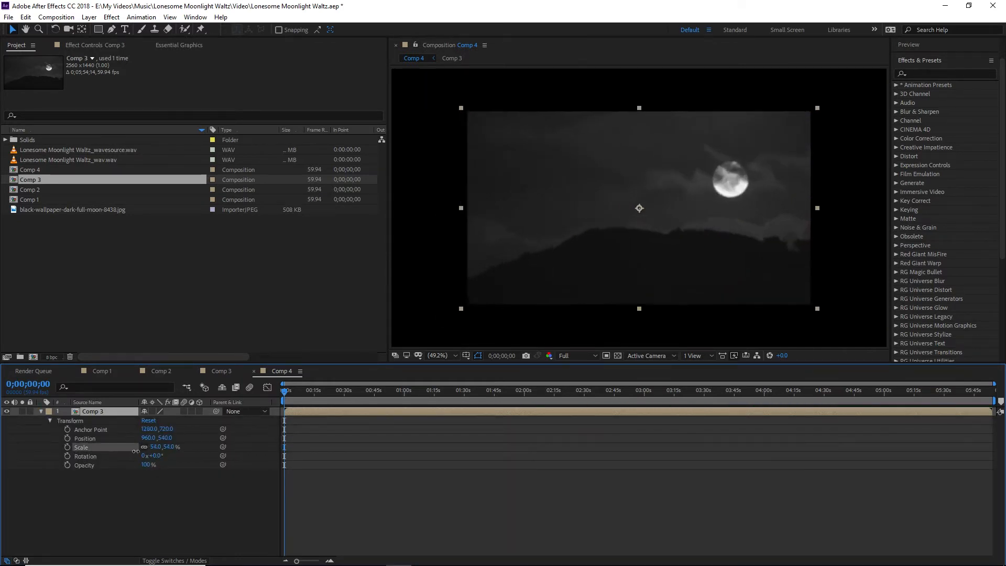
drag(160, 446, 160, 446)
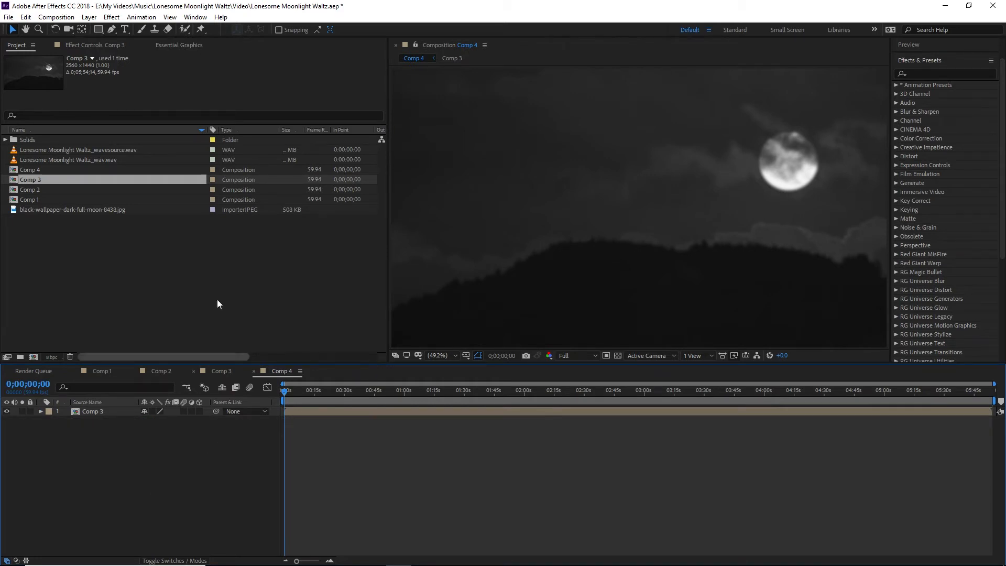
Type the three-line title 'Lonesome Moonlight Waltz' and center it in the composition.
click(125, 29)
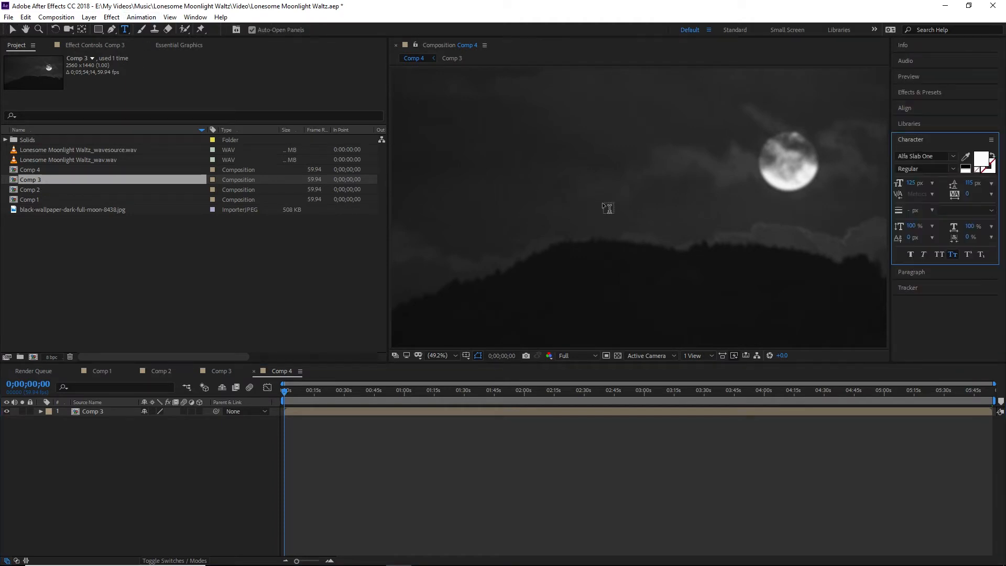
text(Lonesome)
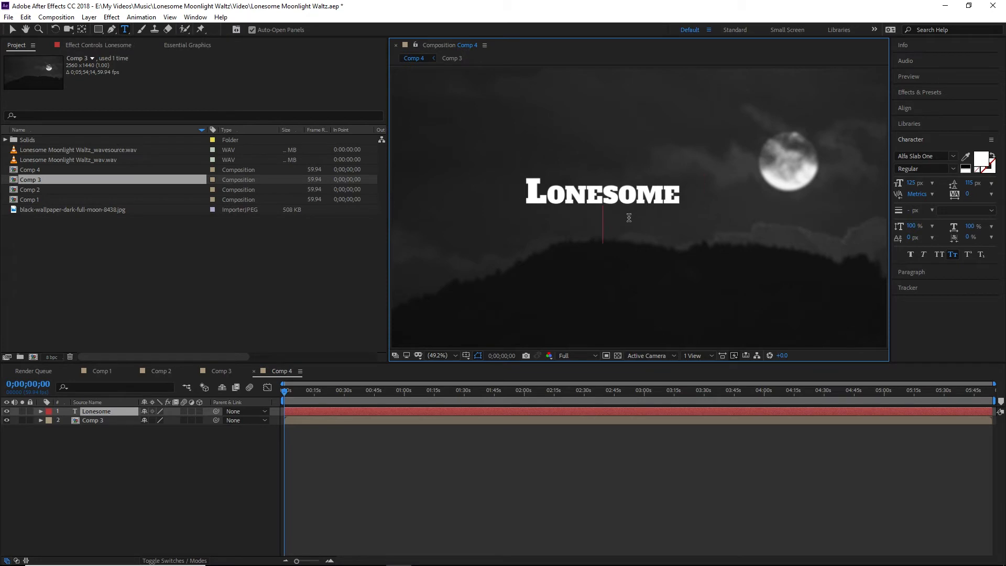
text(Moonlight wa)
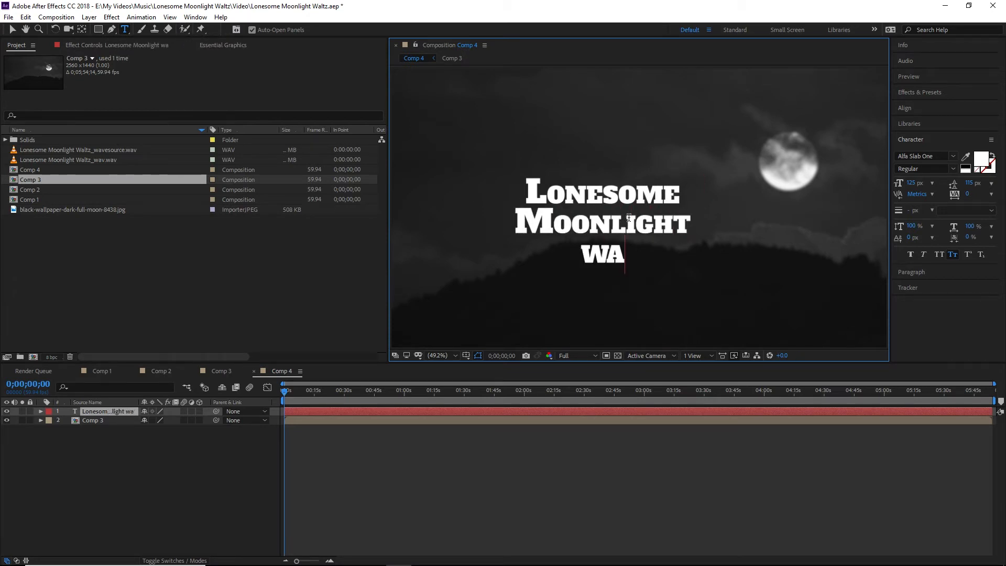
text(LTZ)
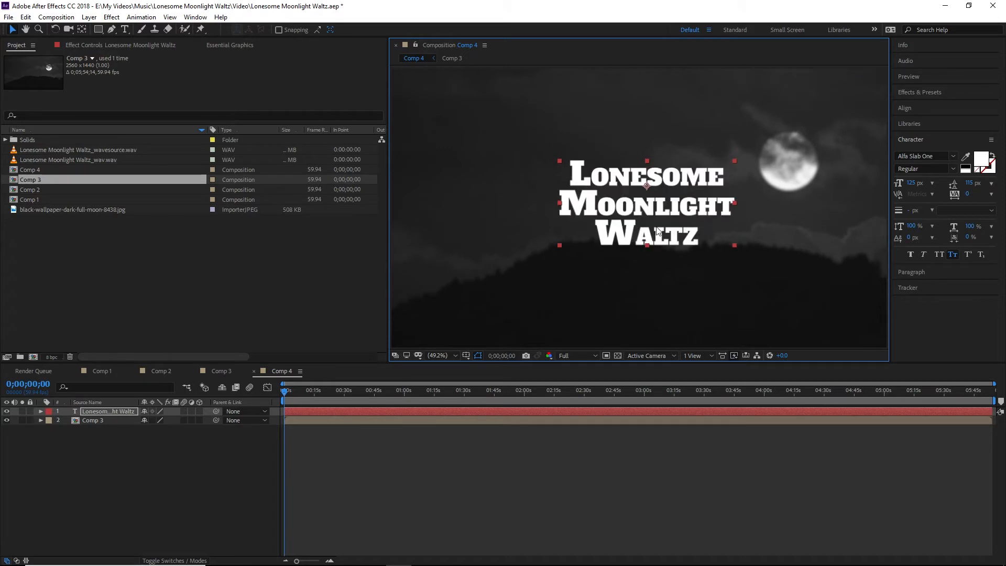
mouse_move(654, 236)
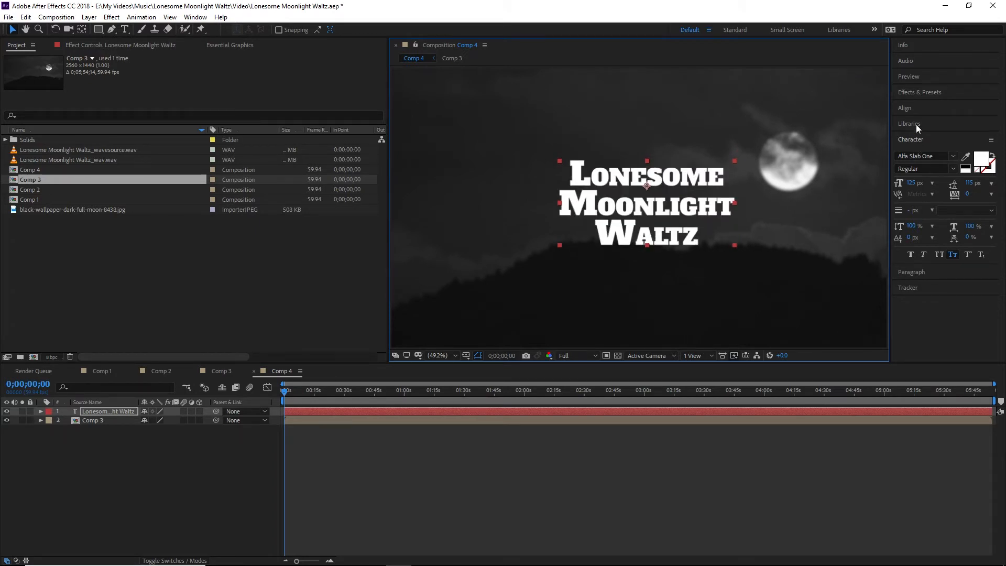
click(904, 107)
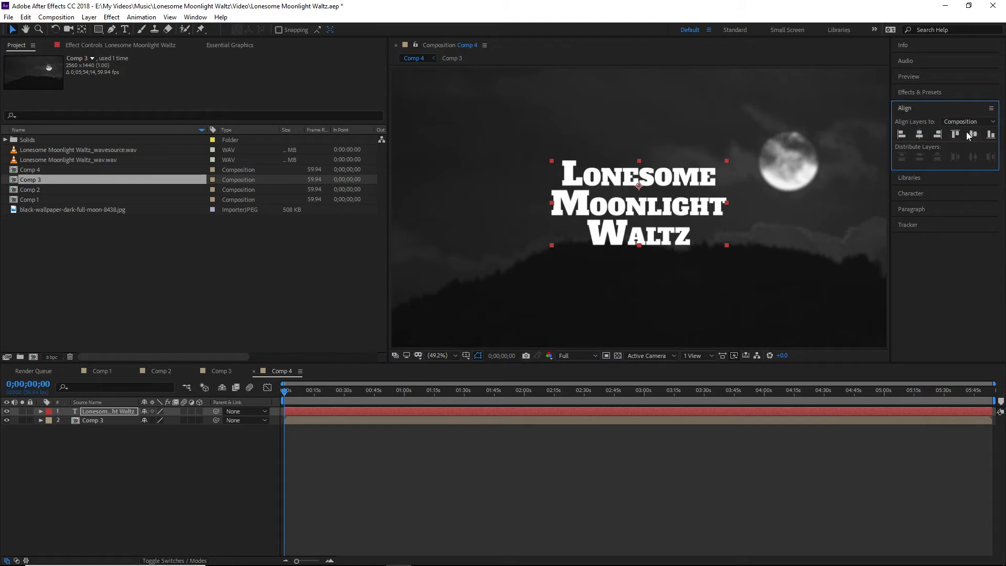
click(954, 135)
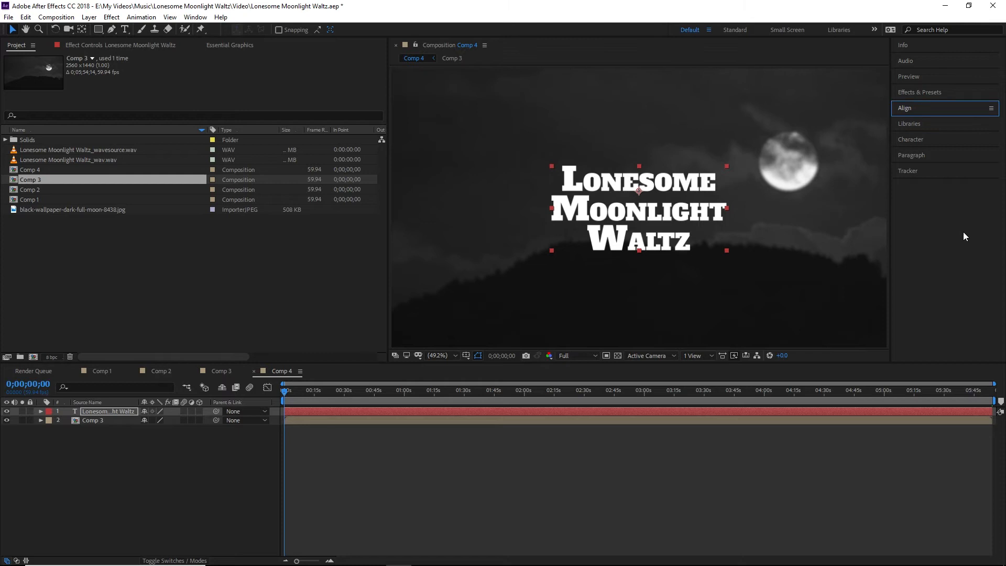
mouse_move(703, 197)
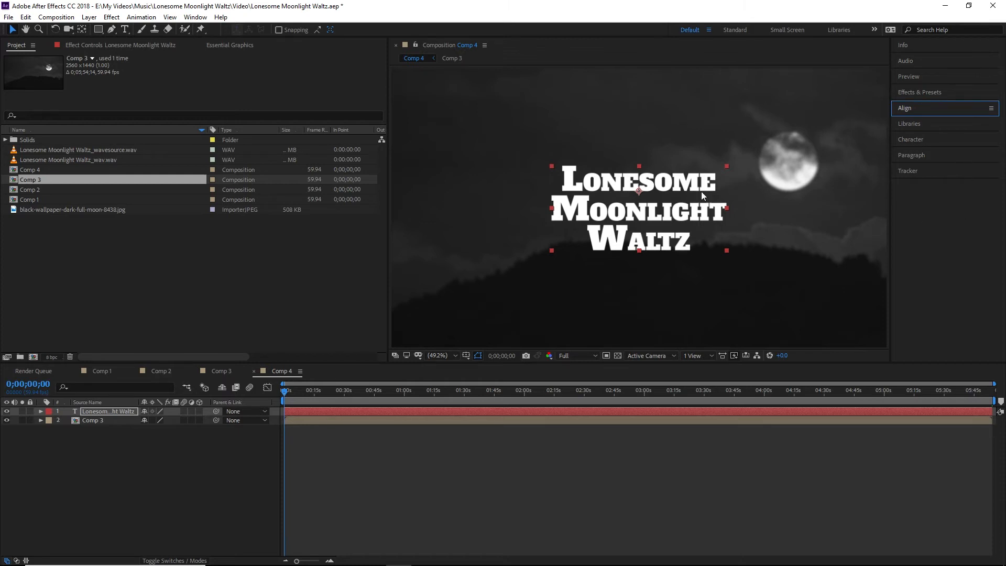
mouse_move(928, 126)
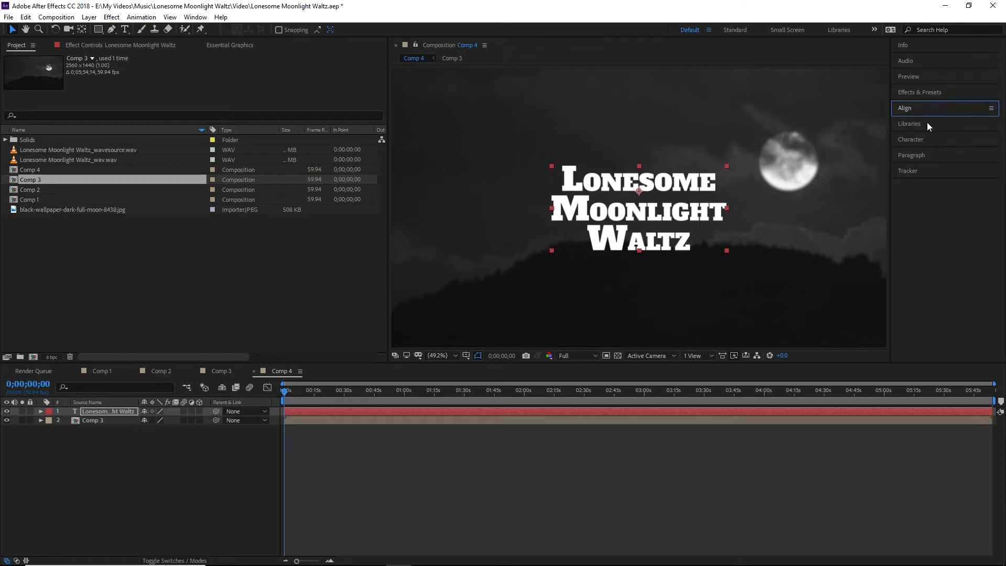
Apply uni.Long Shadow to the title with a black shadow at 135°, length 40.
click(919, 91)
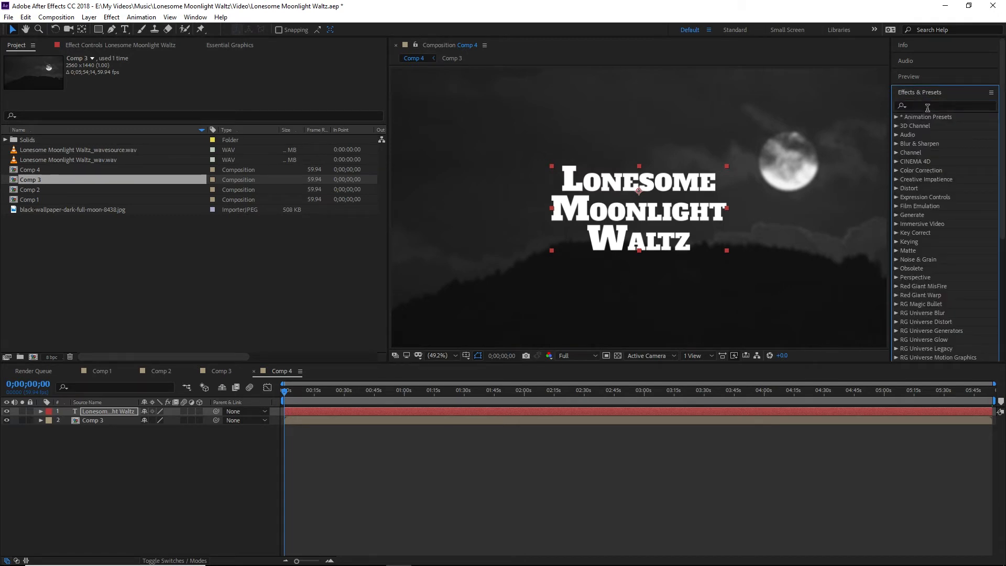
click(943, 106)
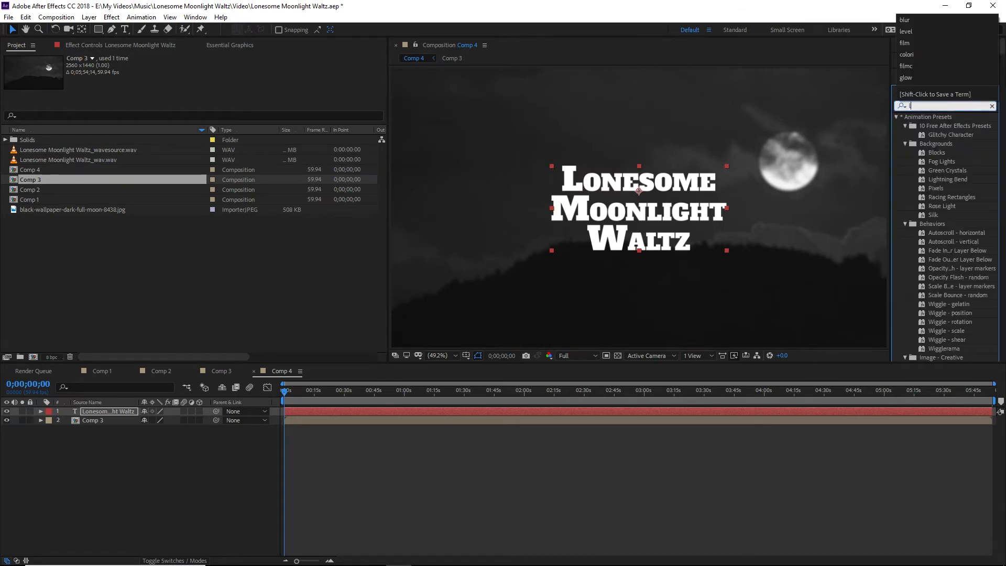
text(long)
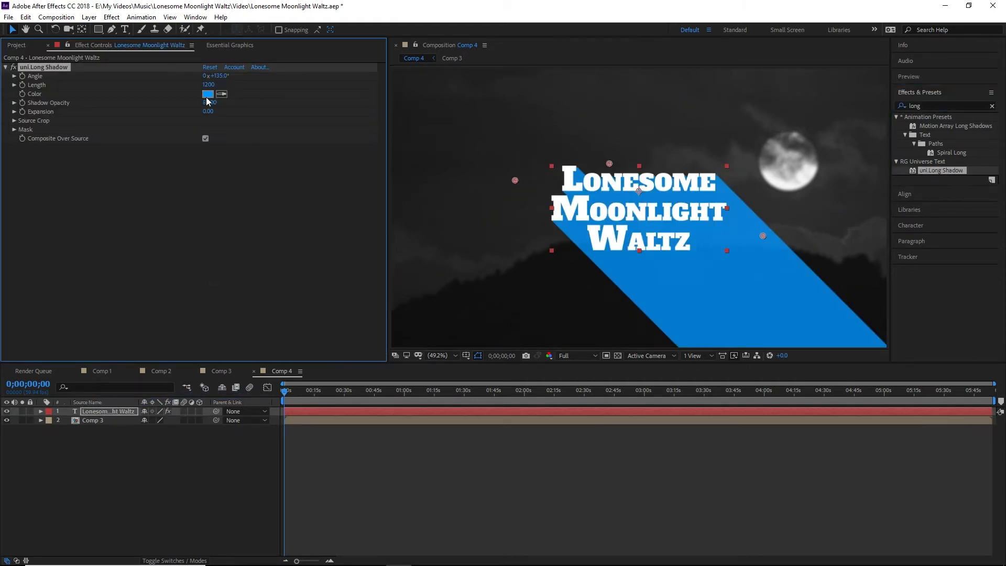
click(208, 93)
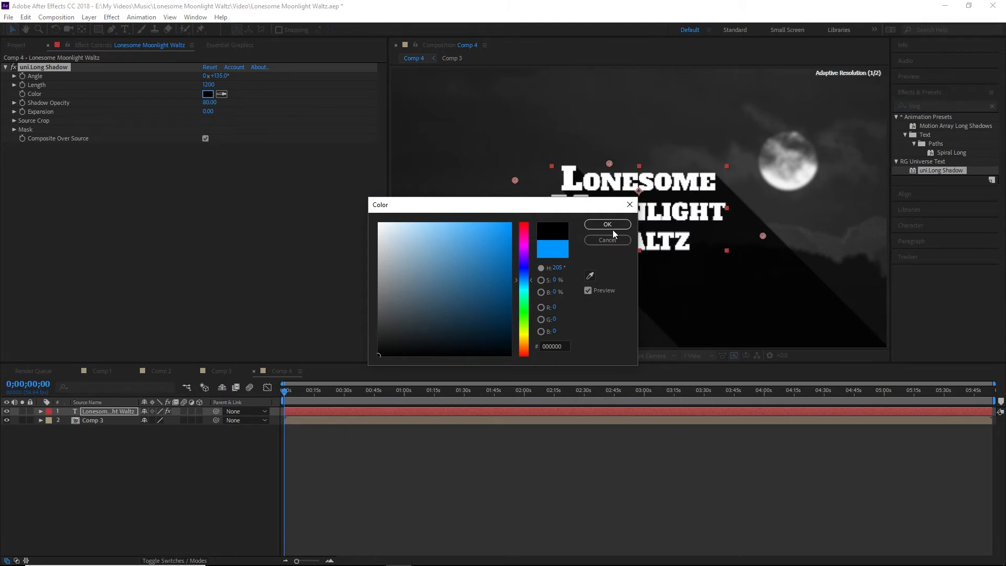
click(607, 224)
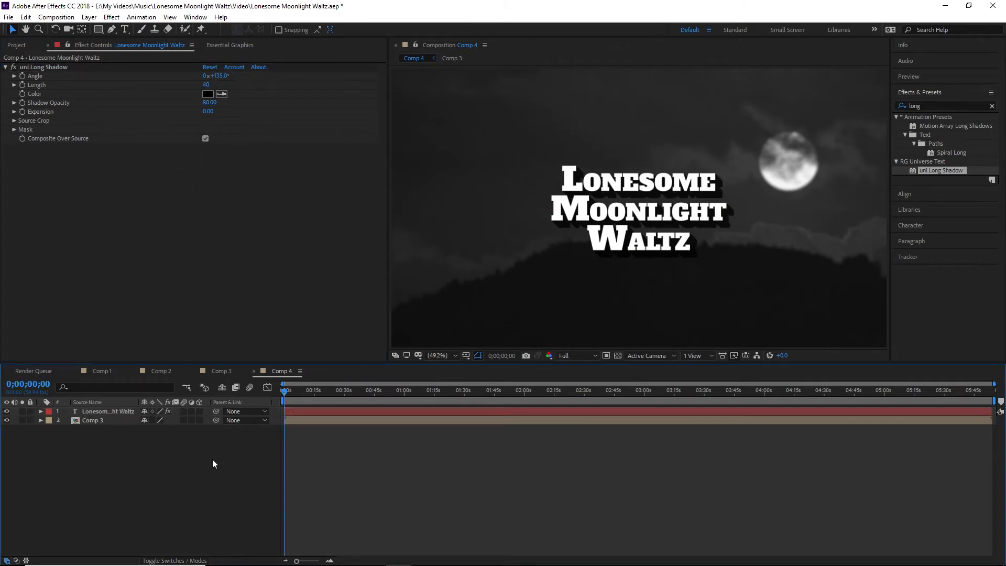
mouse_move(654, 254)
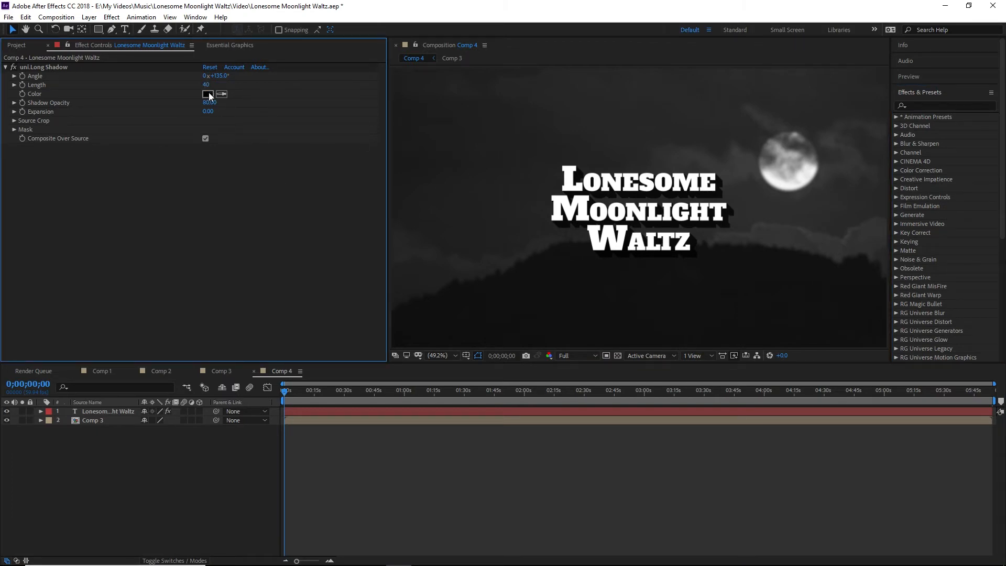
click(5, 67)
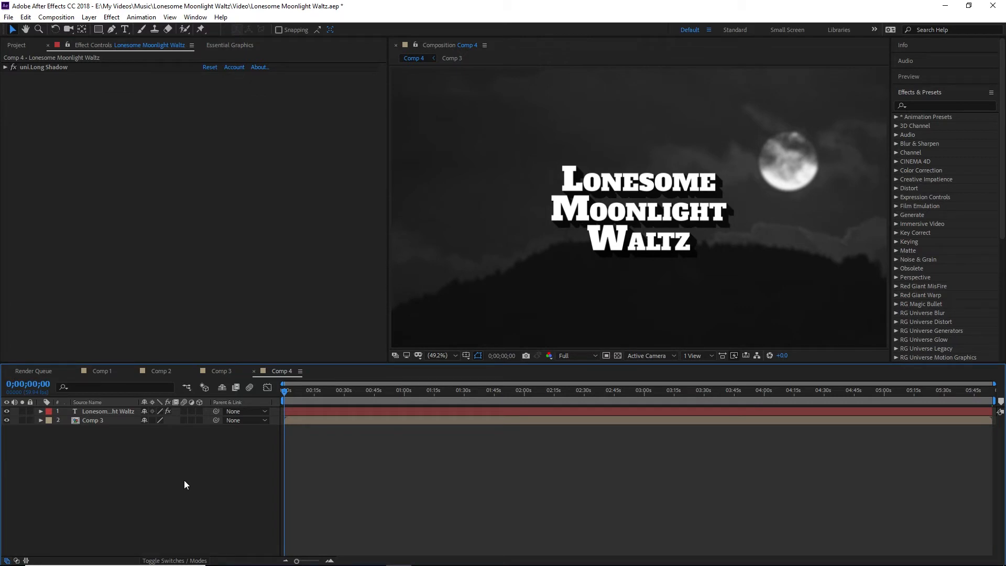
mouse_move(889, 178)
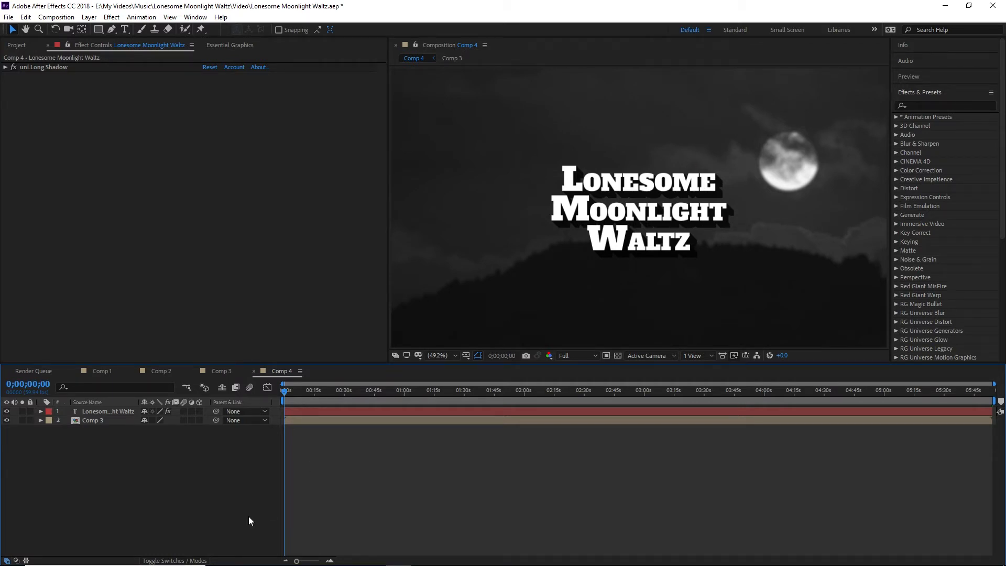
mouse_move(426, 377)
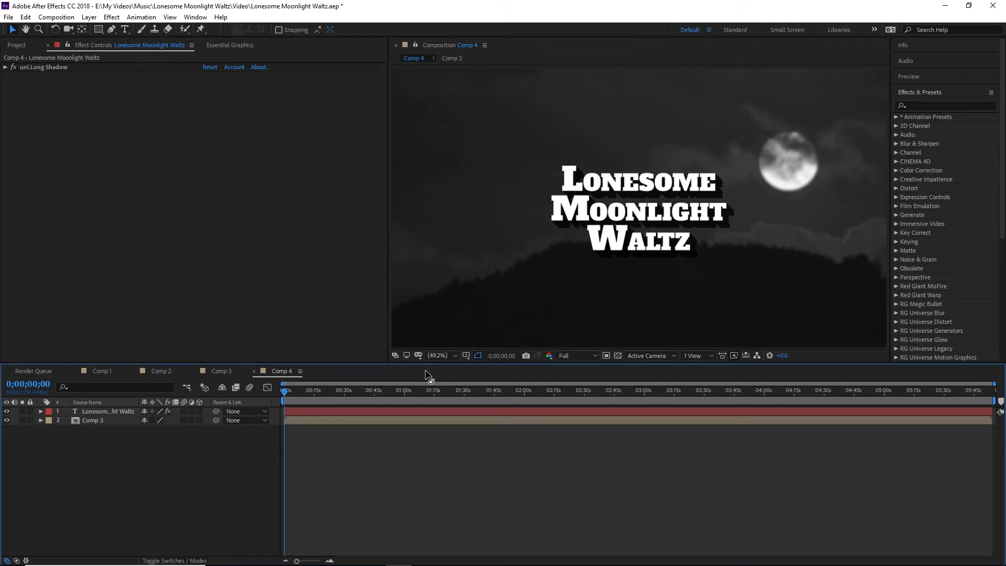
mouse_move(352, 181)
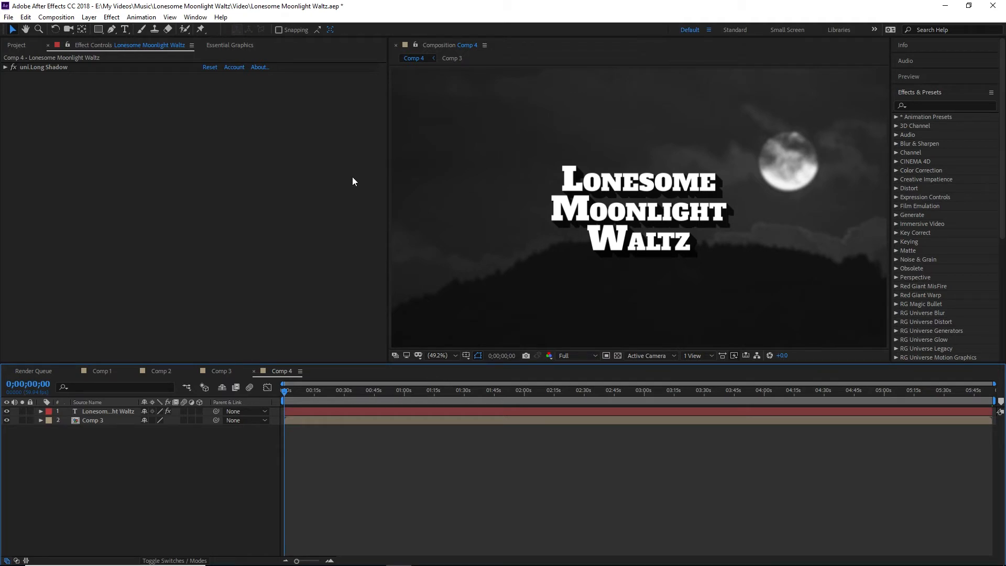
Create a full-frame Deep Royal Blue Solid 2 layer through Layer > New > Solid.
click(89, 17)
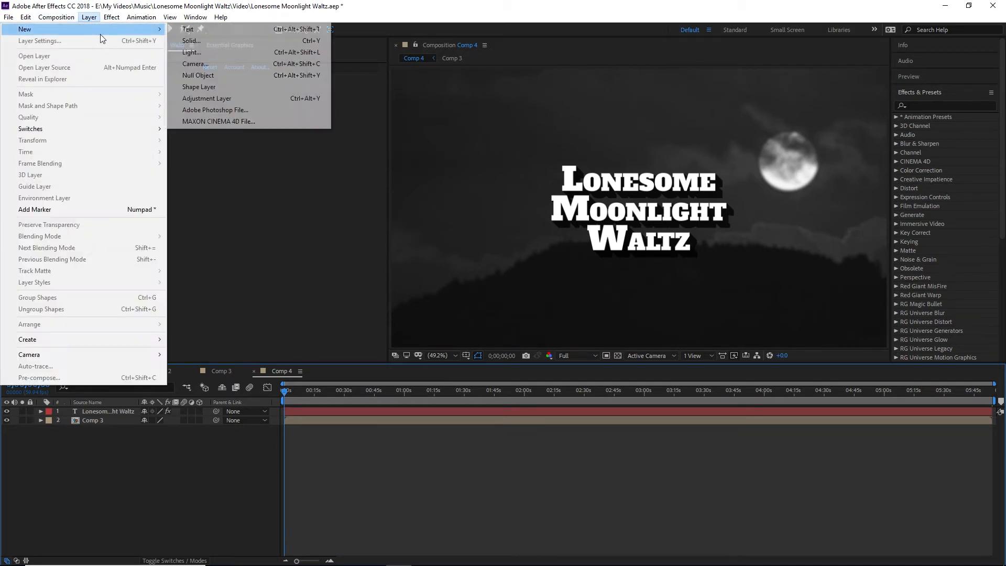
click(191, 40)
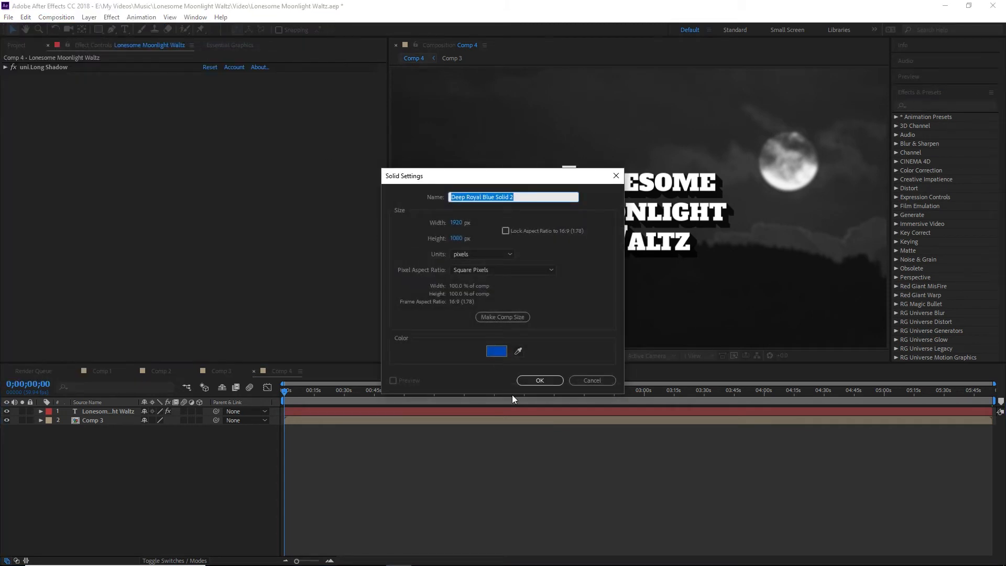
click(538, 380)
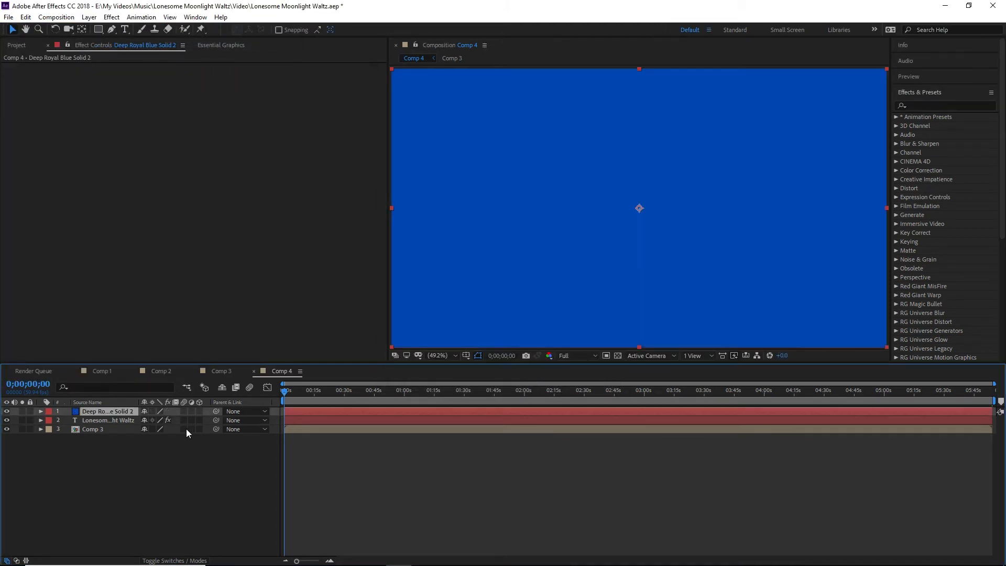
click(943, 106)
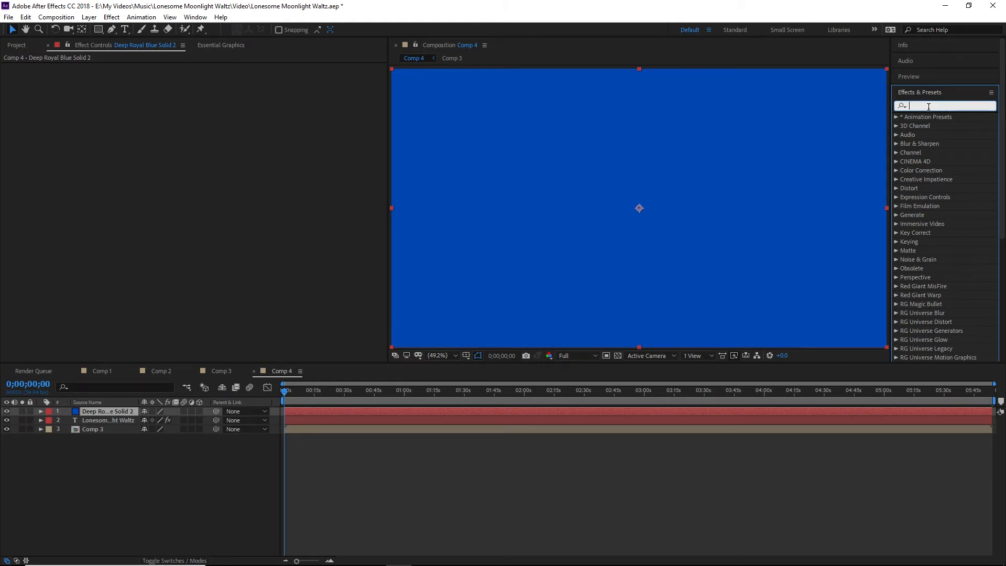
Apply Audio Waveform to the blue solid with white inside and outside colours.
text(audi)
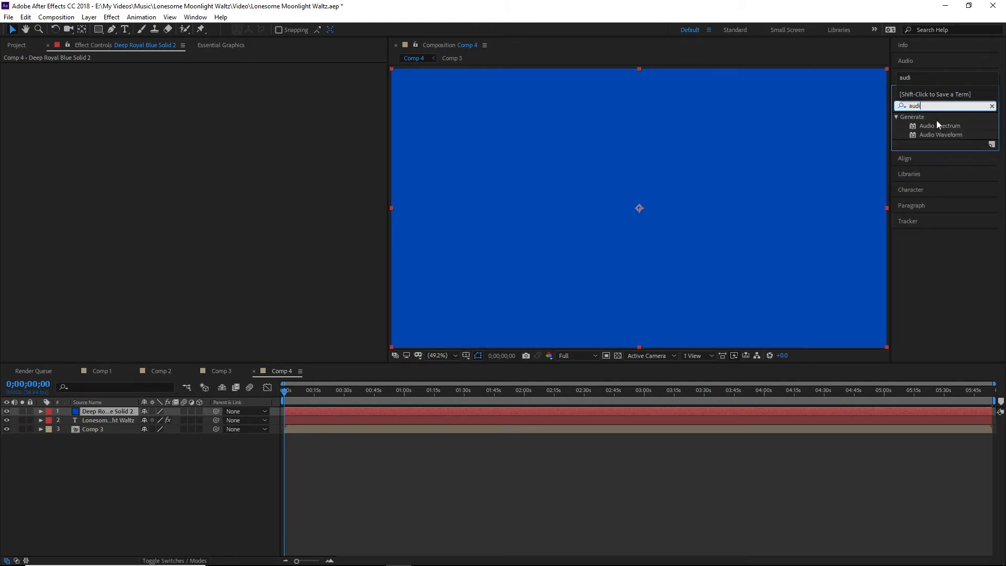
double_click(941, 135)
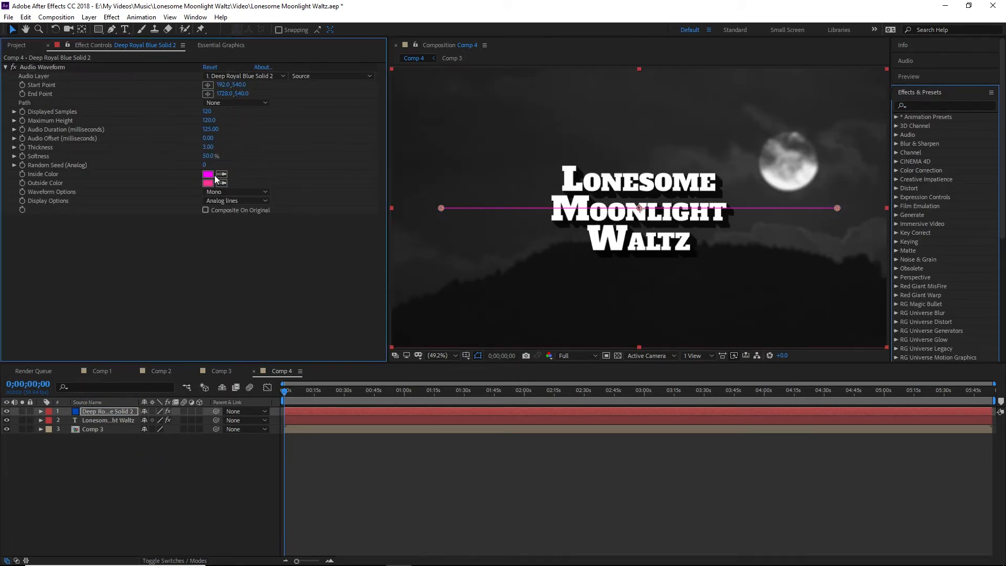
click(208, 174)
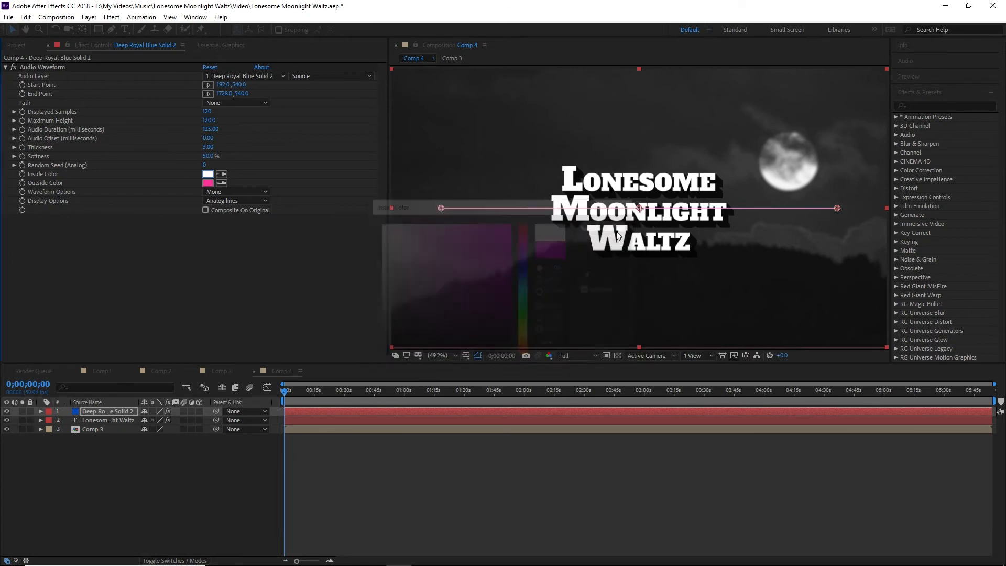
click(207, 183)
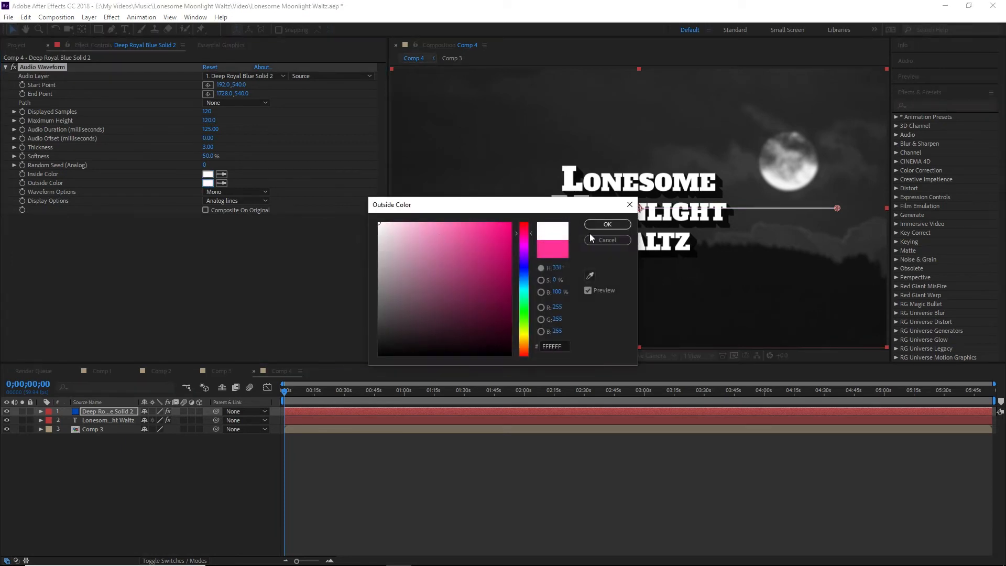
click(607, 225)
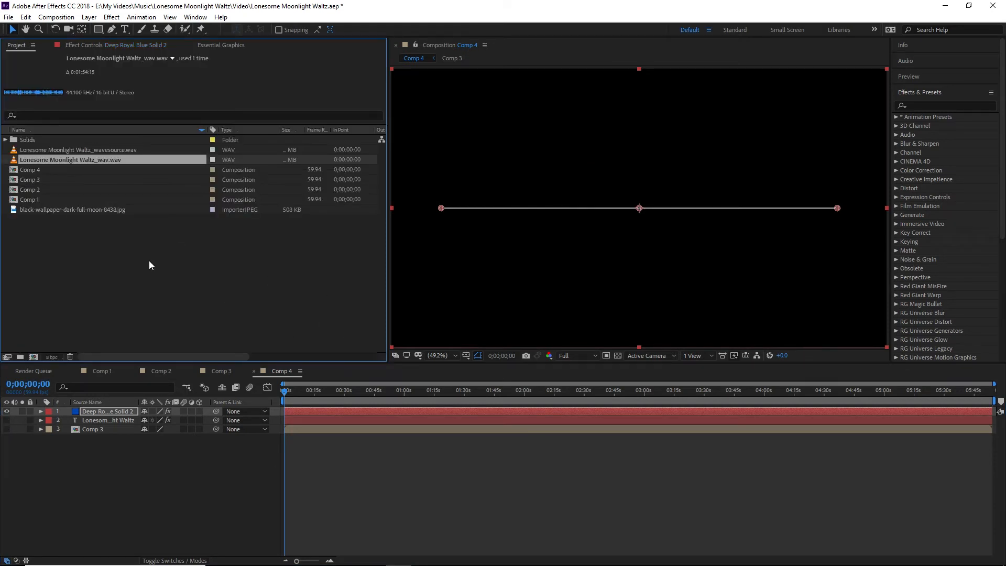
mouse_move(106, 160)
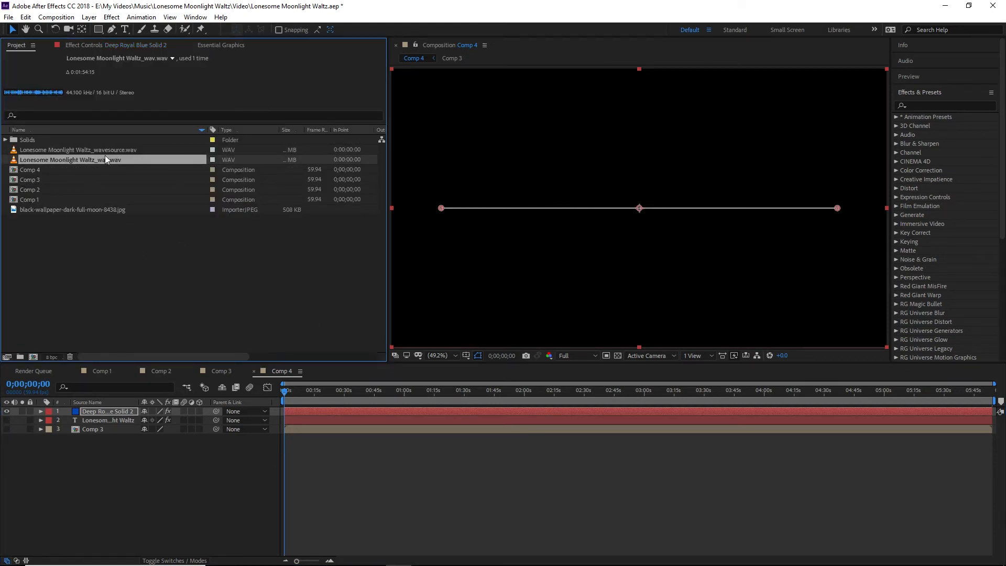
Compare both WAV files and add Lonesome Moonlight Waltz_wavesource.wav to Comp 4.
click(80, 150)
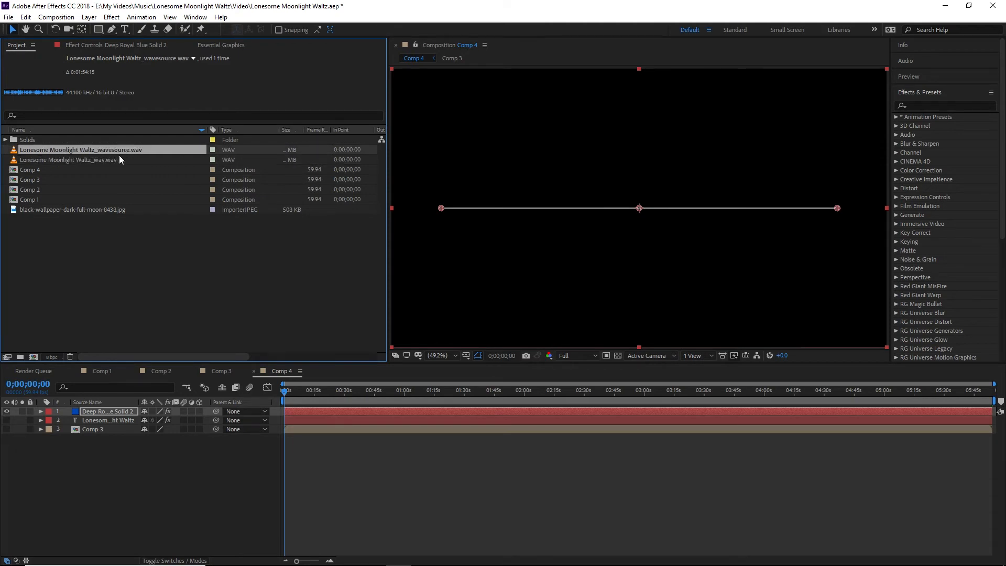
click(70, 160)
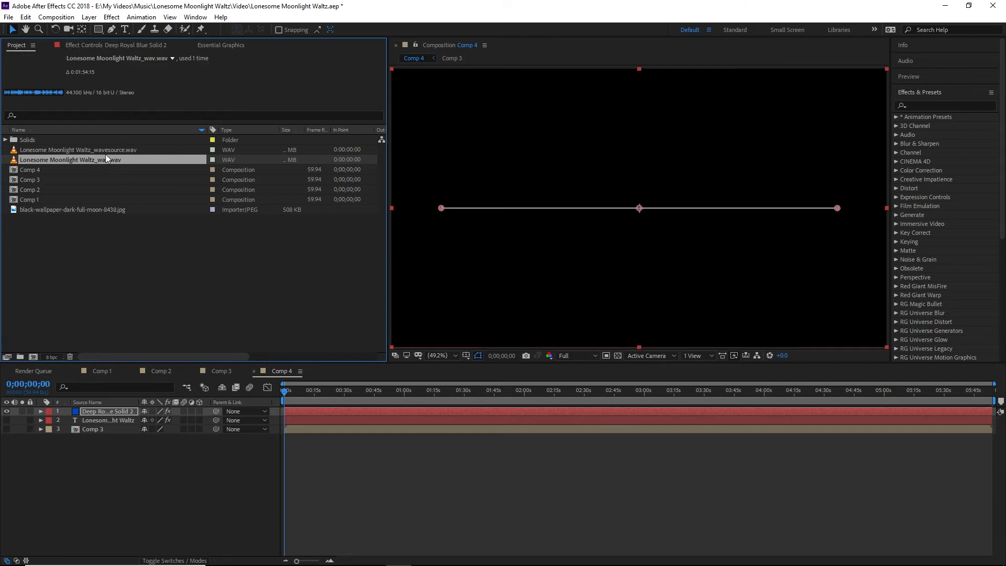
click(77, 149)
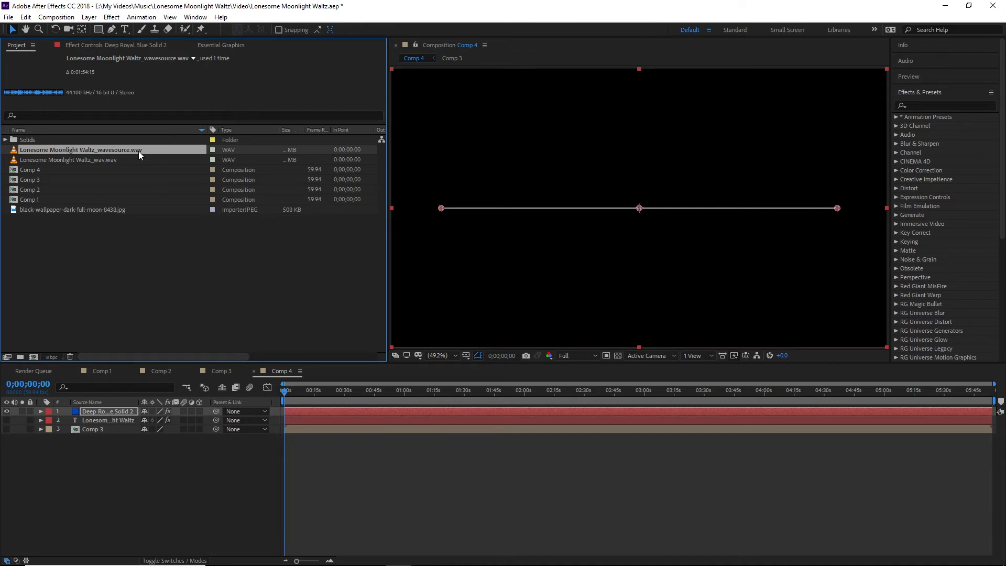
click(71, 160)
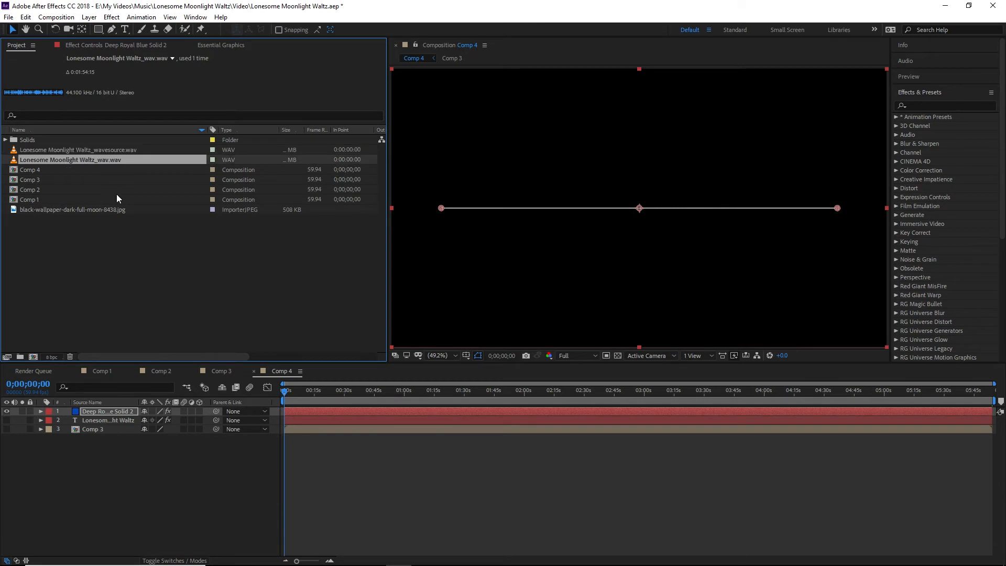
mouse_move(207, 278)
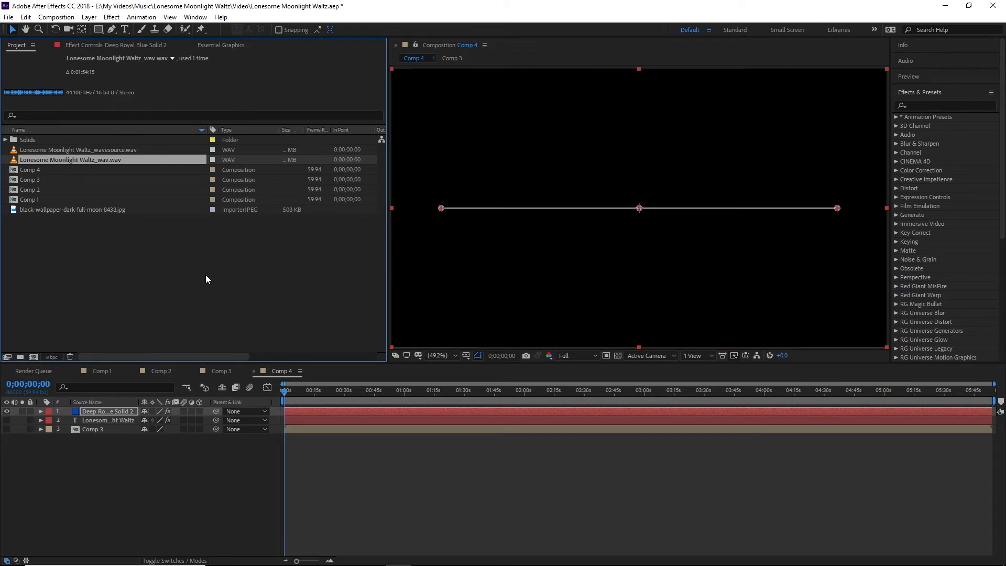
mouse_move(108, 149)
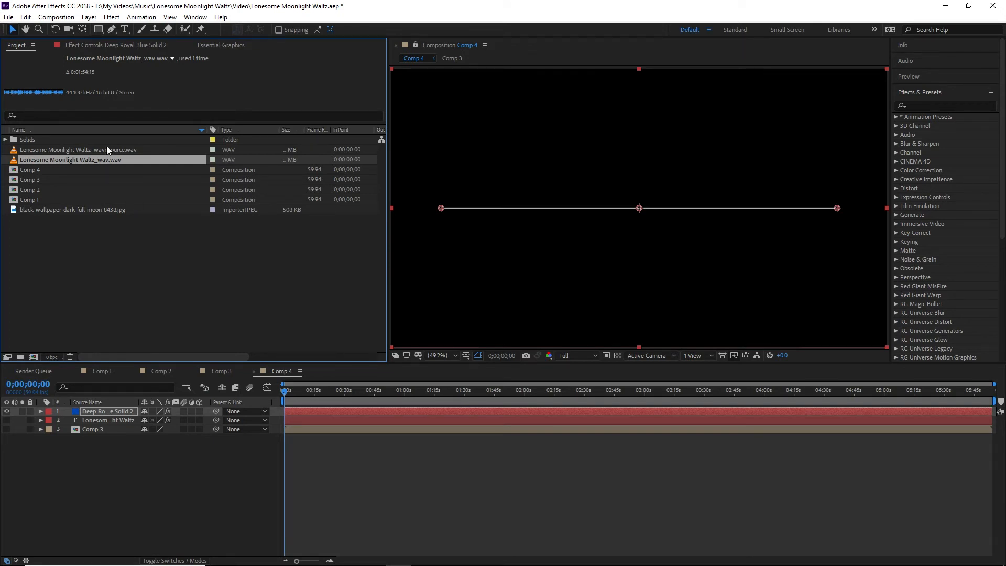
click(80, 149)
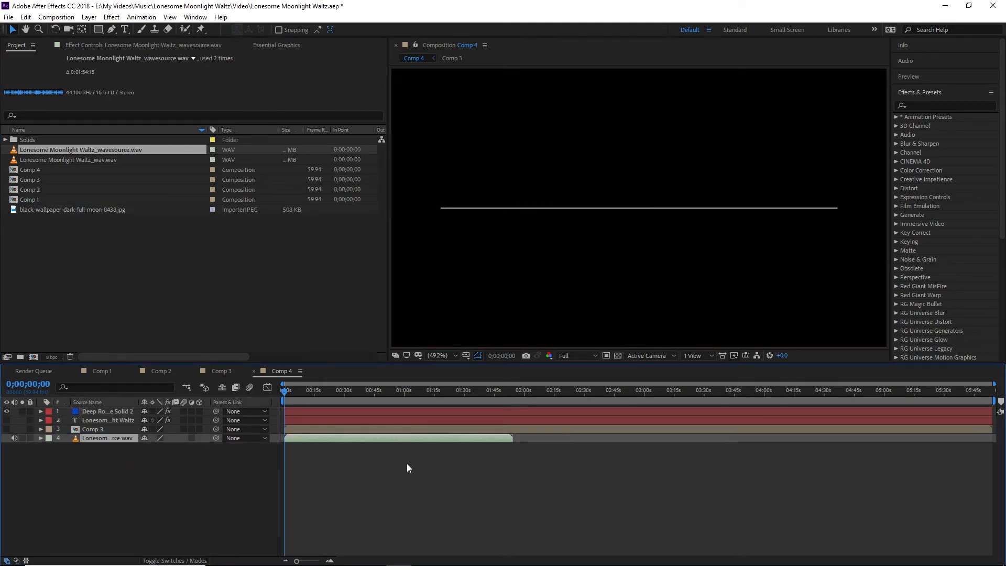
Drive Audio Waveform from the wavesource audio layer, keeping the channel on mono.
click(345, 390)
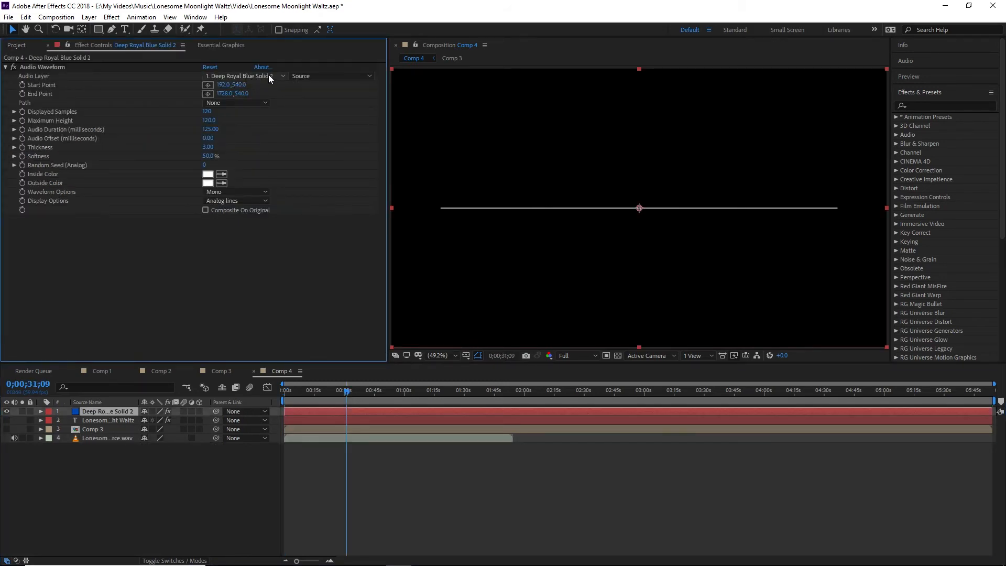
click(243, 75)
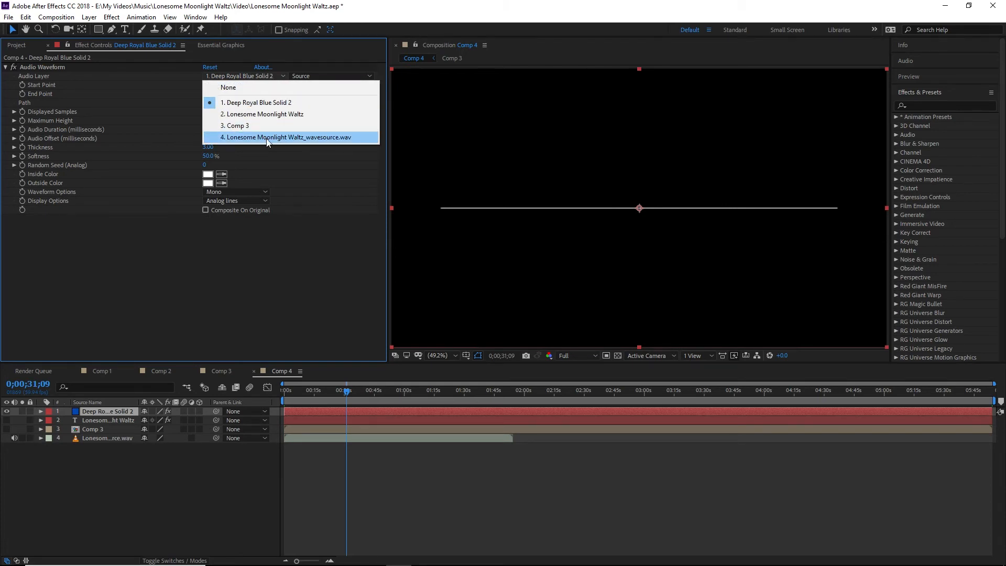
click(285, 137)
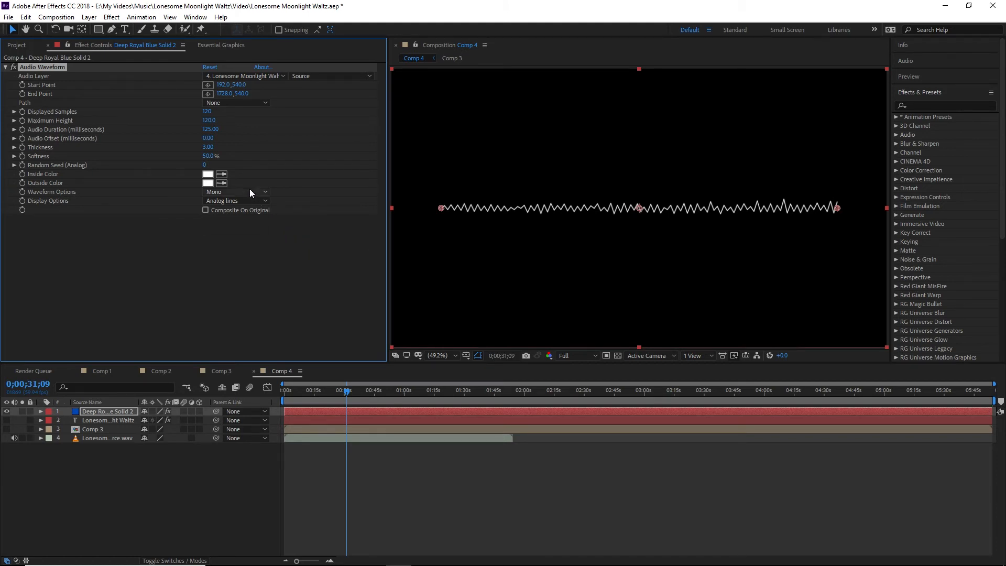
click(235, 191)
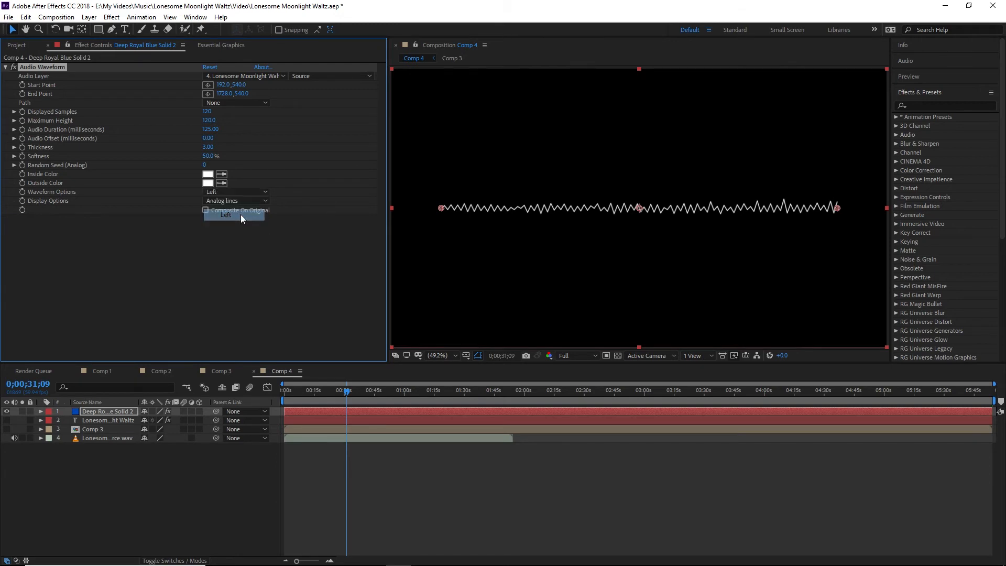
click(227, 226)
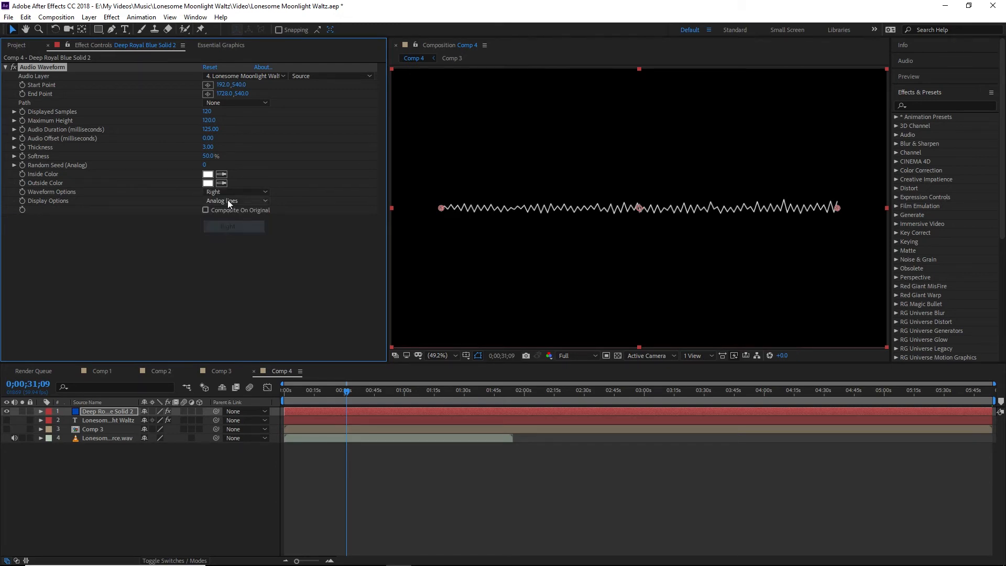
Try the waveform's Digital and Dots display styles.
click(235, 191)
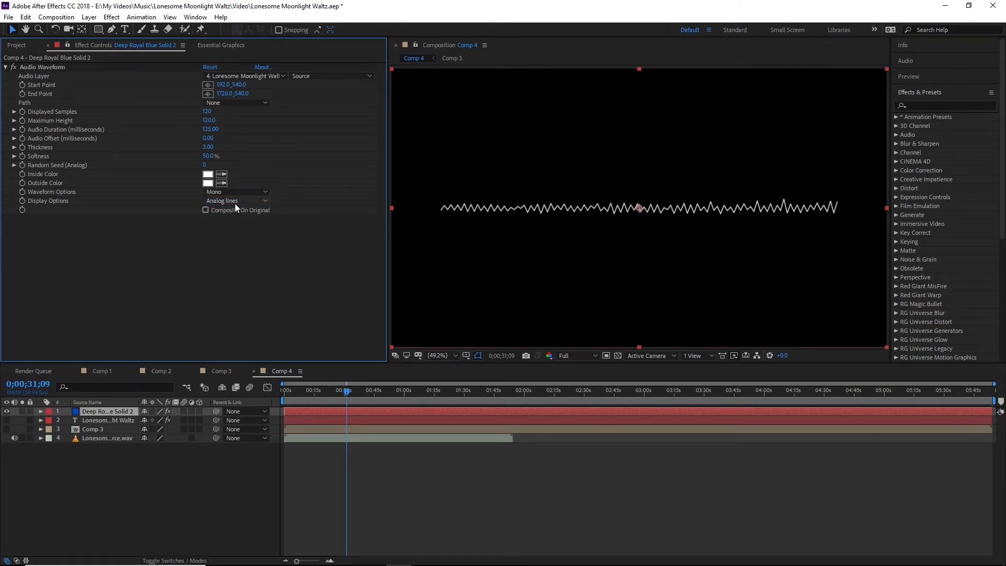
click(235, 200)
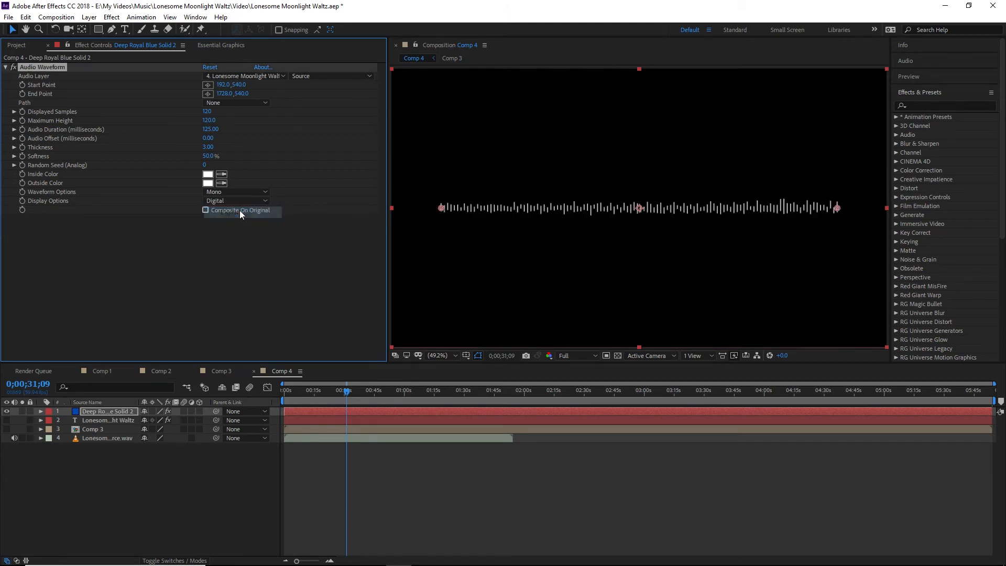
click(237, 201)
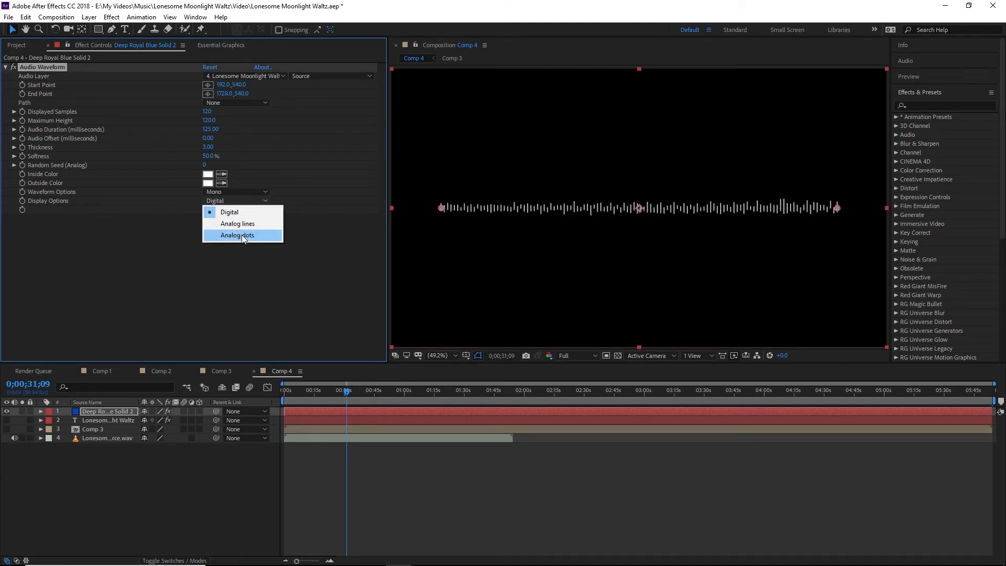
click(238, 223)
text(audio)
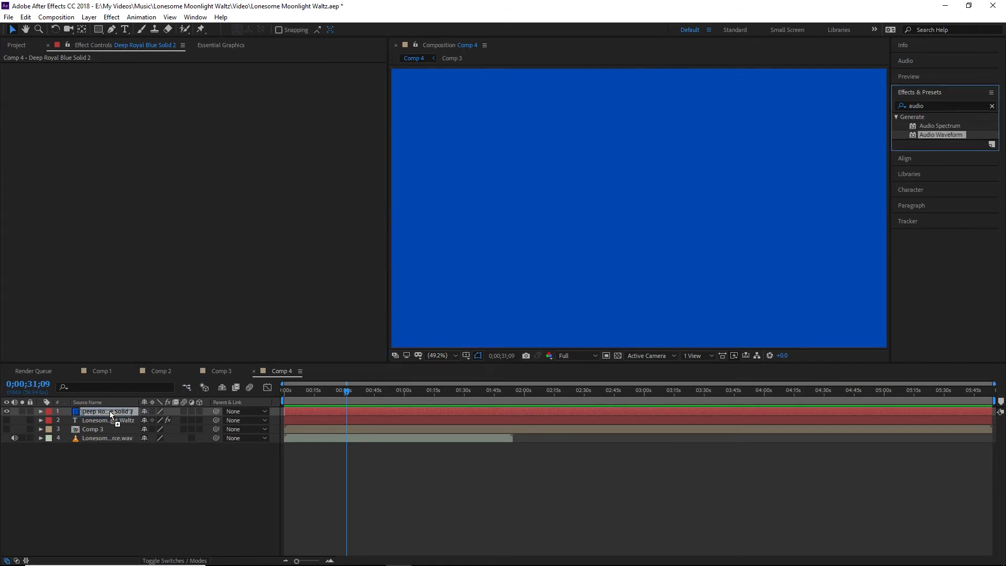
Apply Audio Spectrum driven by the waltz track, showing Digital bars on Side B only.
double_click(942, 135)
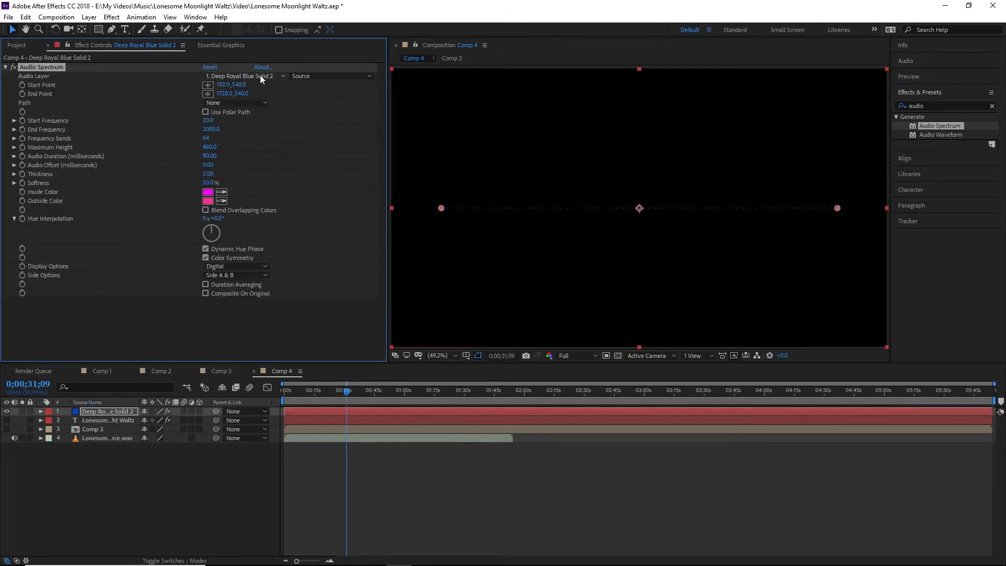
click(245, 76)
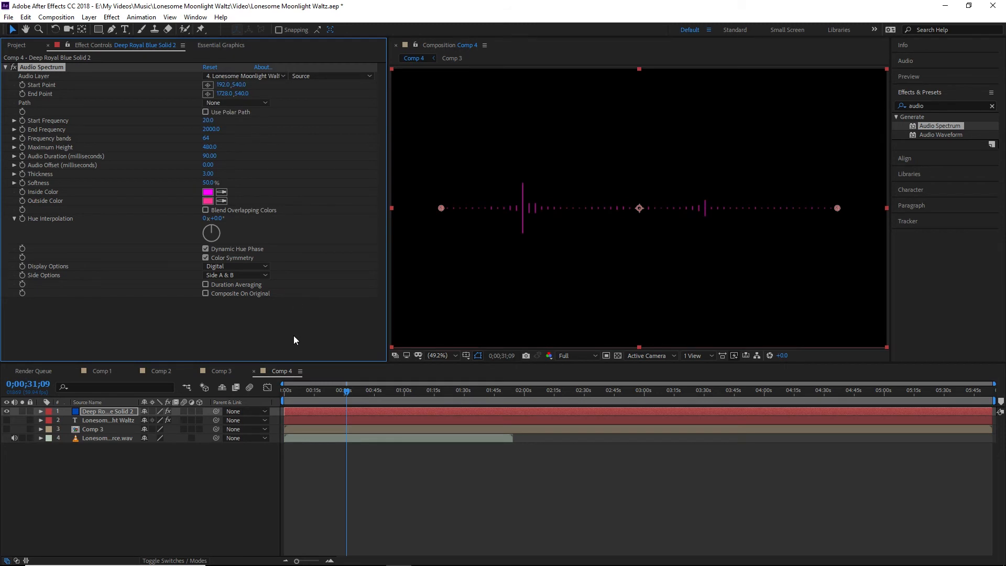
click(236, 266)
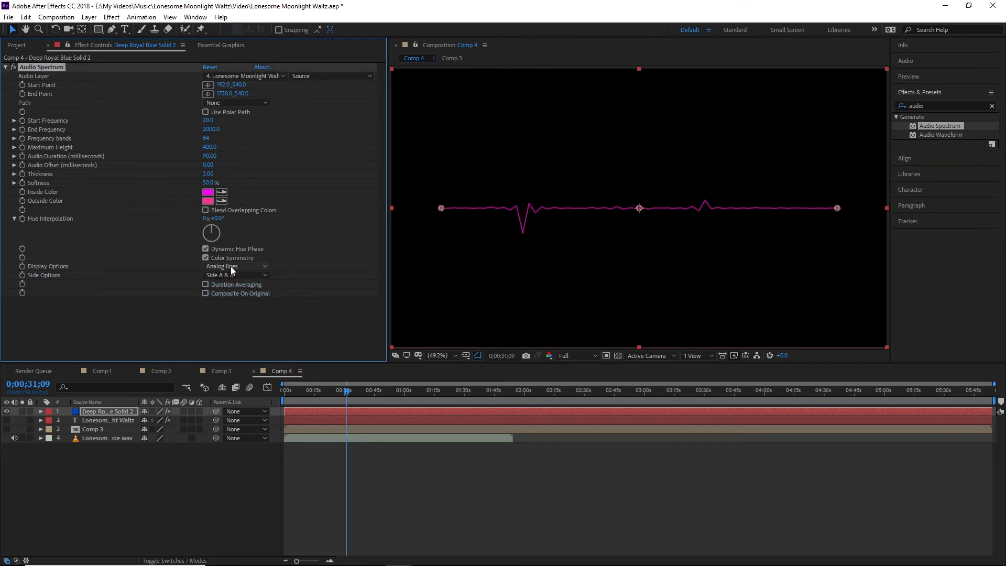
click(234, 267)
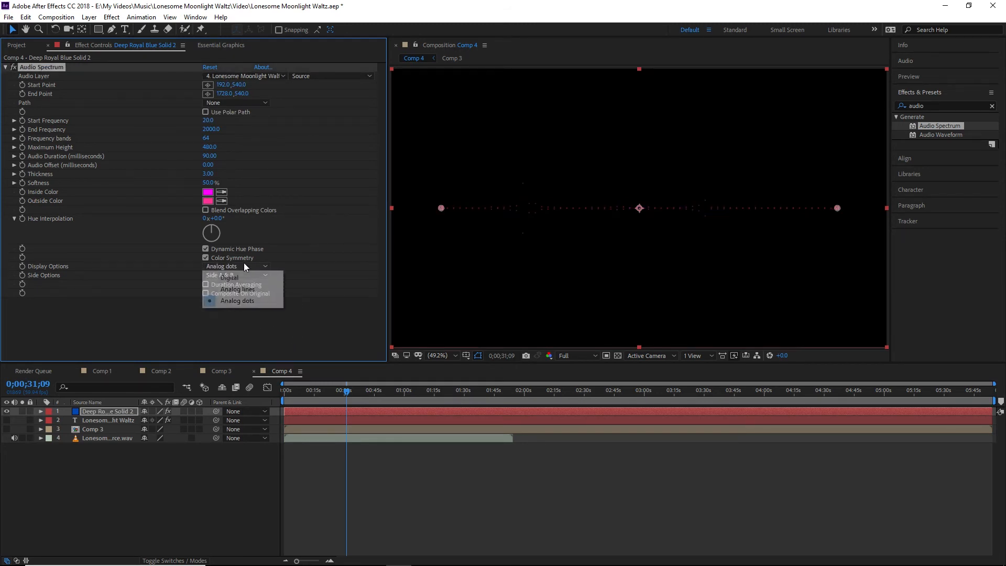
click(229, 276)
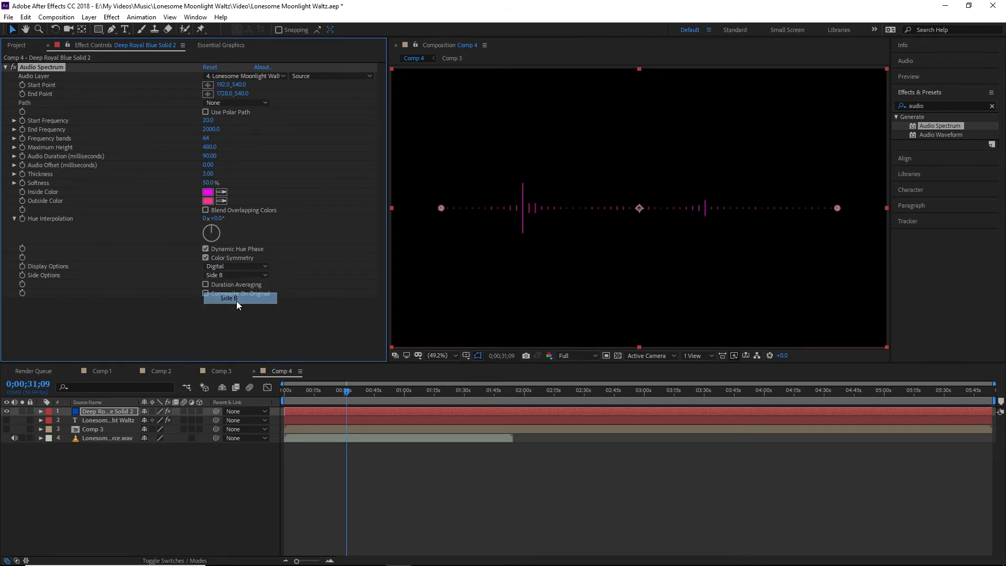
click(214, 275)
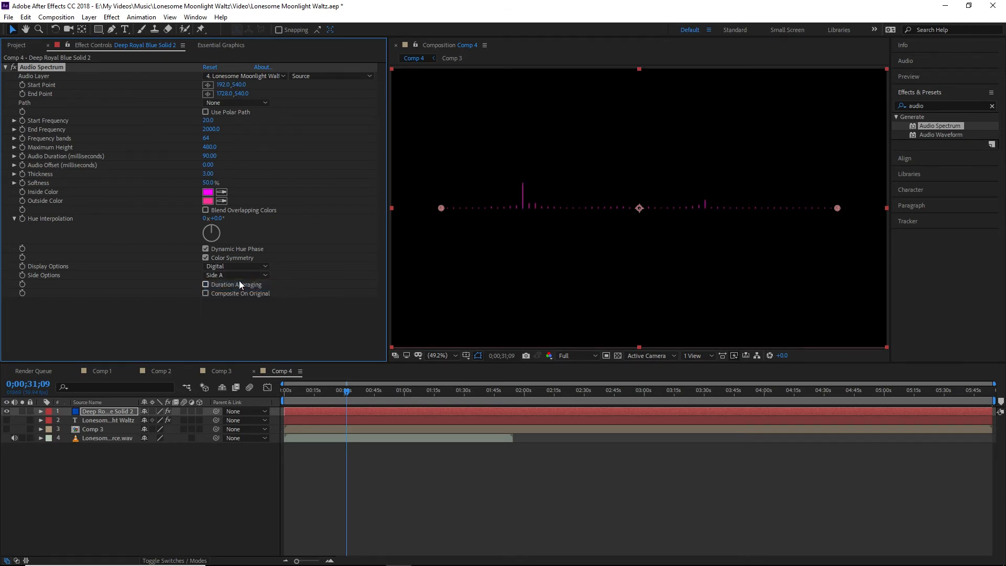
click(235, 275)
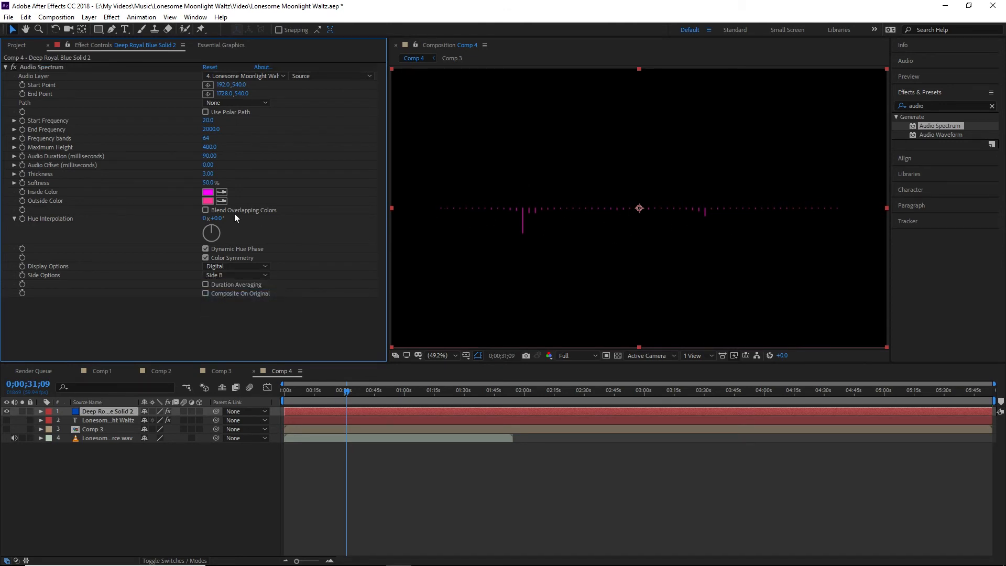
Set spectrum Inside and Outside Color to FFFFFF, Thickness 12, Softness 25%.
click(208, 191)
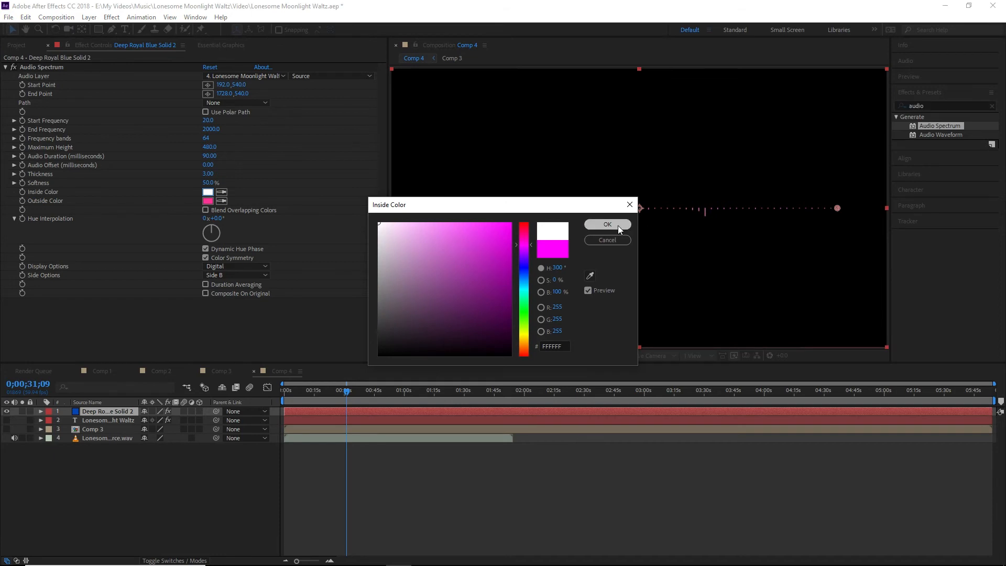
click(607, 224)
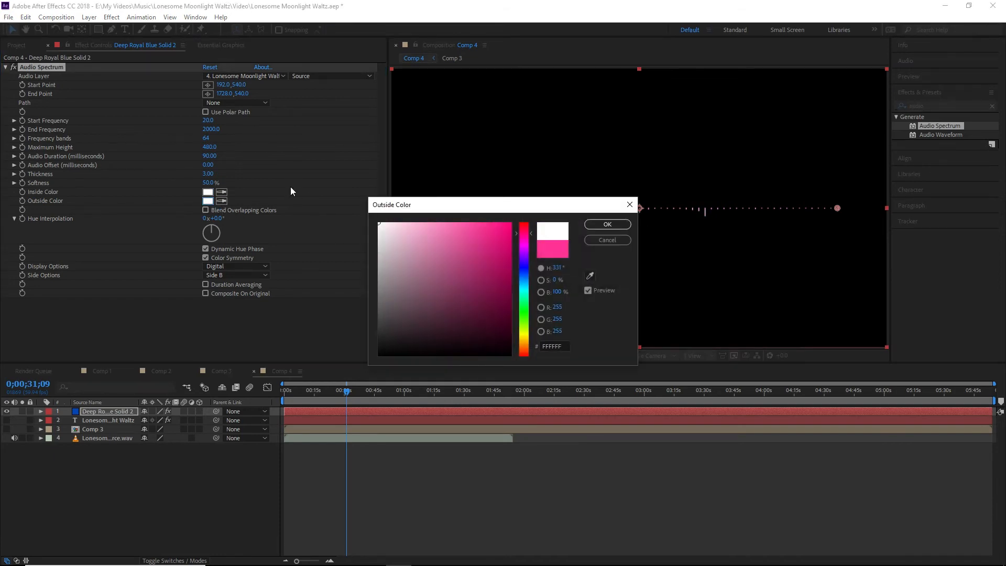
click(605, 224)
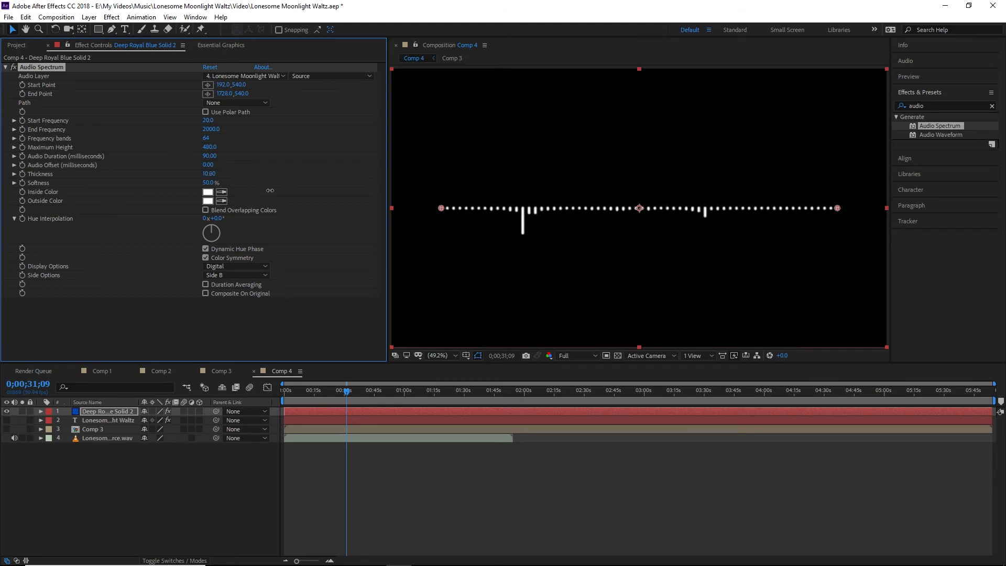
click(211, 174)
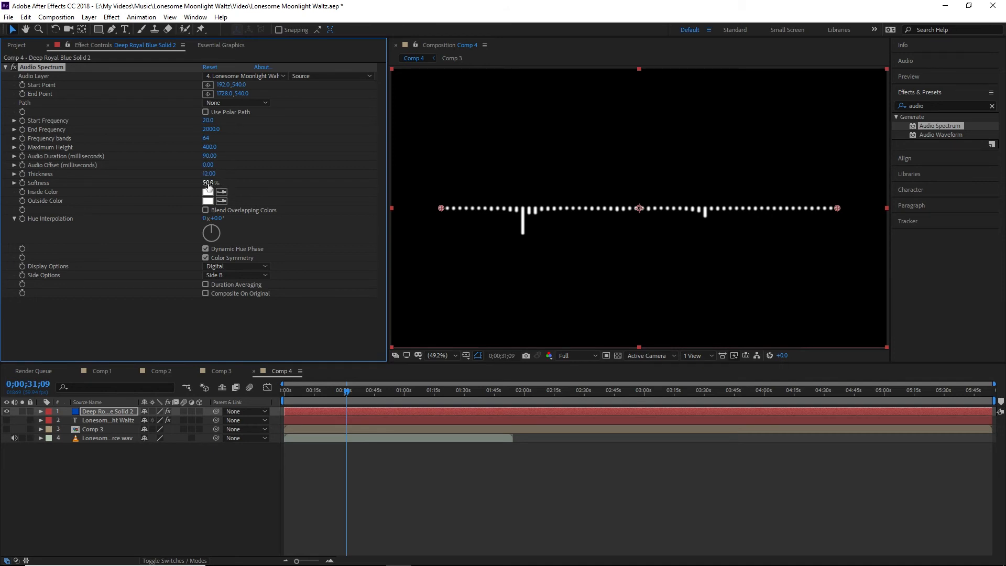
drag(209, 183, 203, 182)
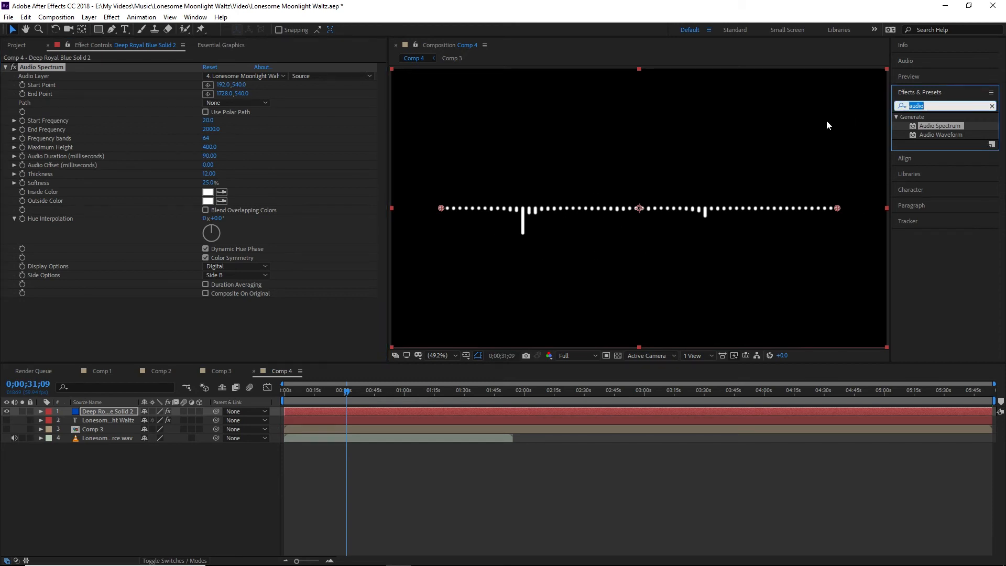
mouse_move(975, 180)
text(pol)
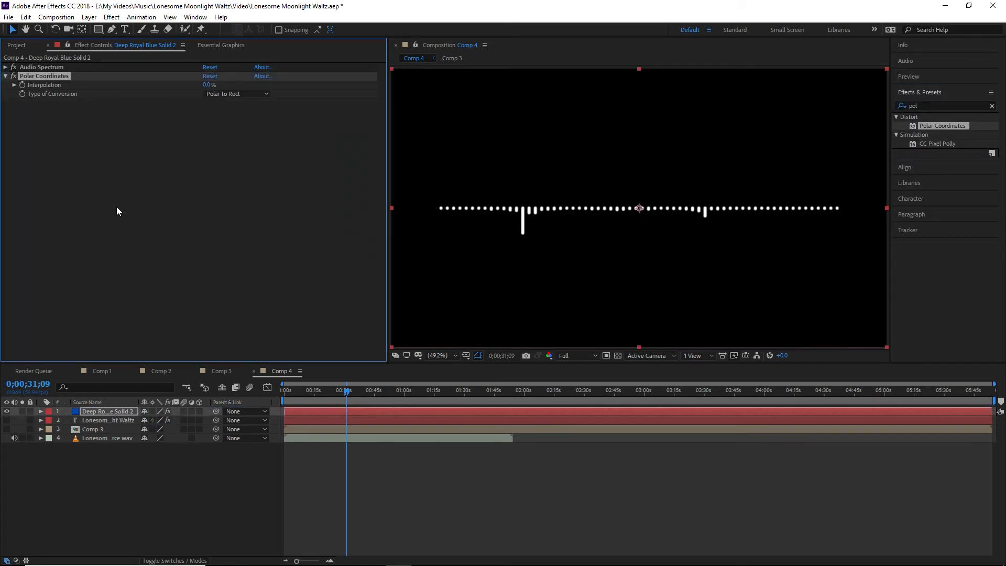
mouse_move(237, 135)
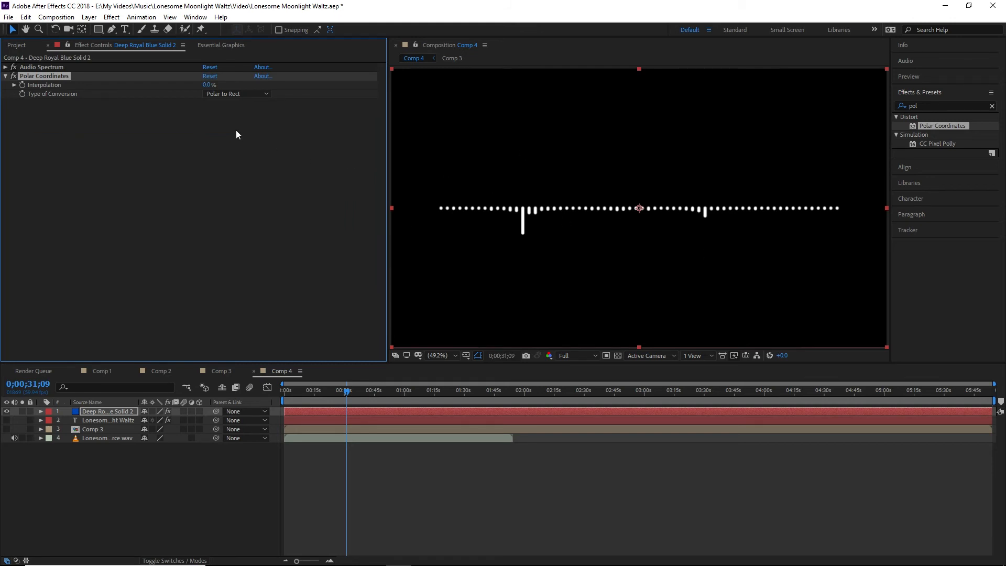
Apply Polar Coordinates with Rect to Polar conversion at 100% interpolation.
click(237, 94)
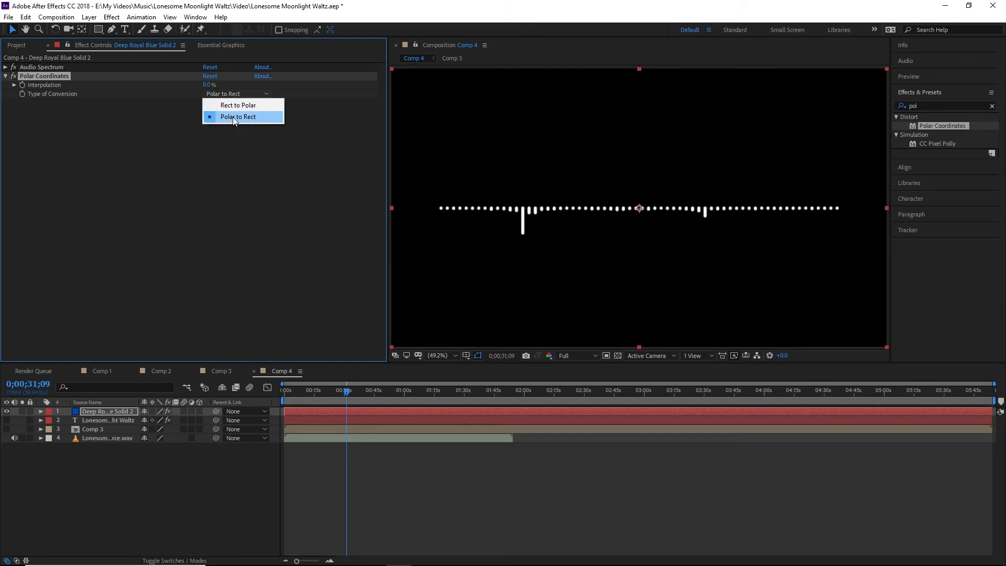
click(238, 105)
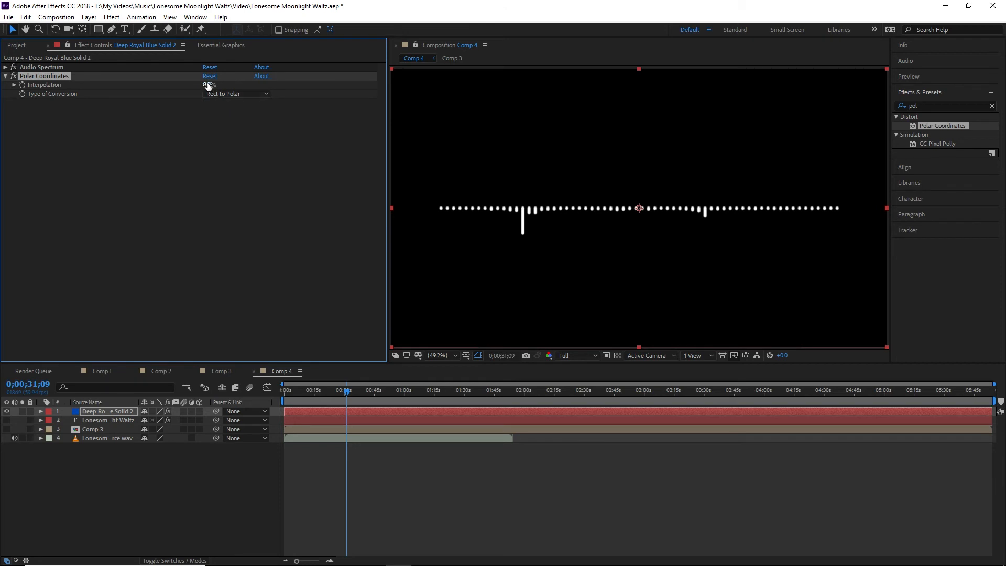
drag(208, 84, 231, 84)
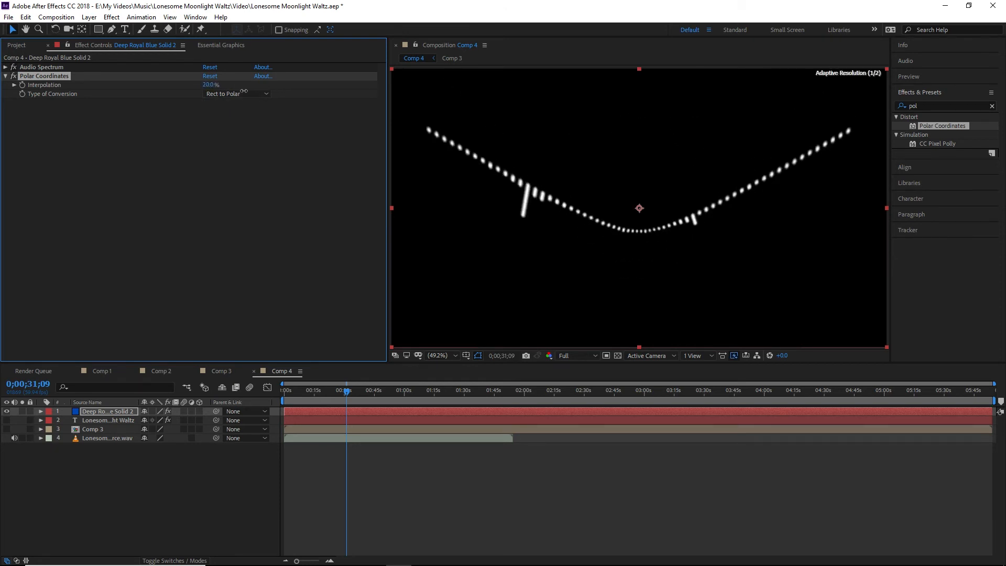
click(212, 84)
text(100)
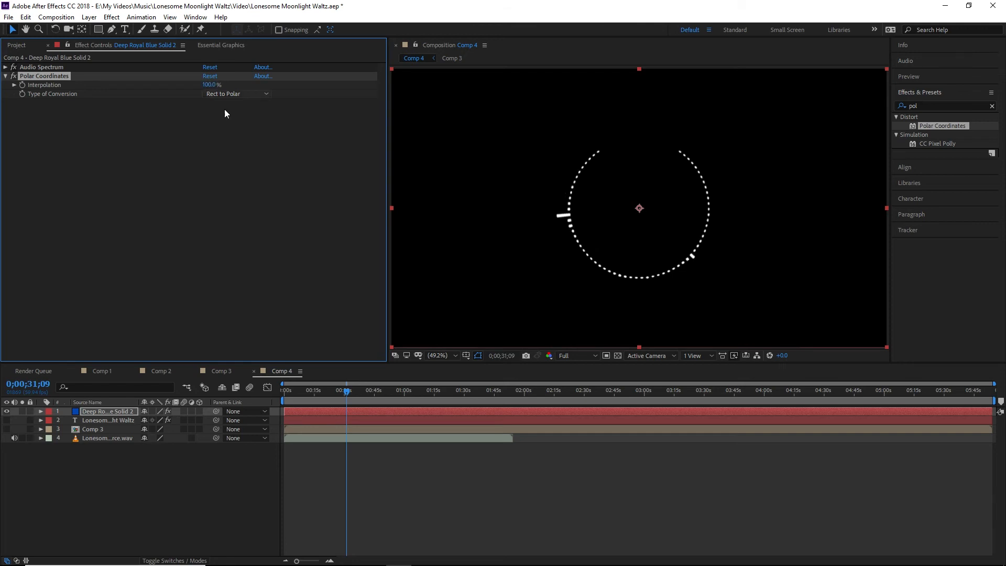
mouse_move(549, 215)
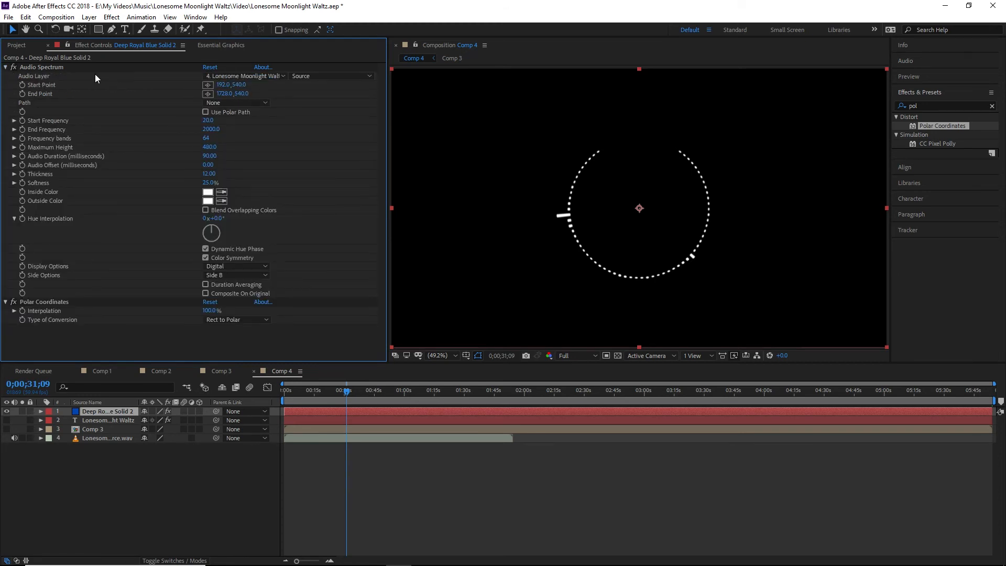
mouse_move(212, 146)
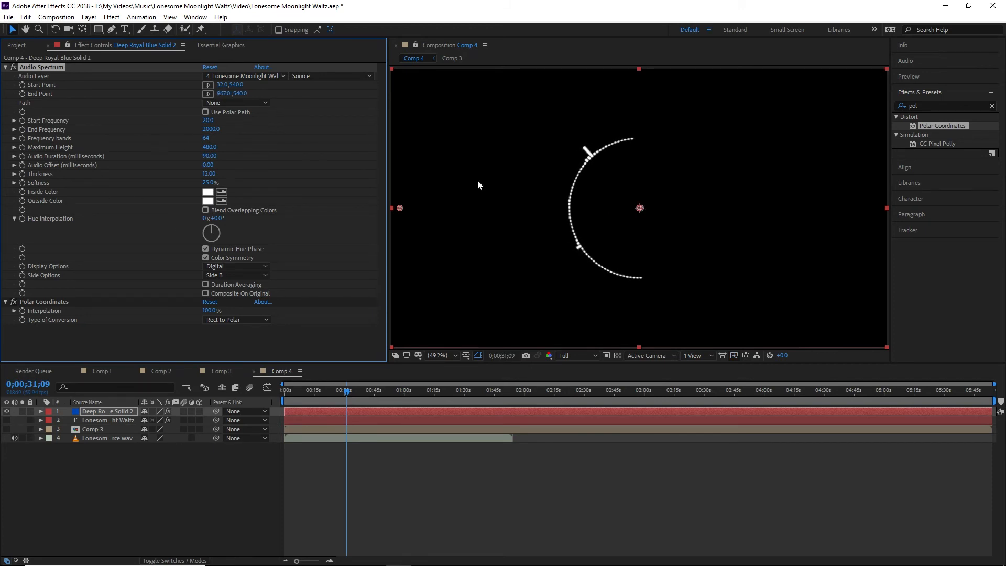
mouse_move(266, 168)
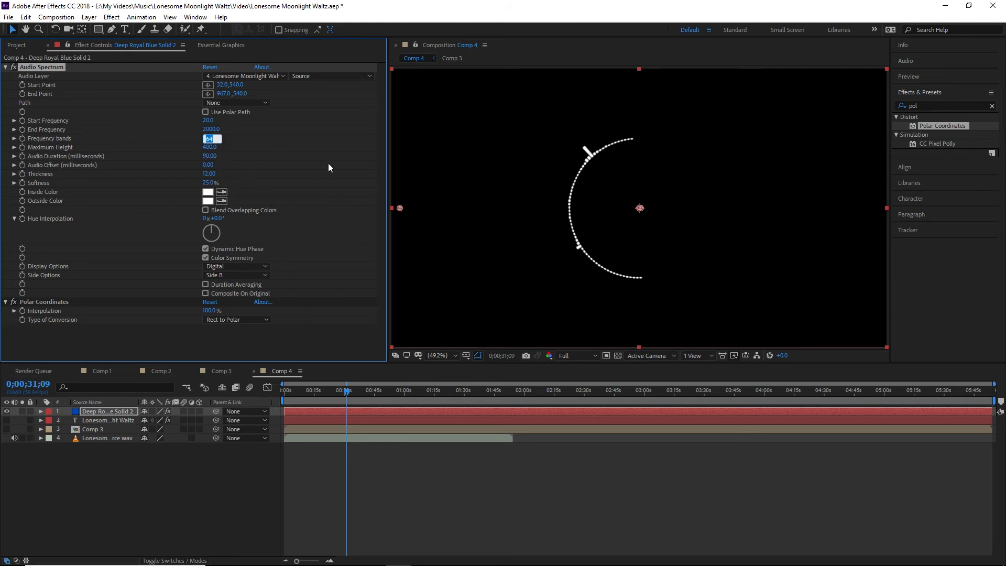
Set the Audio Spectrum to 32 frequency bands and search effects for Mirror.
text(32)
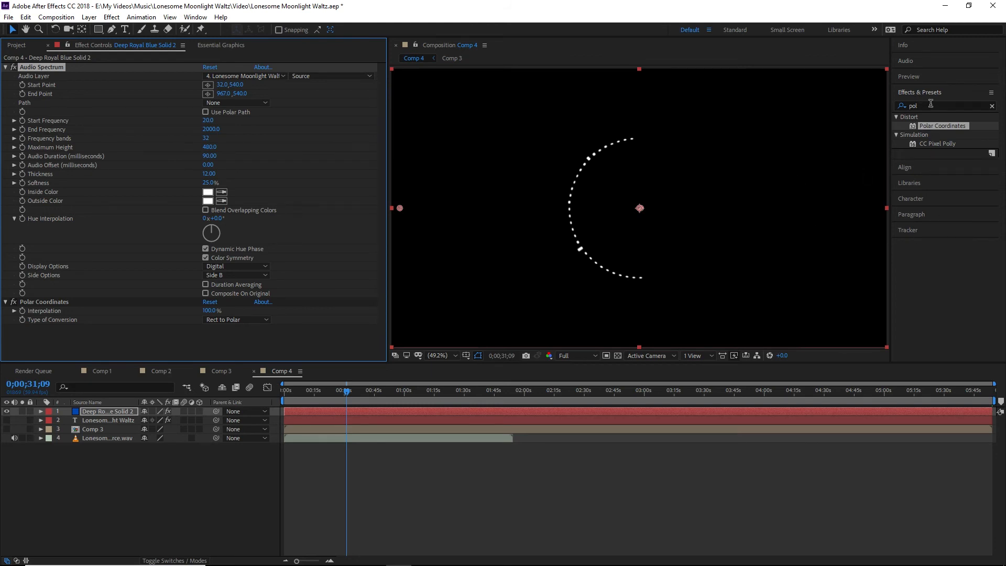
text(mirro)
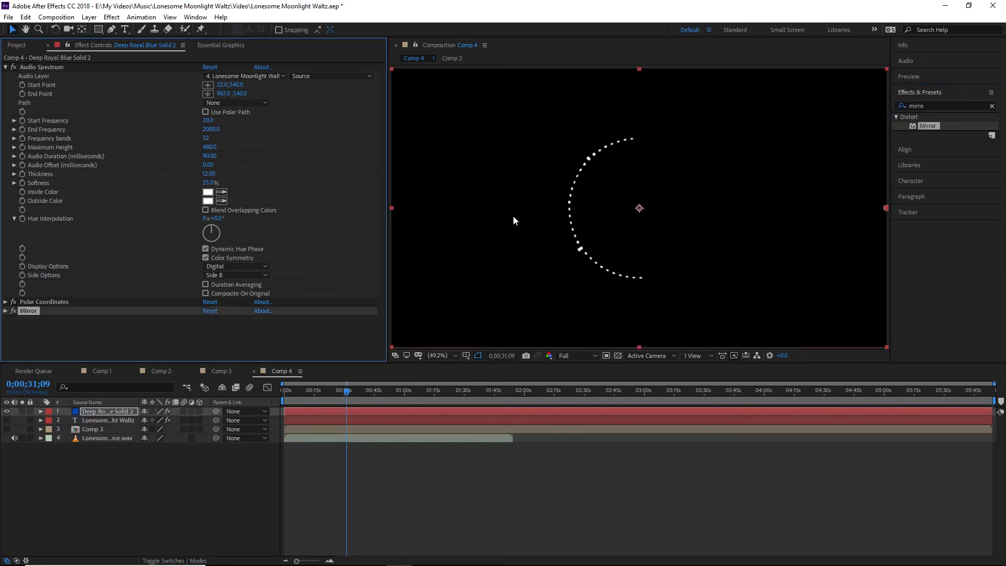
Check the Mirror settings, then rotate the spectrum solid 90°.
click(5, 311)
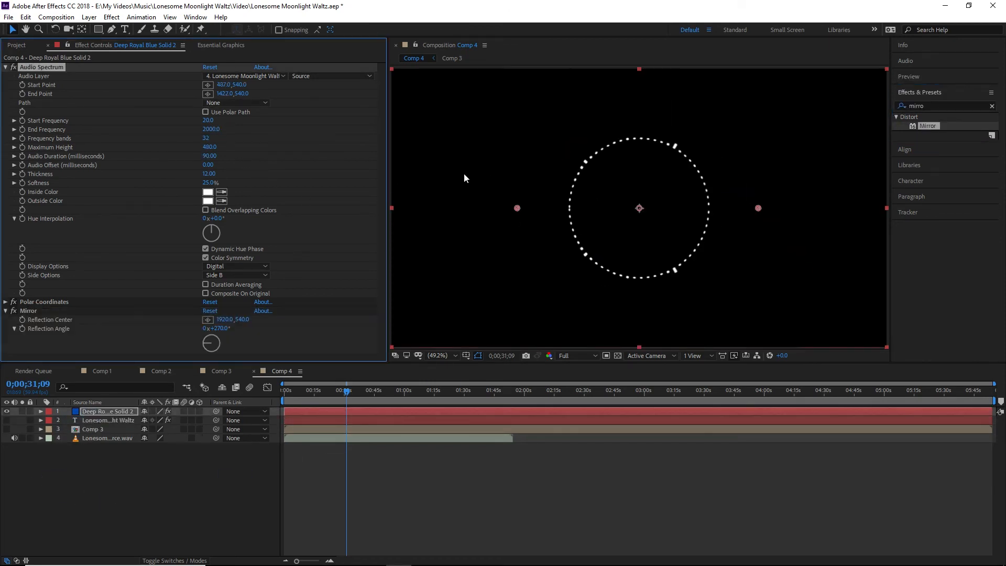
click(6, 67)
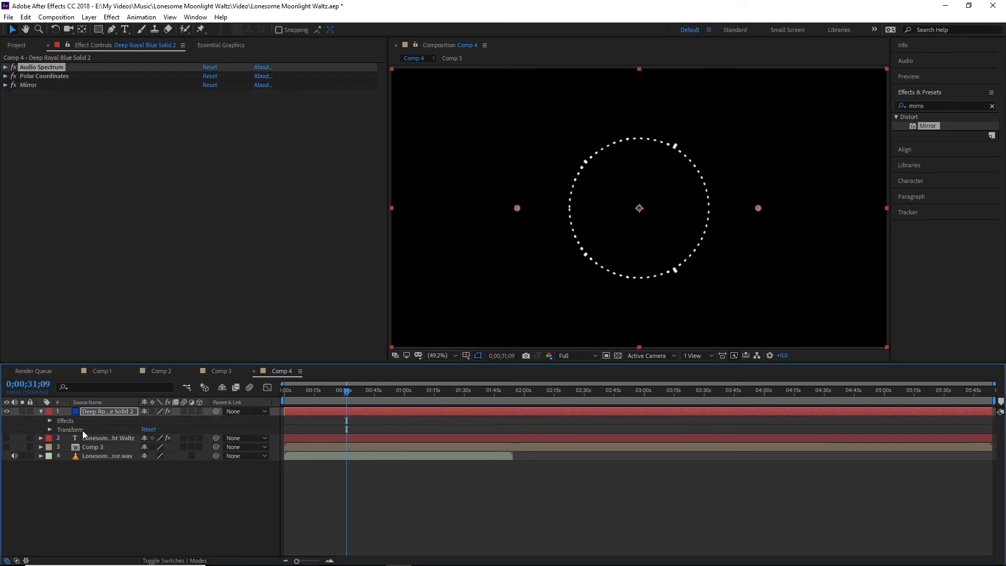
click(50, 420)
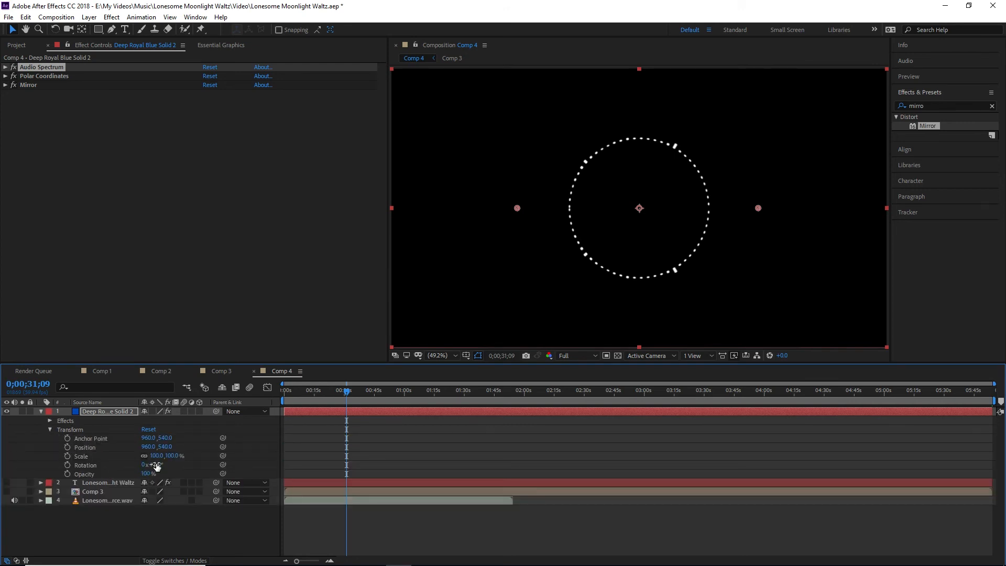
drag(154, 464, 231, 465)
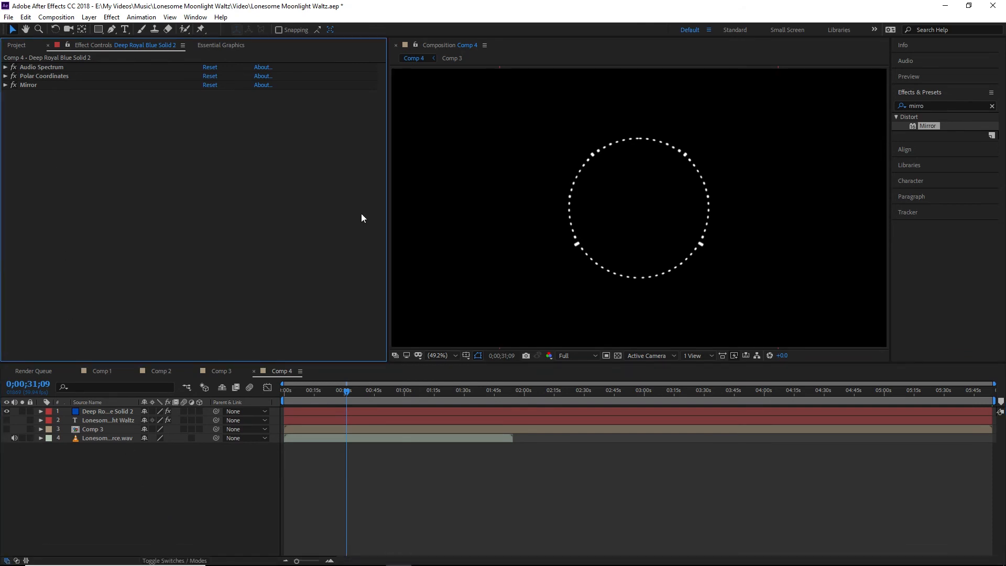
mouse_move(56, 110)
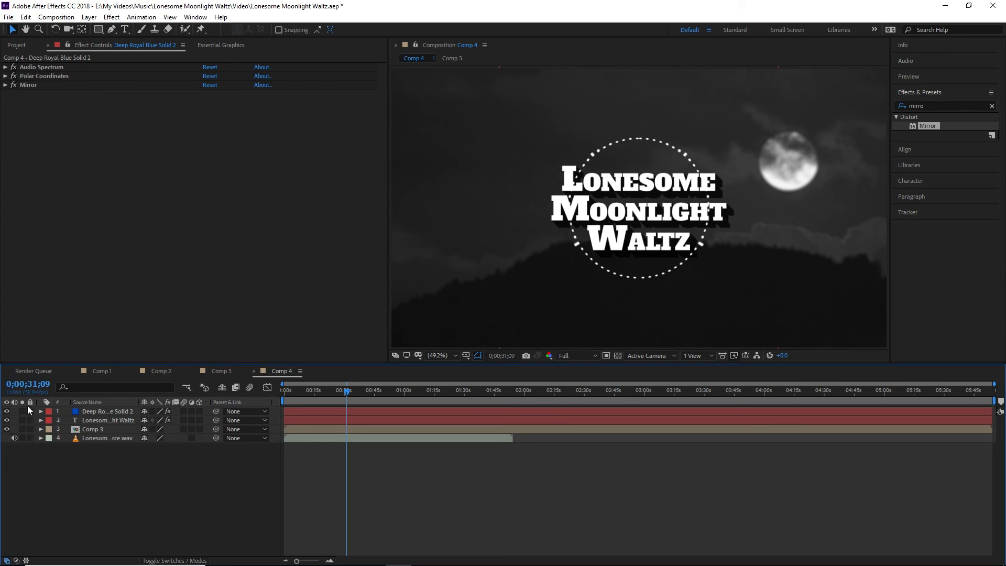
Scale the spectrum ring to 140%, clear the effects search, and expand Preview and Align.
click(40, 412)
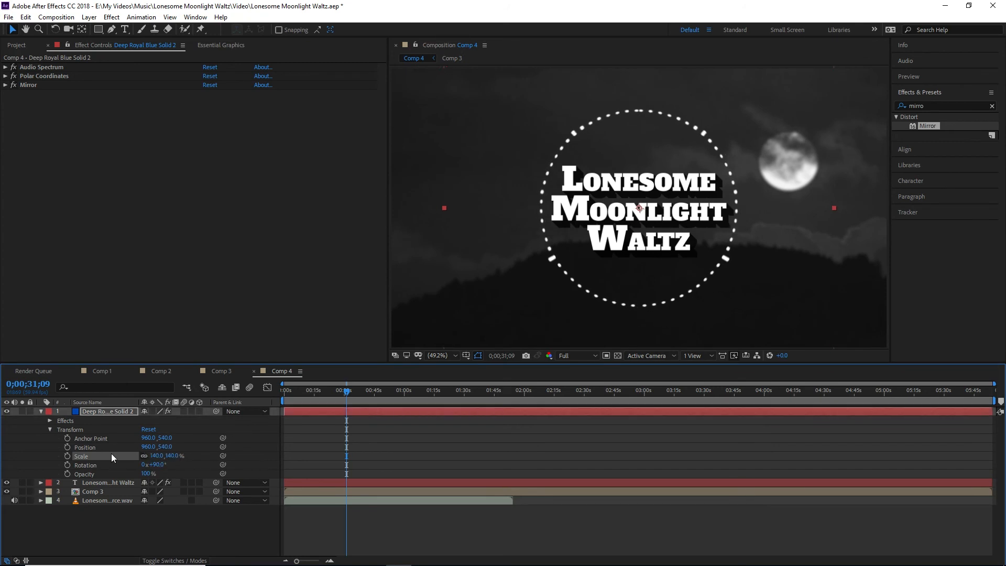
click(41, 411)
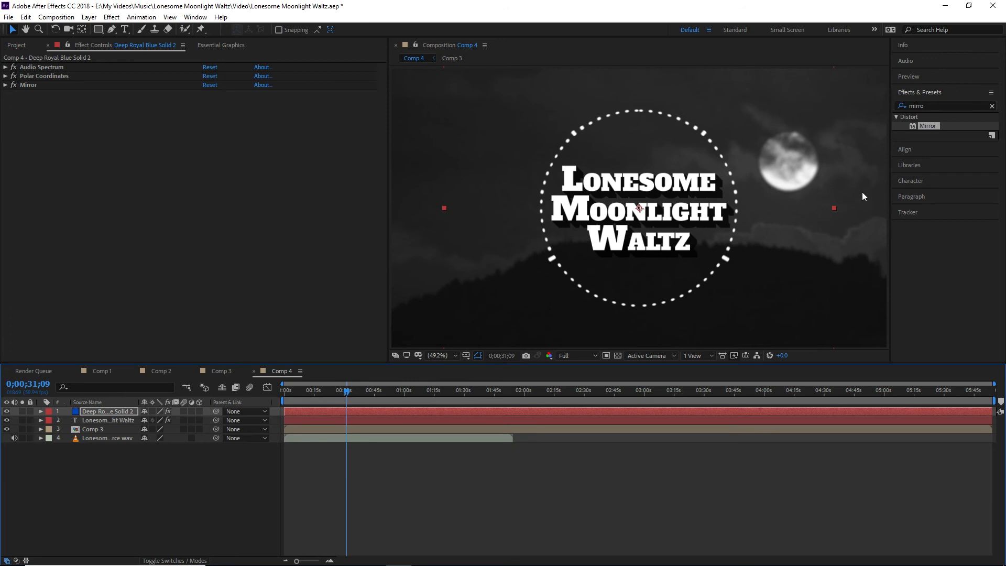
click(992, 106)
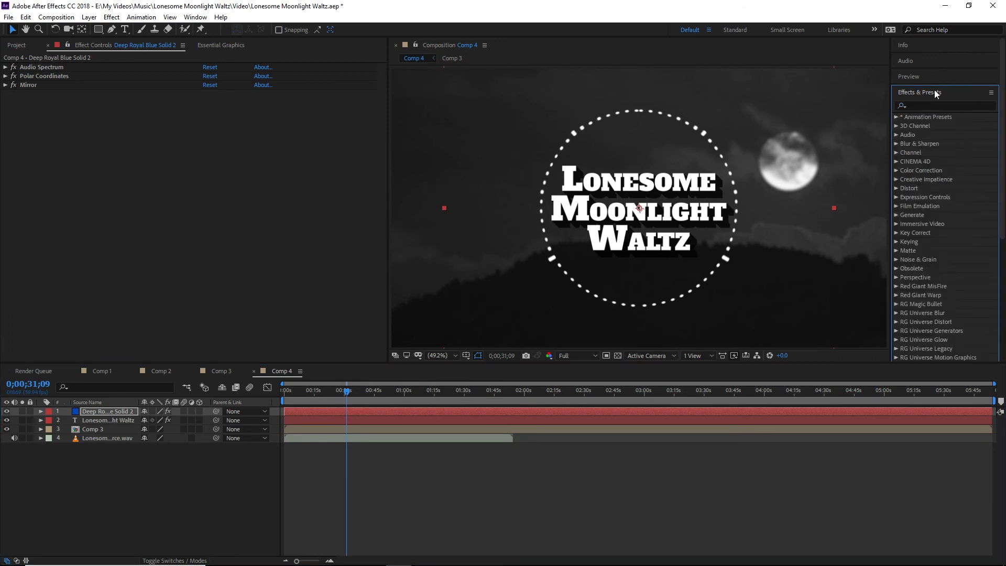
click(909, 77)
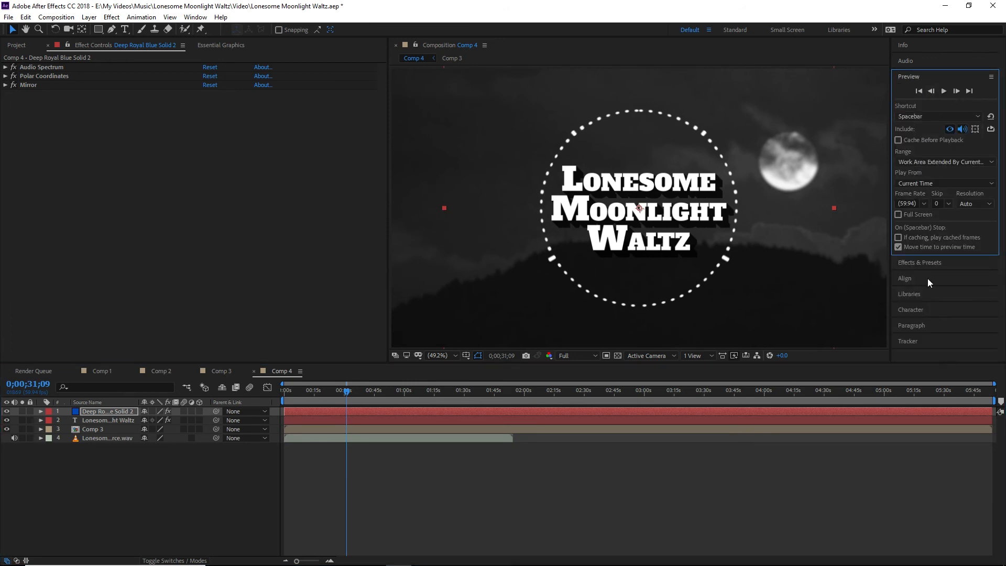
click(904, 262)
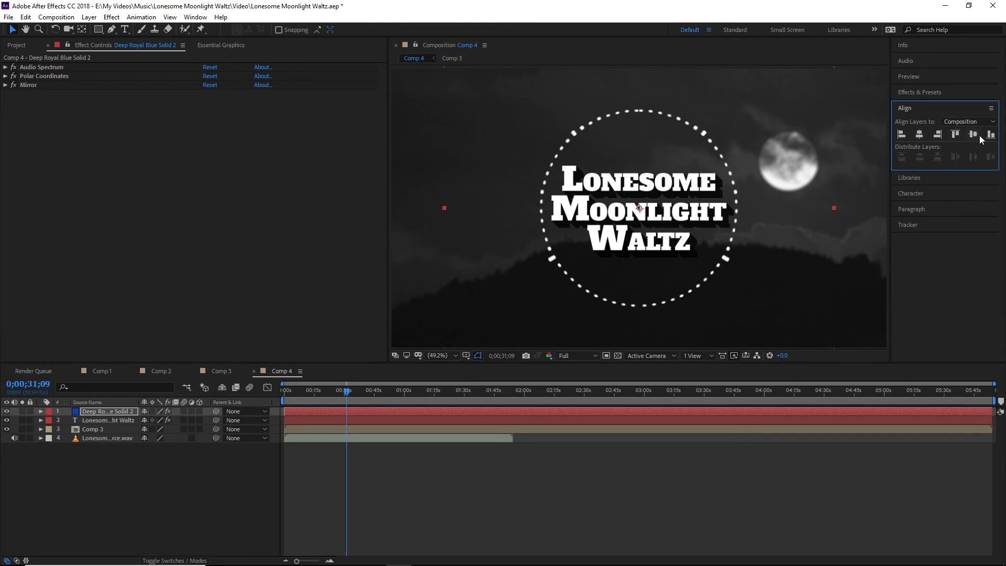
mouse_move(100, 560)
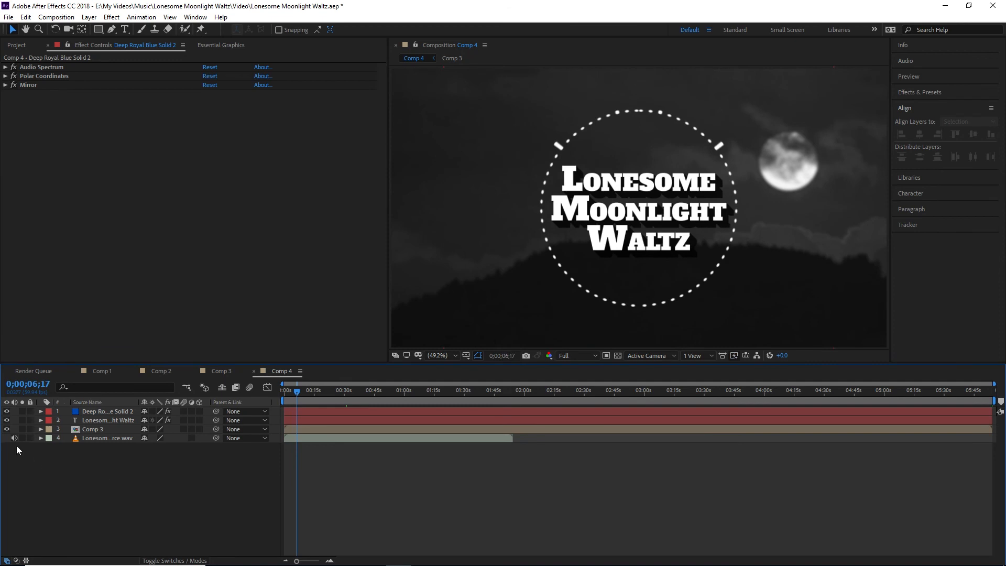
Mute the waltz audio layer, scrub to about 31 seconds to check the spectrum, and select Comp 3.
click(303, 390)
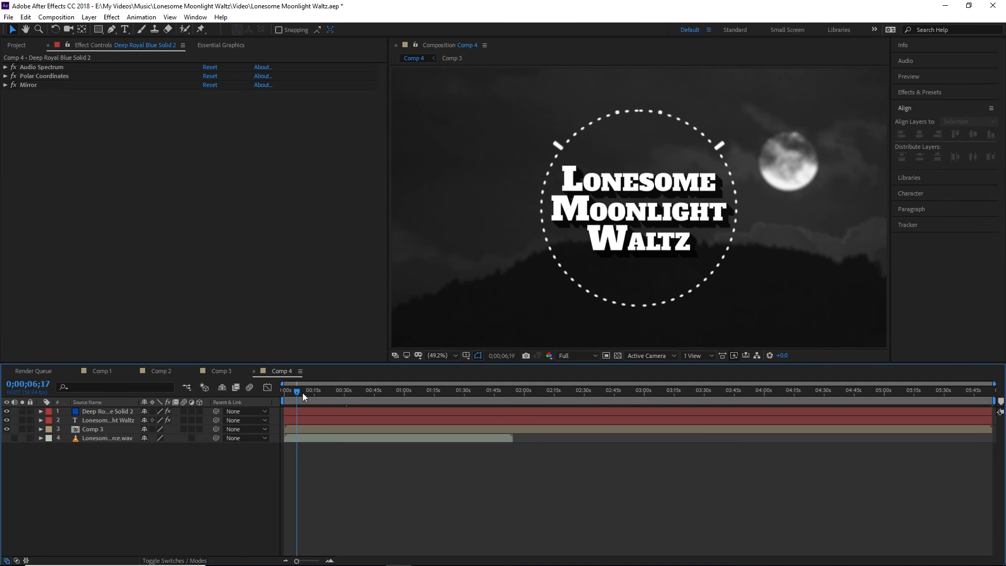
drag(297, 390, 326, 390)
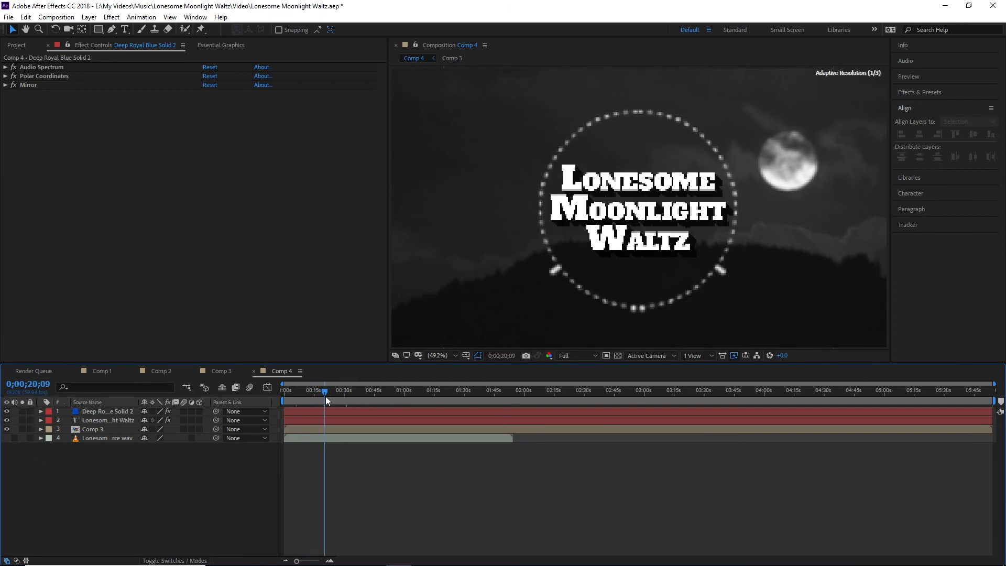
drag(324, 390, 346, 389)
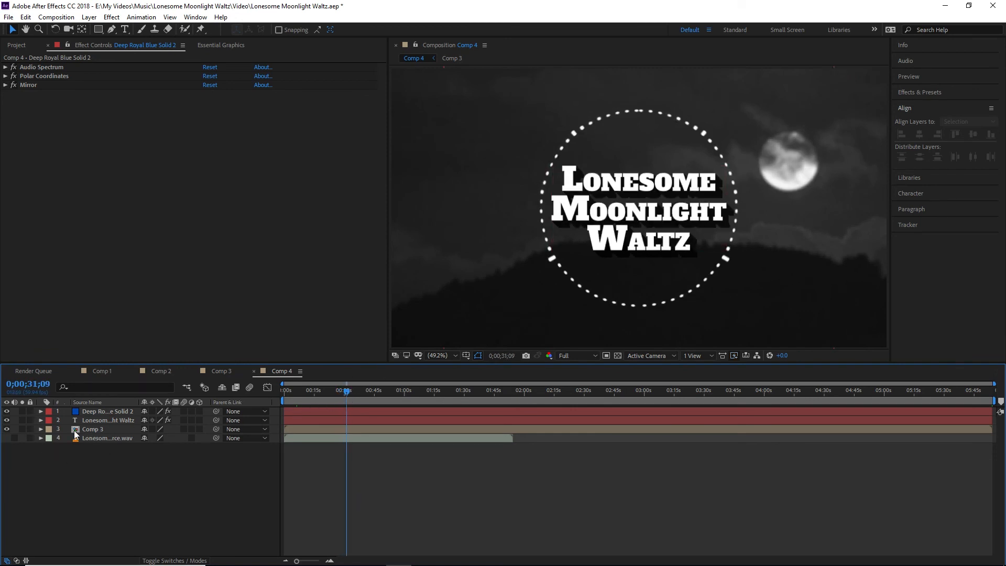
click(40, 429)
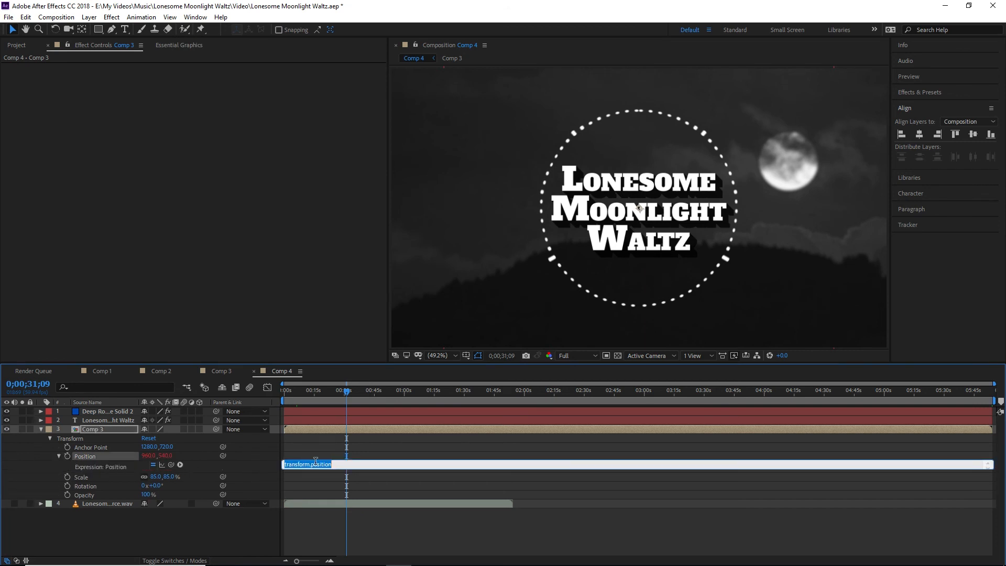
Give Comp 3's Position the expression wiggle(25,15), collapse the layer, and preview near 30 seconds.
text(wiggle)
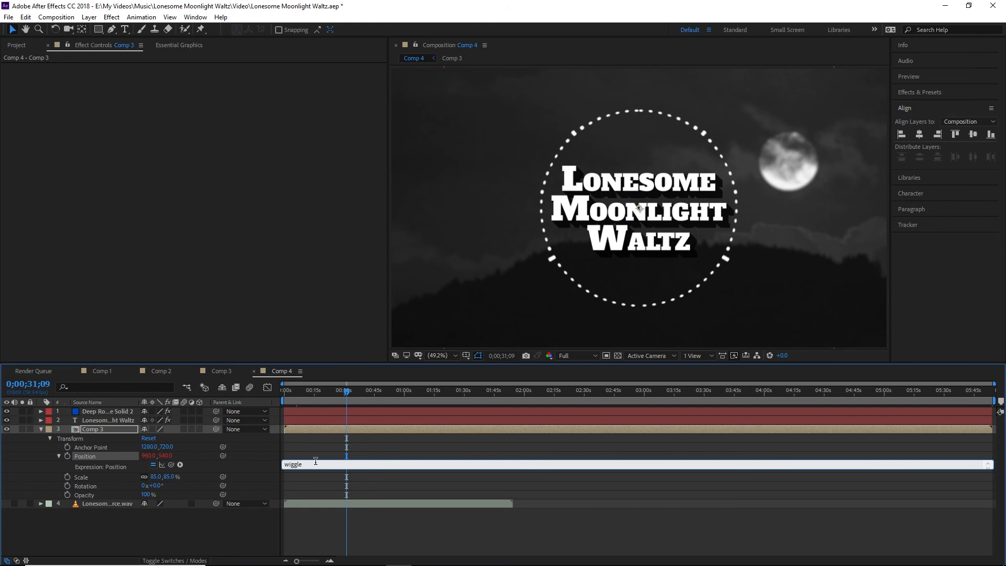
text(()
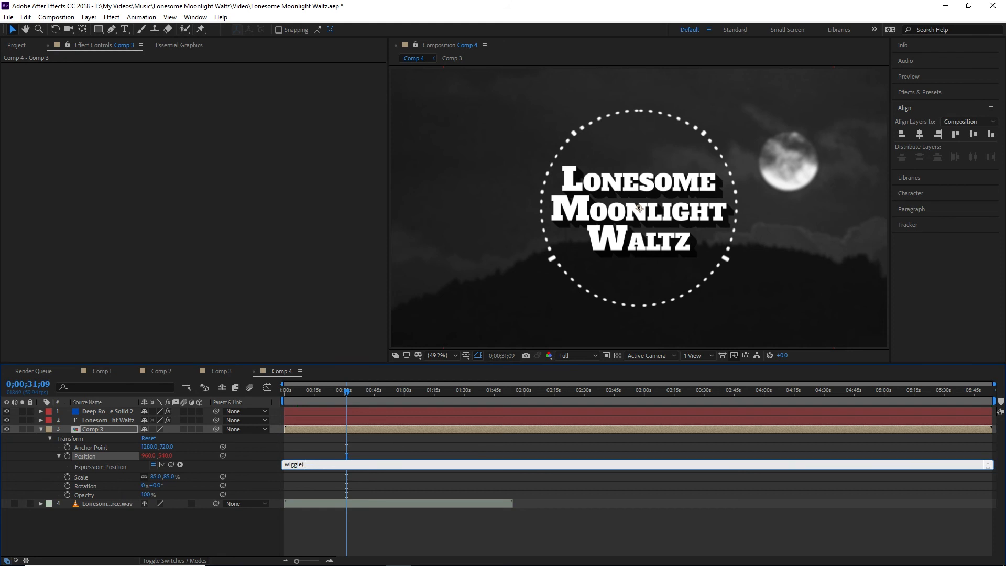
text(24)
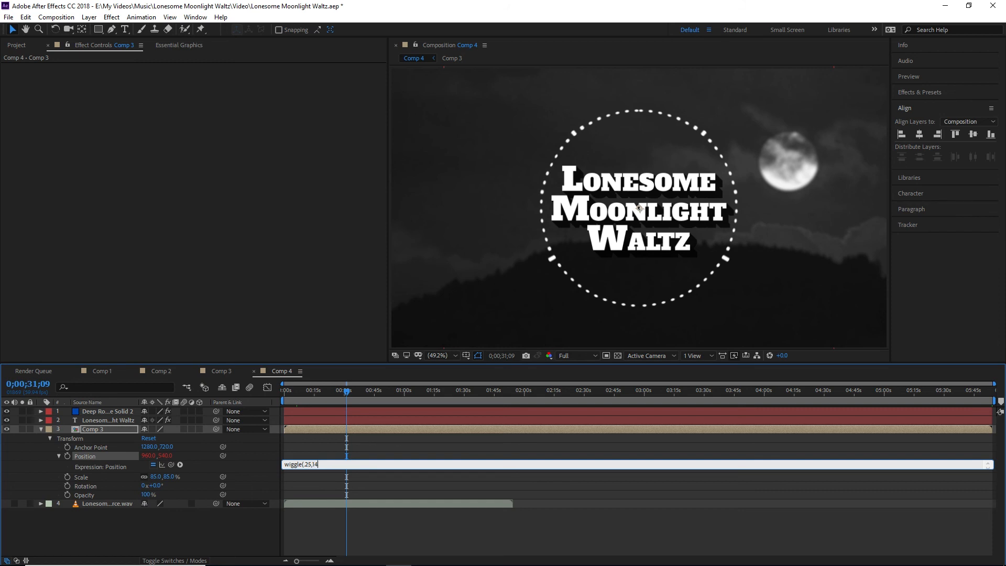
text(5)
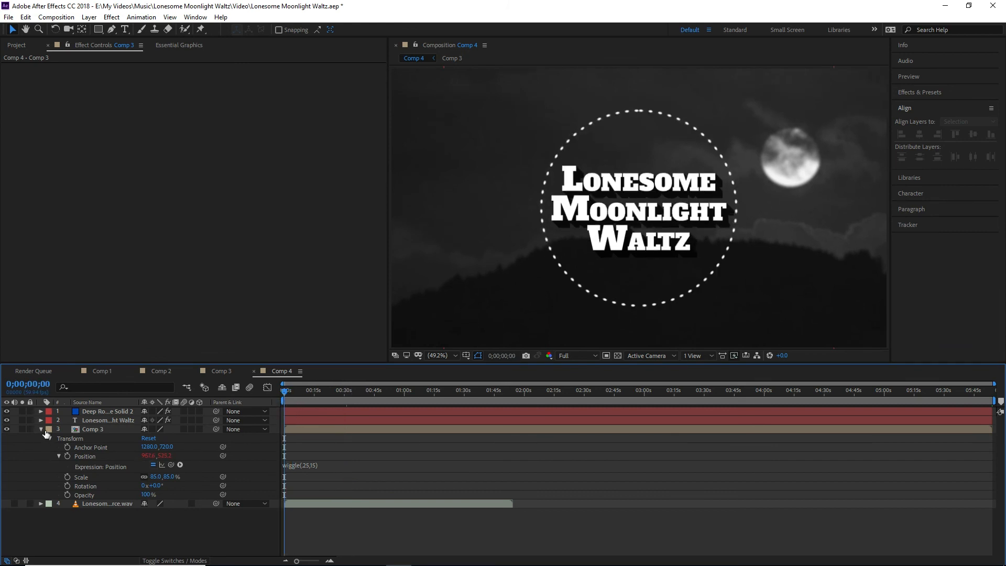
click(41, 429)
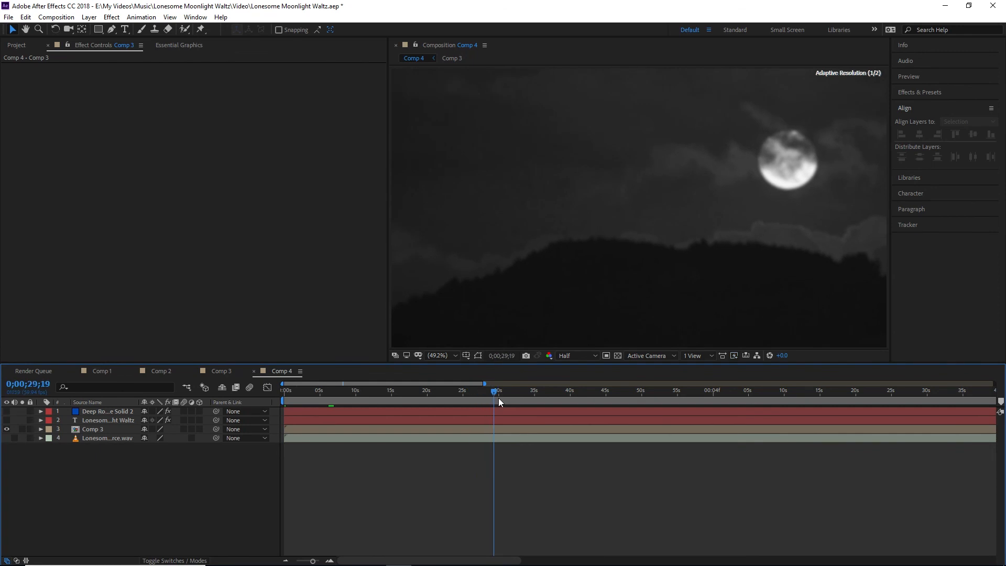
click(538, 390)
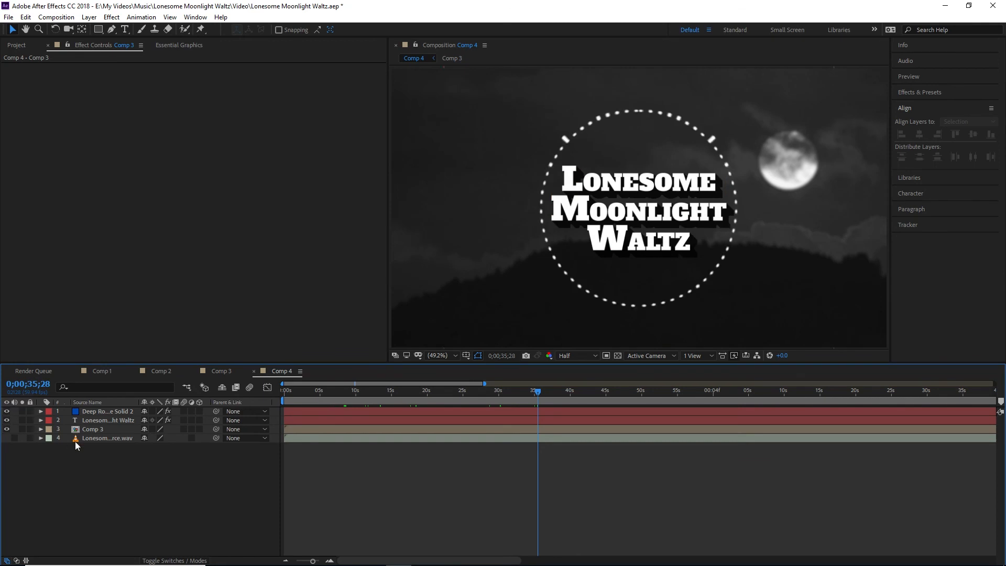
mouse_move(132, 459)
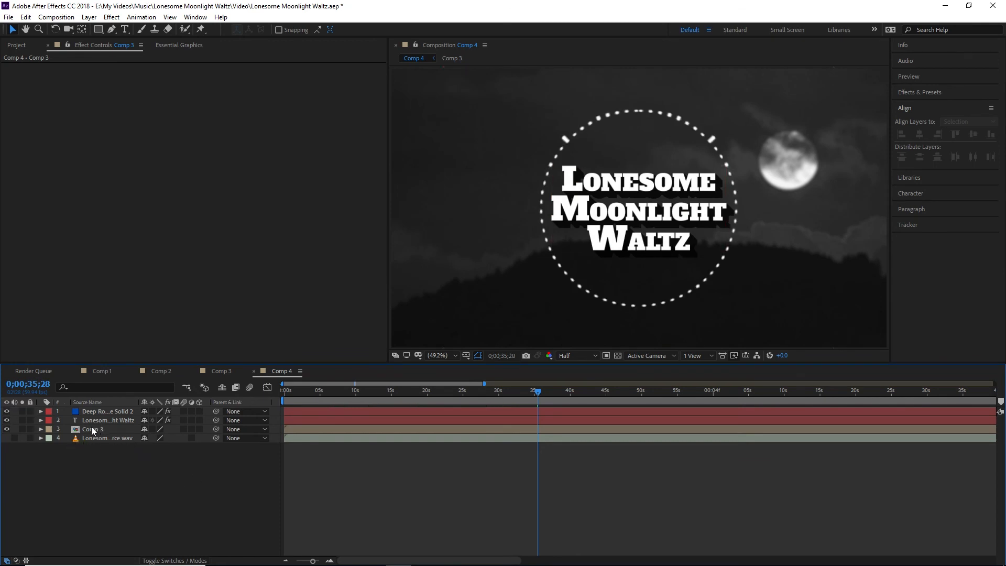
click(452, 58)
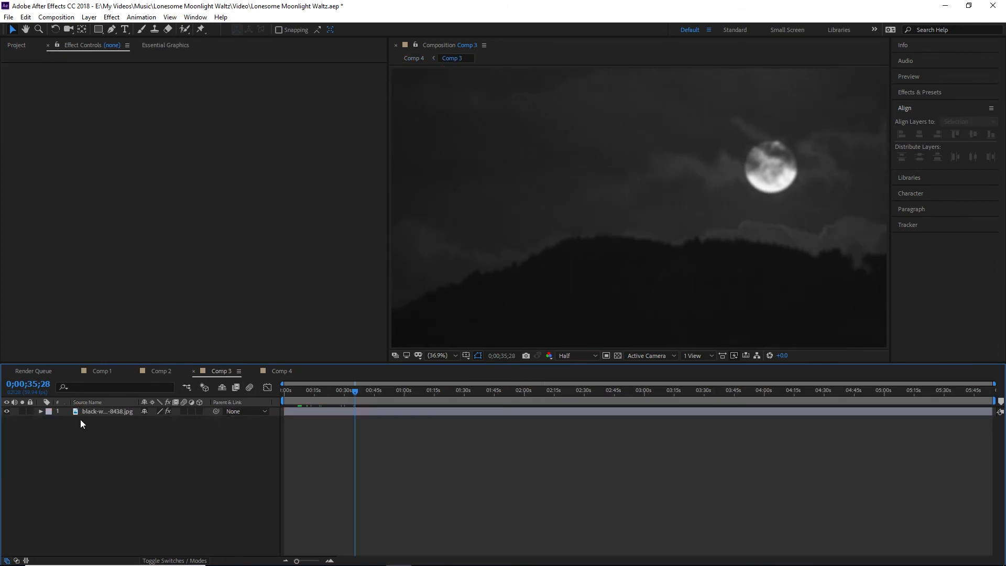
click(105, 412)
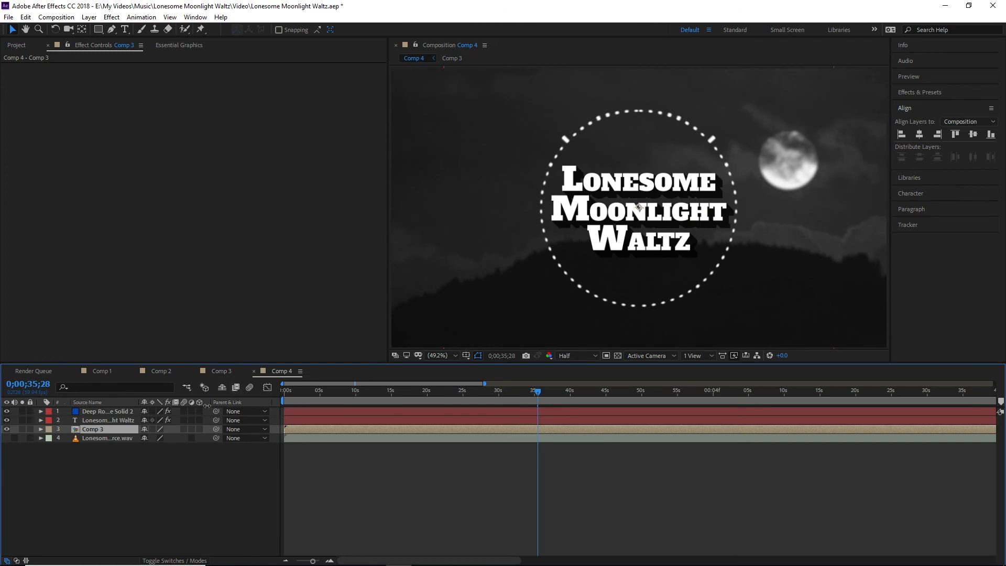
click(108, 420)
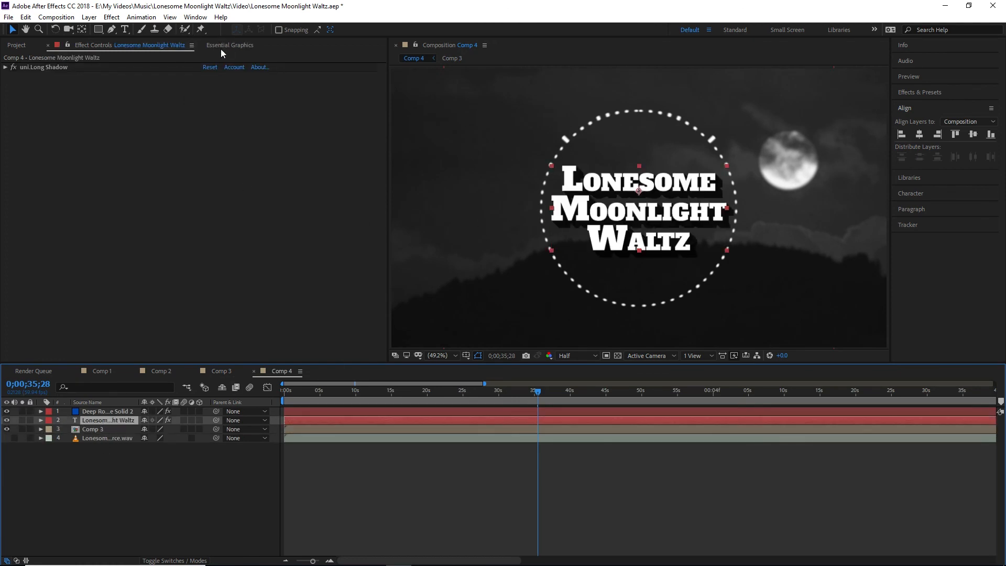
click(108, 411)
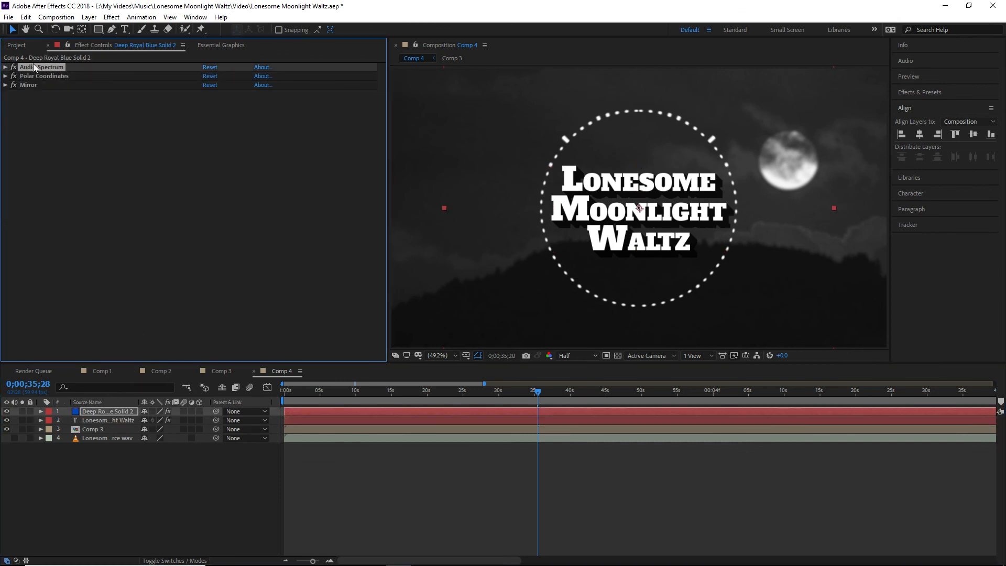
click(43, 76)
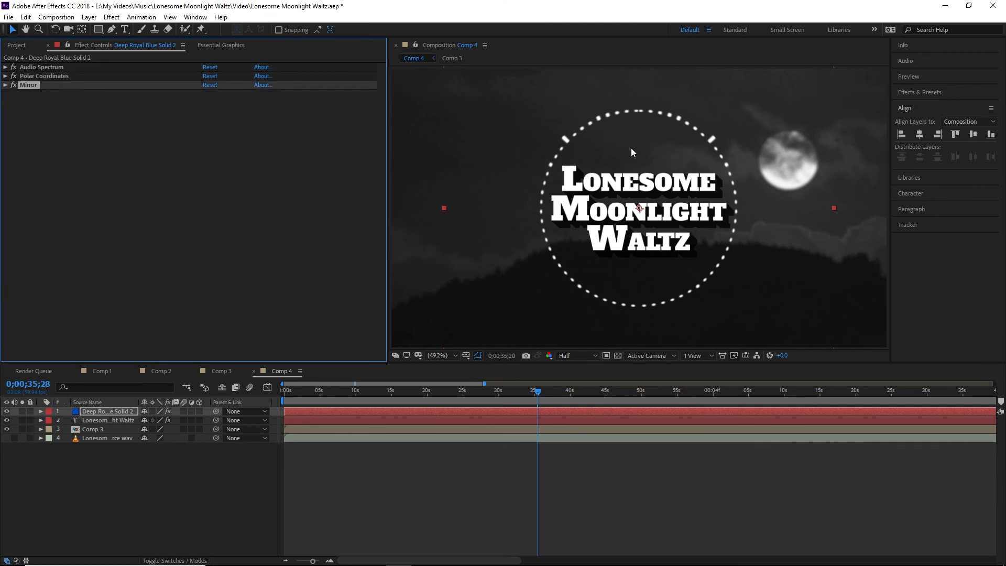
click(107, 420)
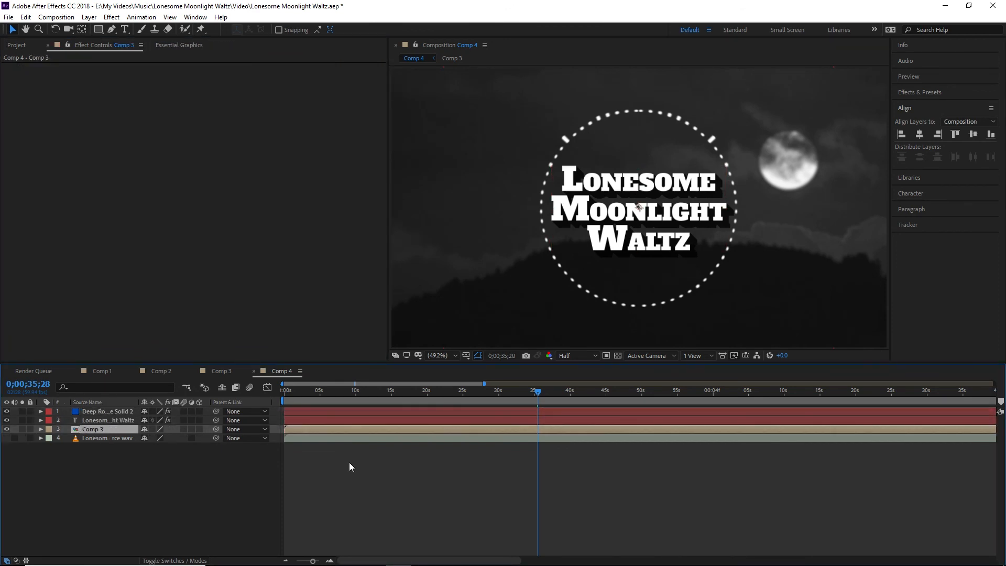
mouse_move(145, 486)
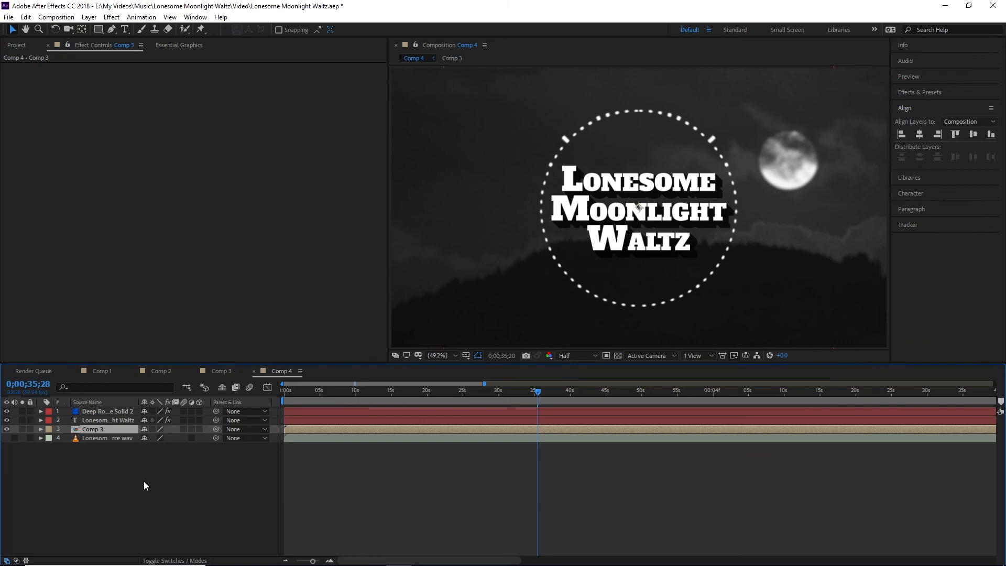